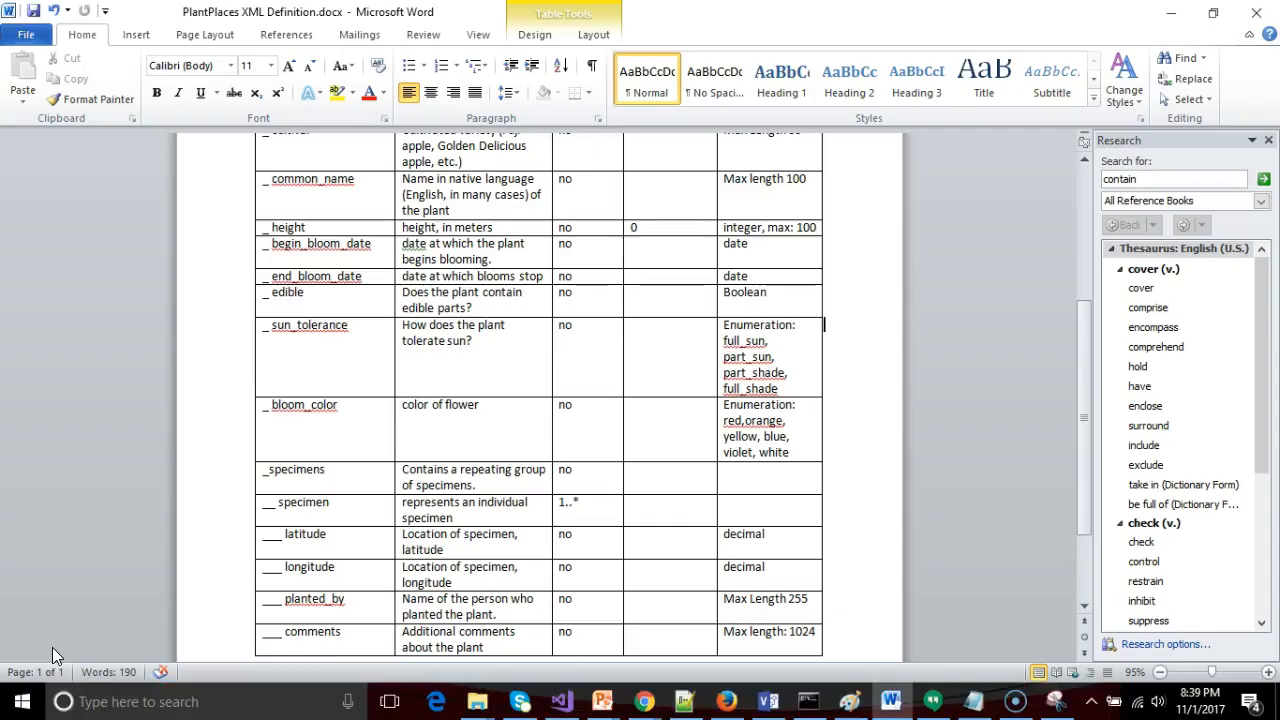
Scroll the Word spec table to read the sun_tolerance and bloom_color enumeration rows.
{"action": "scroll", "scroll_direction": "up", "scroll_amount": 3}
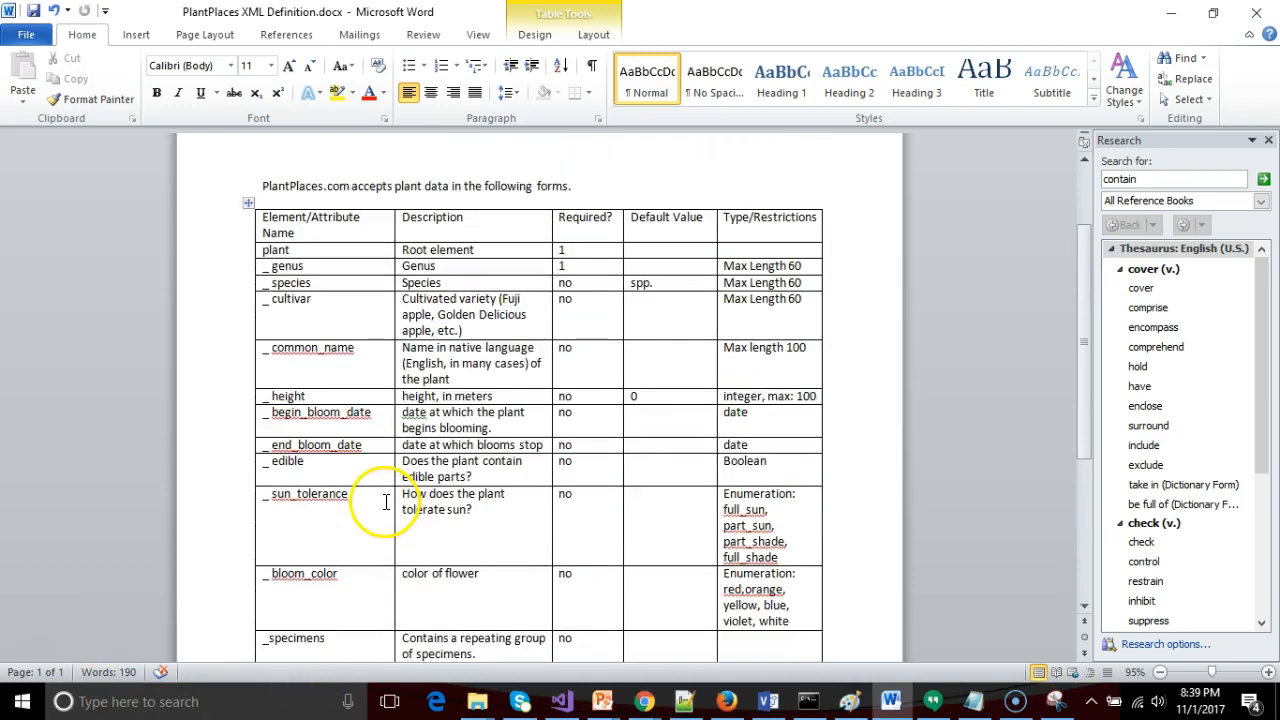
{"action": "scroll", "scroll_direction": "down", "scroll_amount": 3}
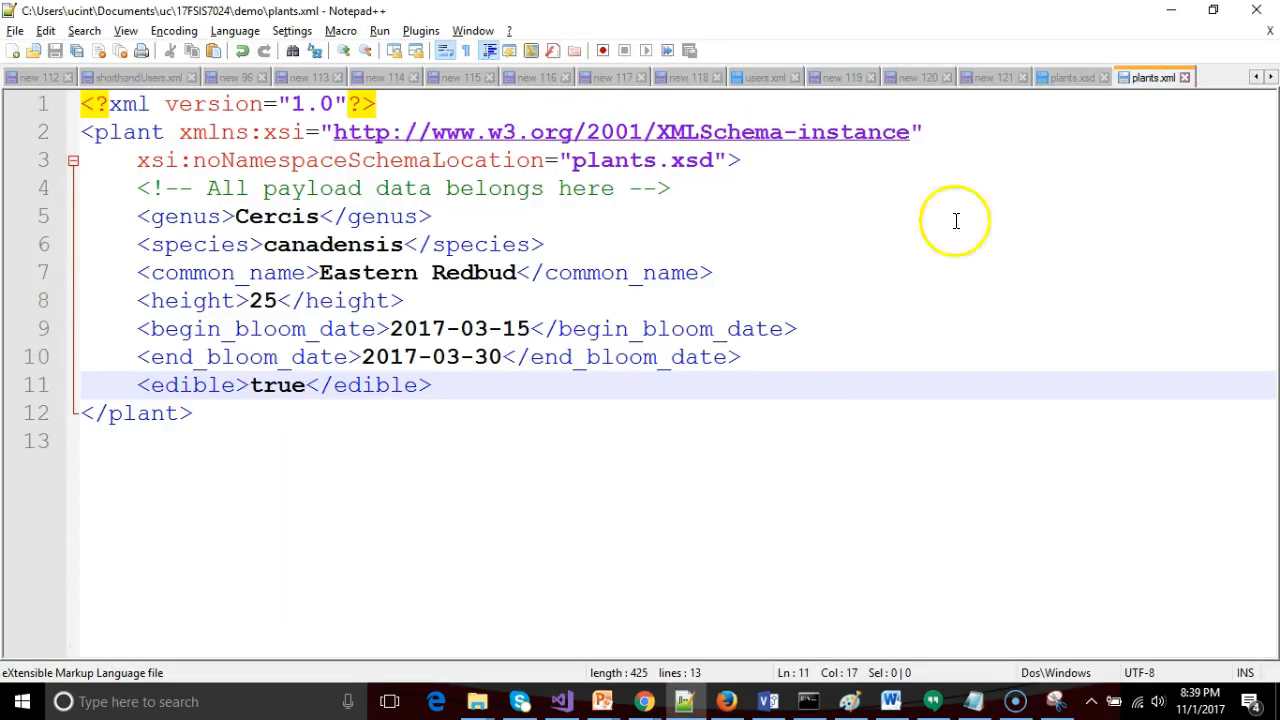
{"action": "mouse_move", "coordinate": [1065, 85]}
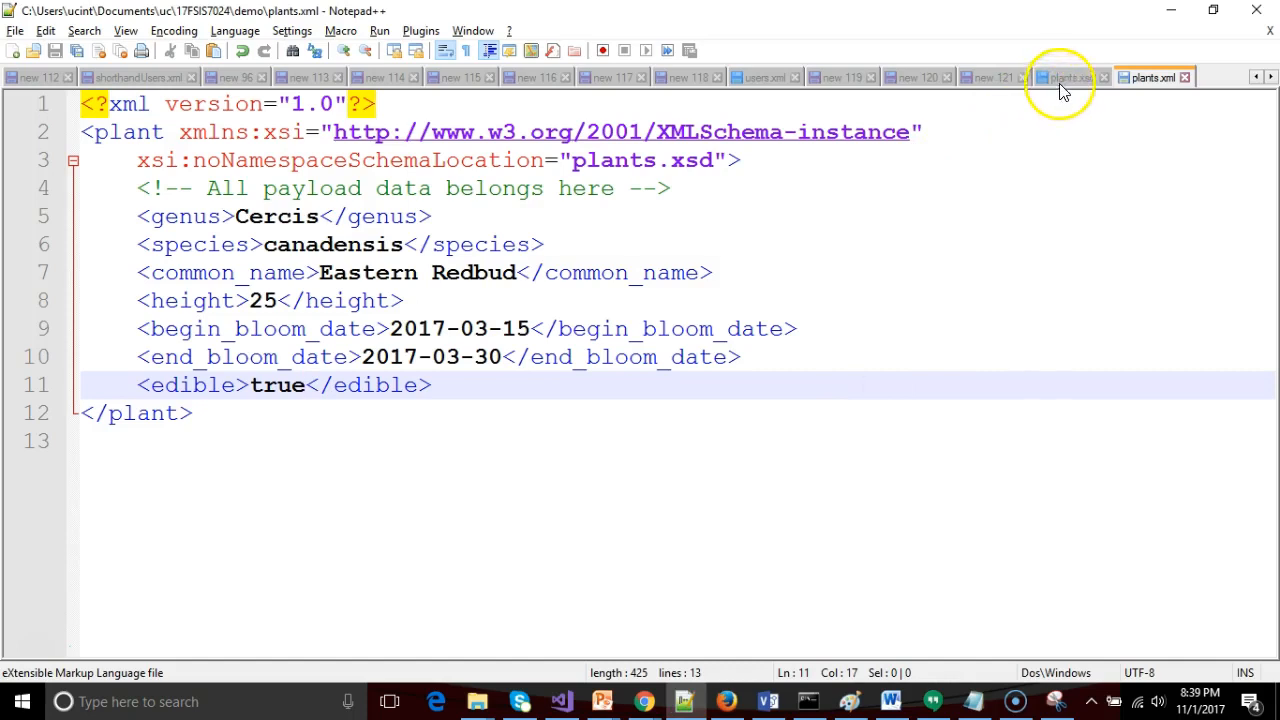
In plants.xsd, add an xs:element named sun_tolerance with an empty nested xs:simpleType after edible.
{"action": "left_click", "coordinate": [1070, 77]}
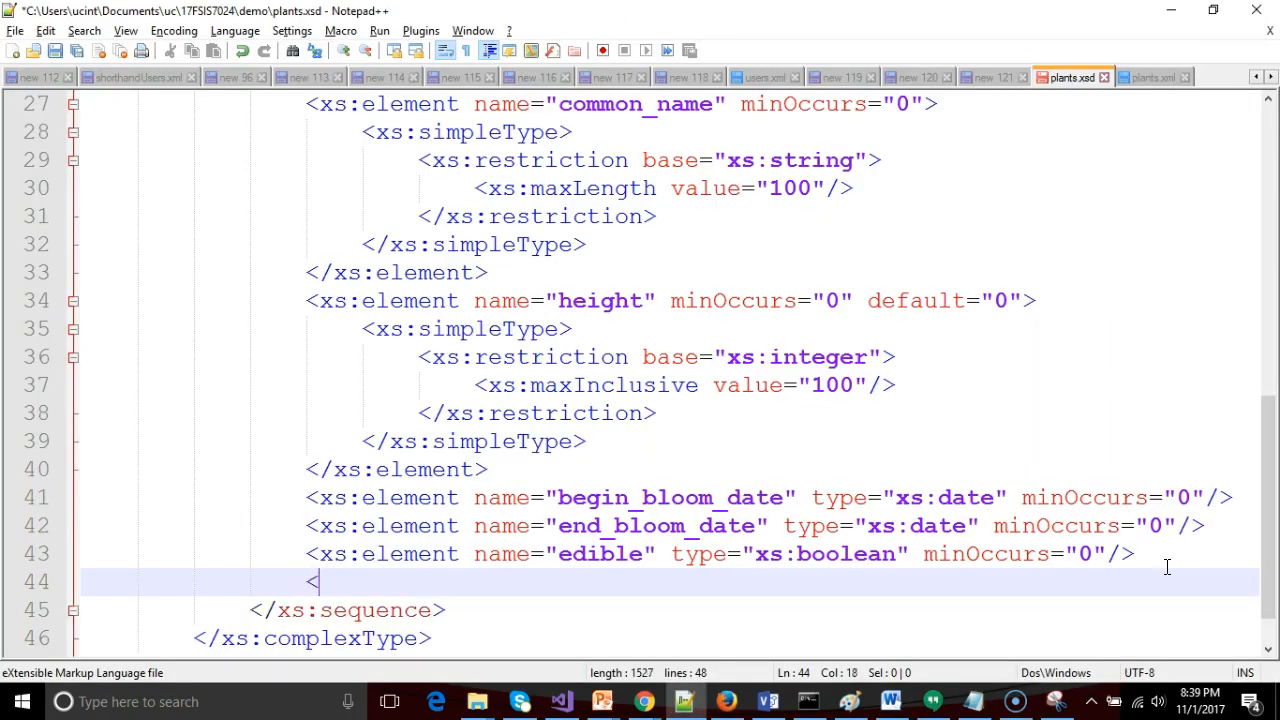
{"action": "type", "text": "xs:"}
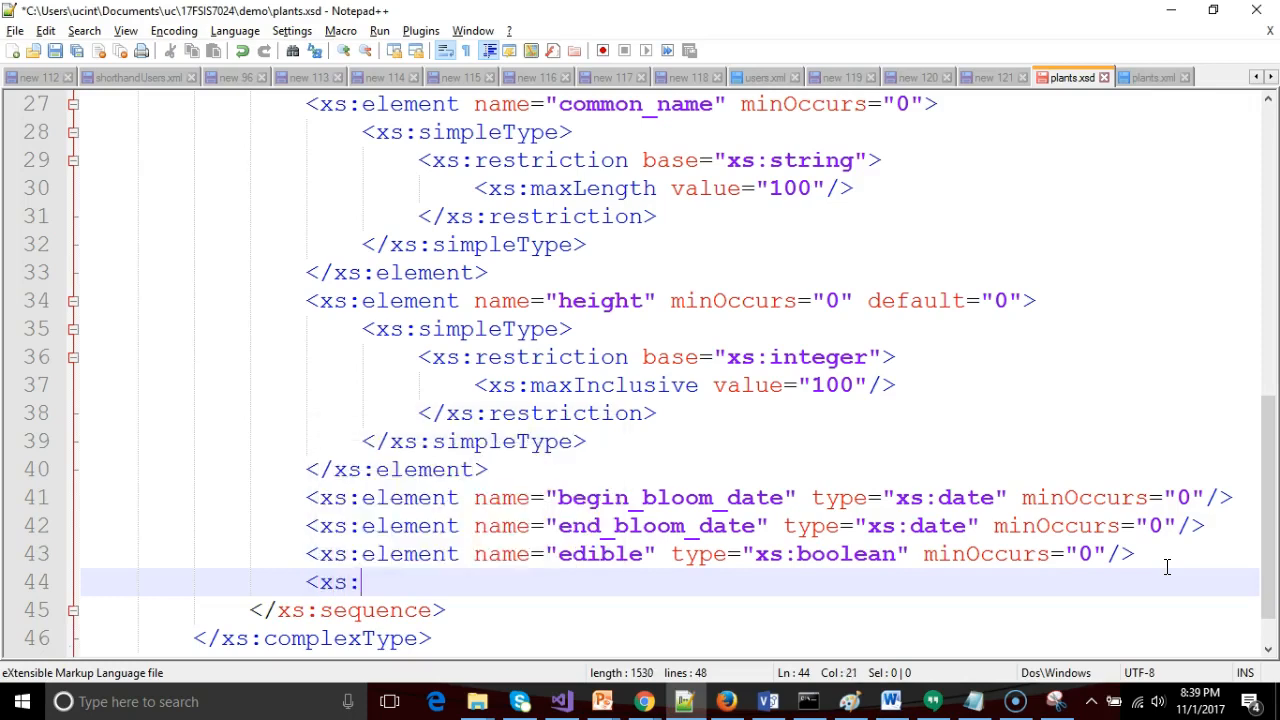
{"action": "type", "text": "element name=\""}
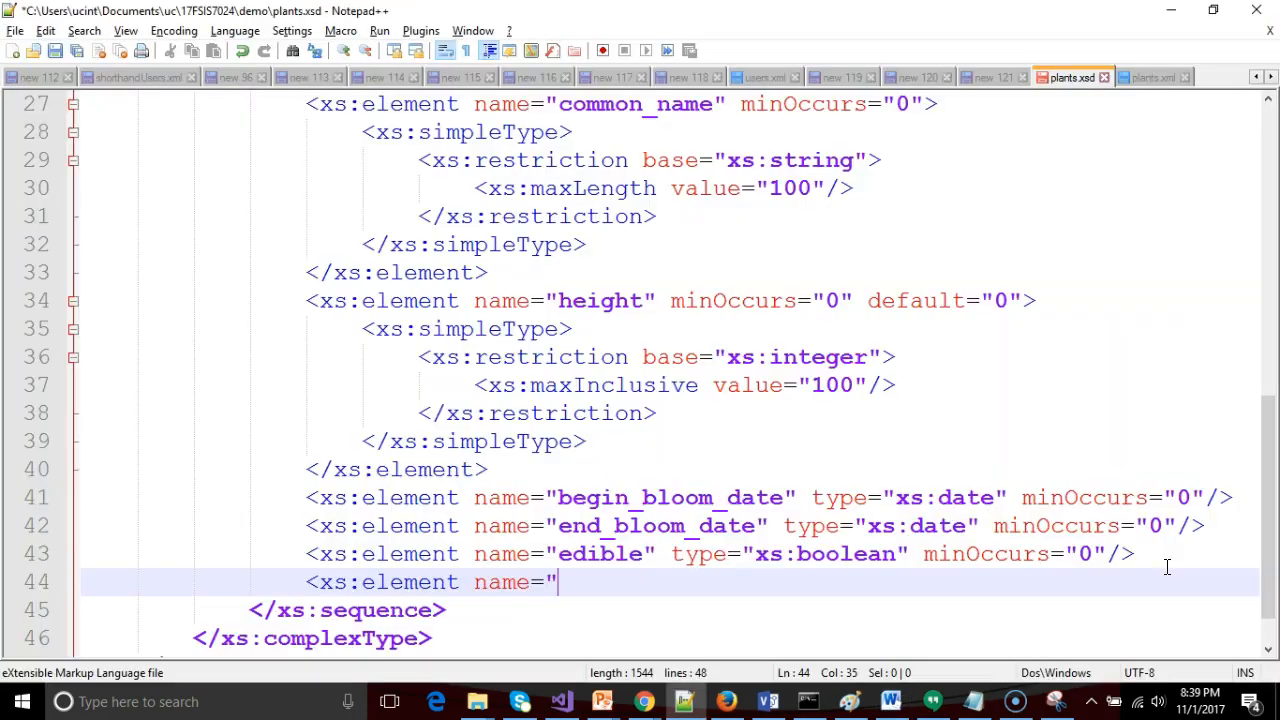
{"action": "type", "text": "sun_tler"}
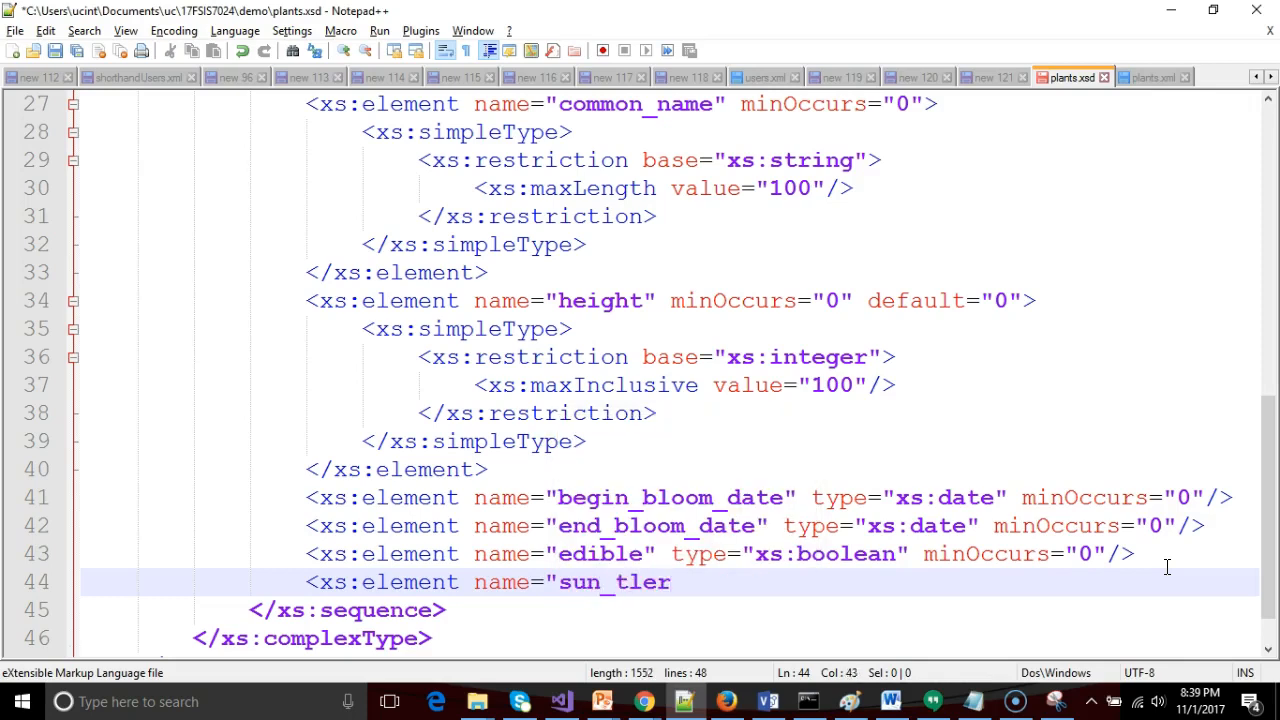
{"action": "type", "text": "oleran"}
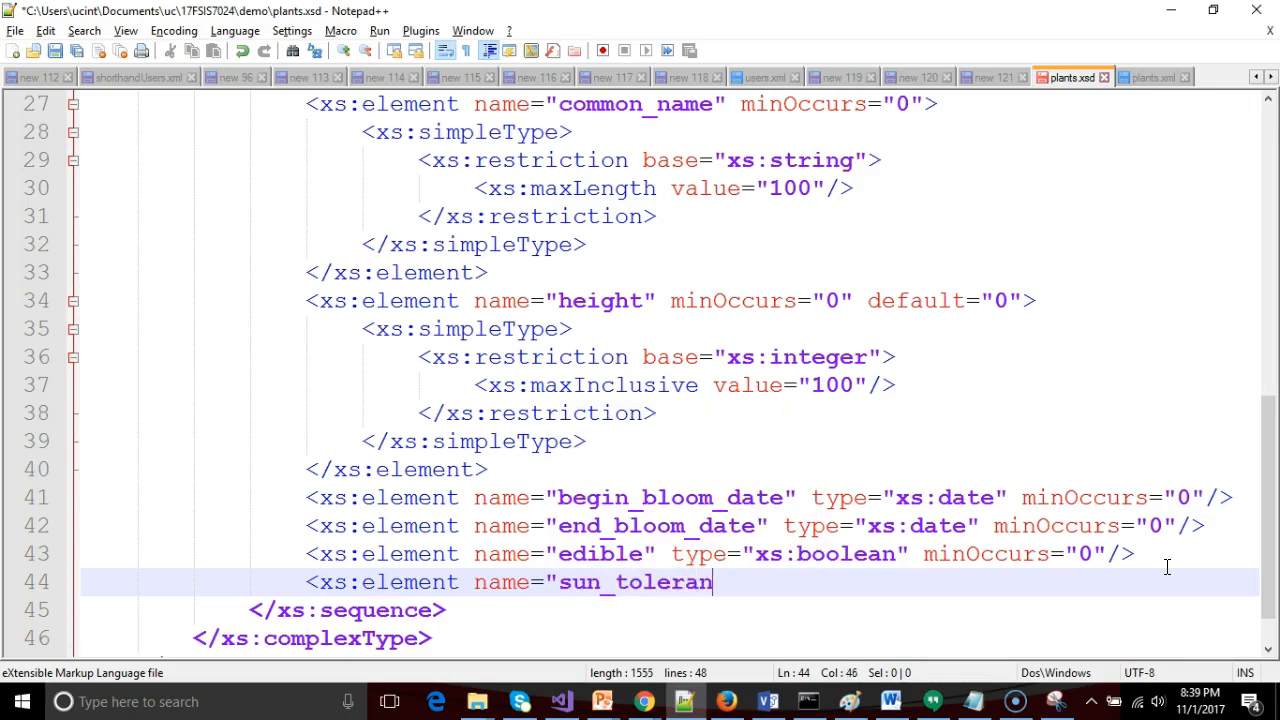
{"action": "type", "text": "ce\" type"}
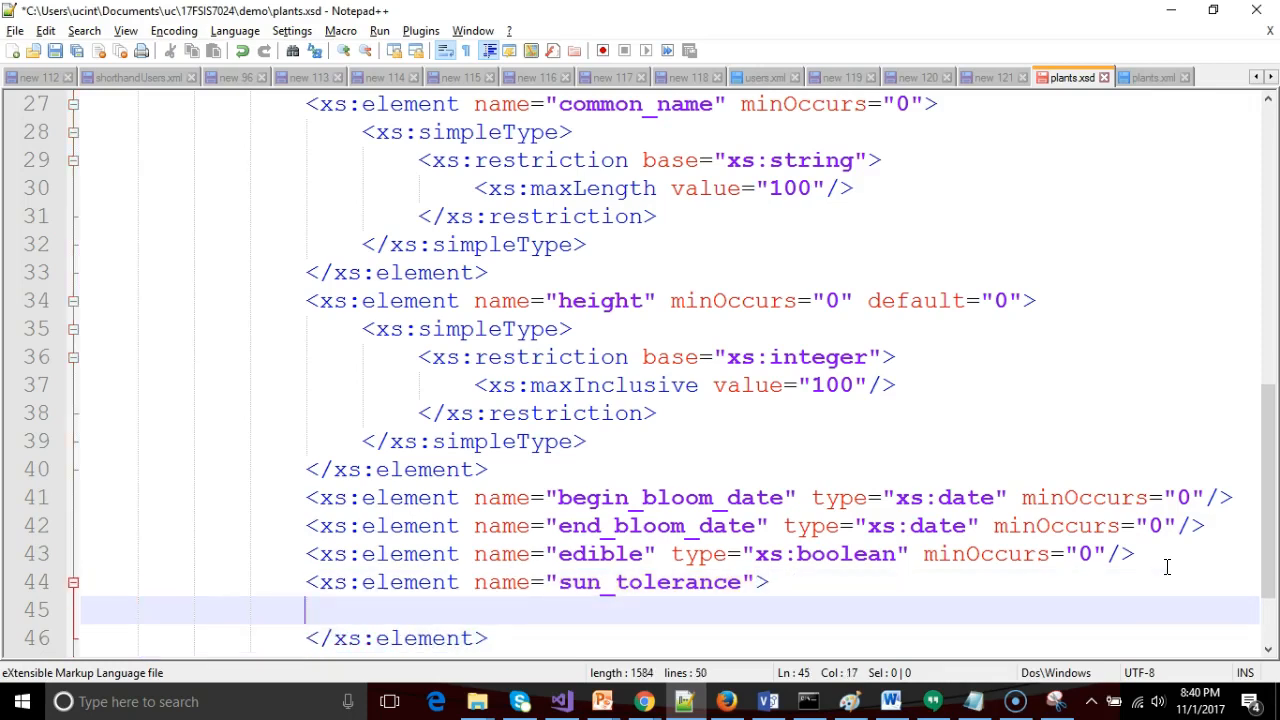
{"action": "type", "text": "<"}
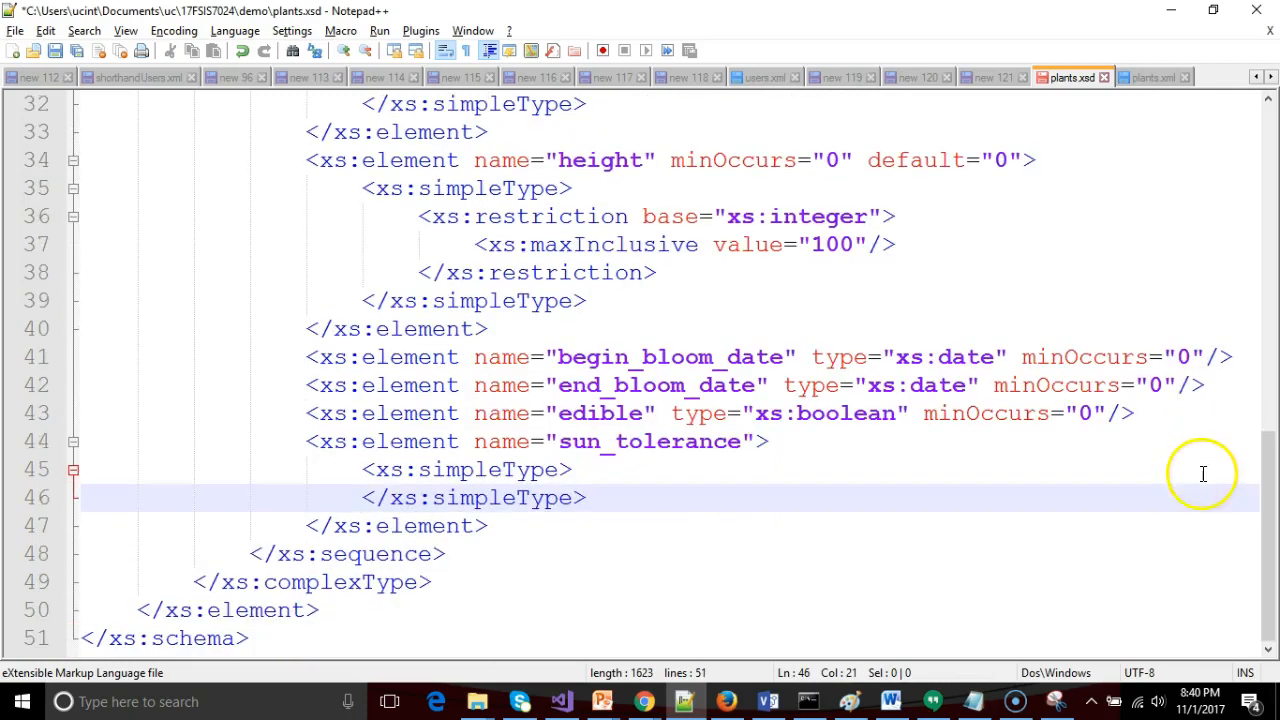
Insert an empty xs:restriction with base="xs:string" inside the sun_tolerance simpleType.
{"action": "left_click", "coordinate": [647, 469]}
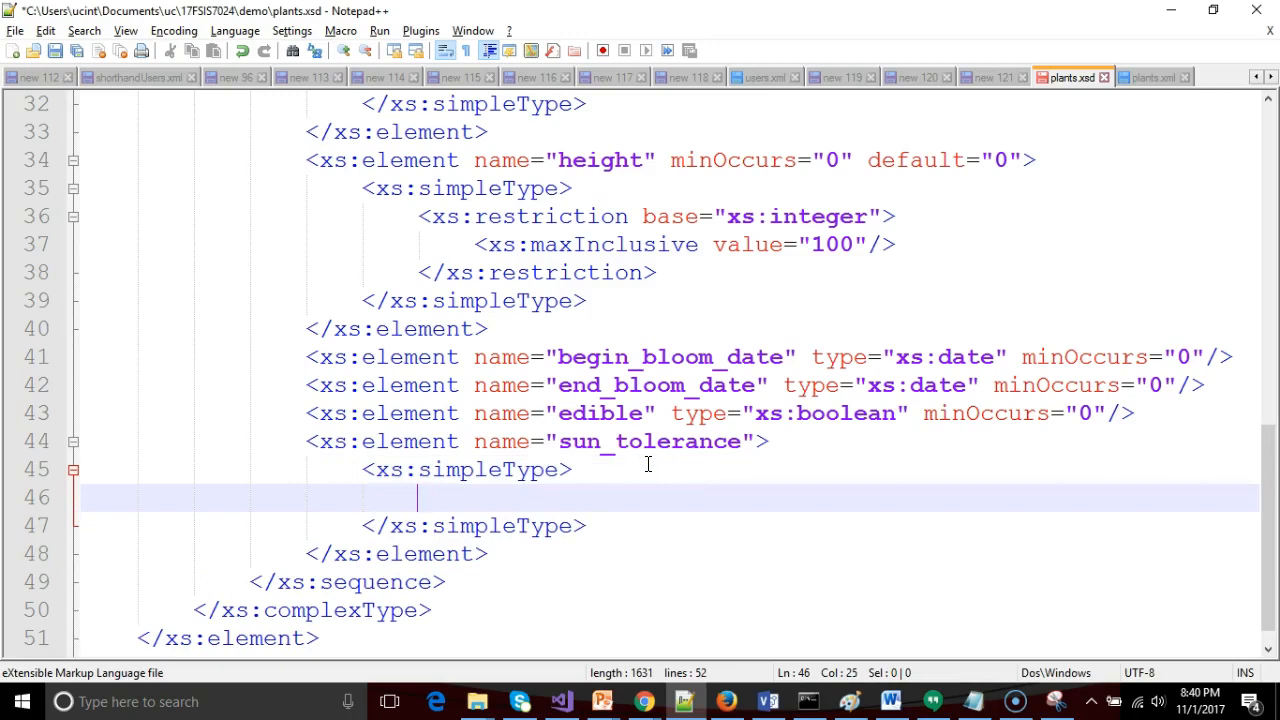
{"action": "type", "text": "<"}
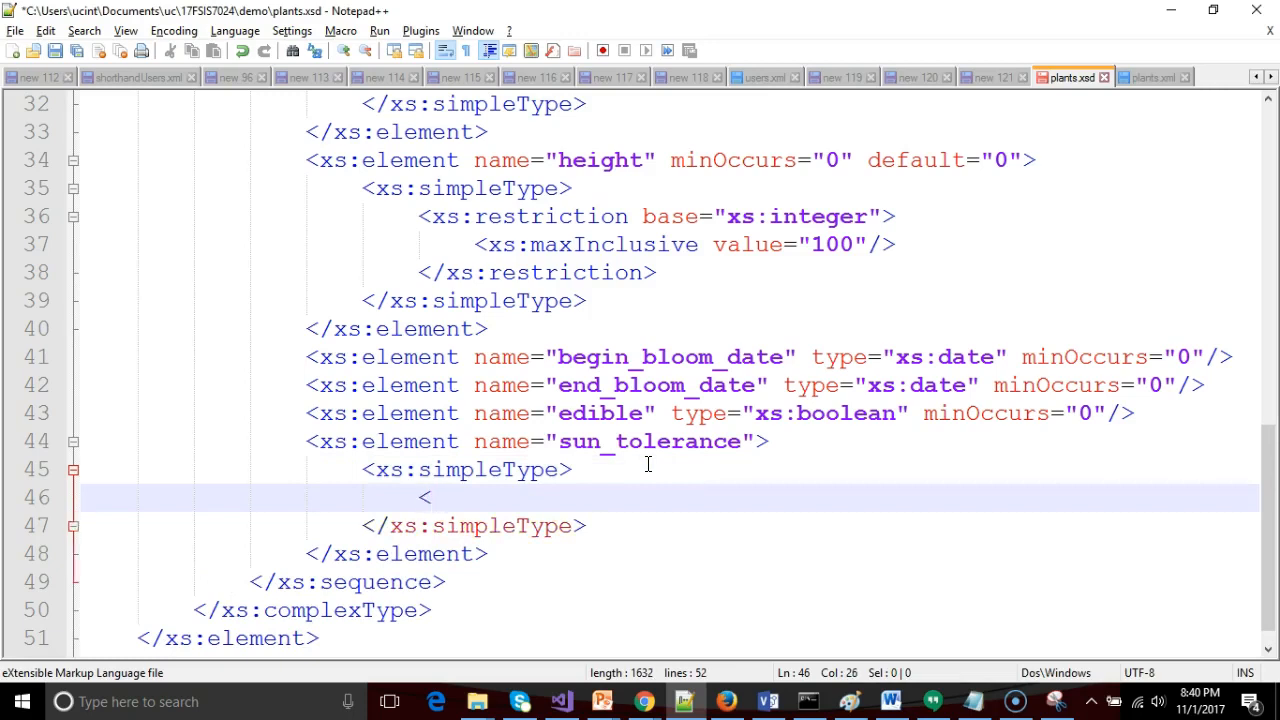
{"action": "type", "text": "xs"}
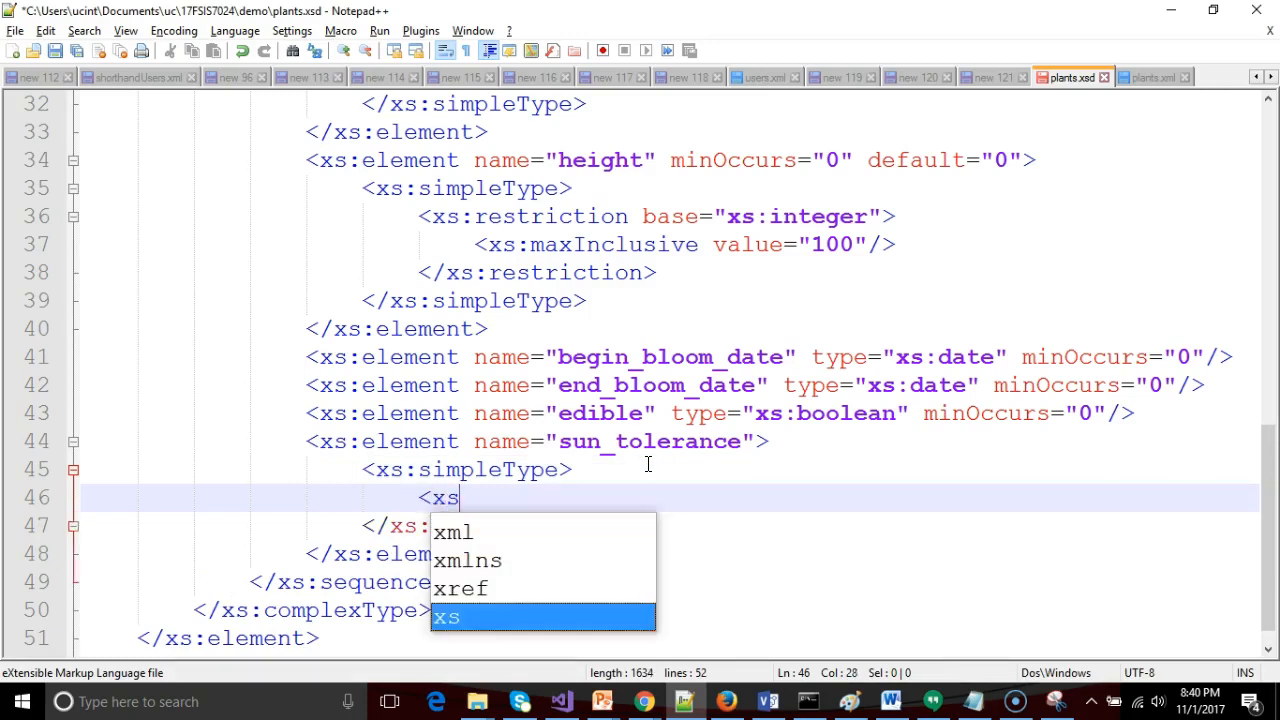
{"action": "type", "text": ":restriction base+\""}
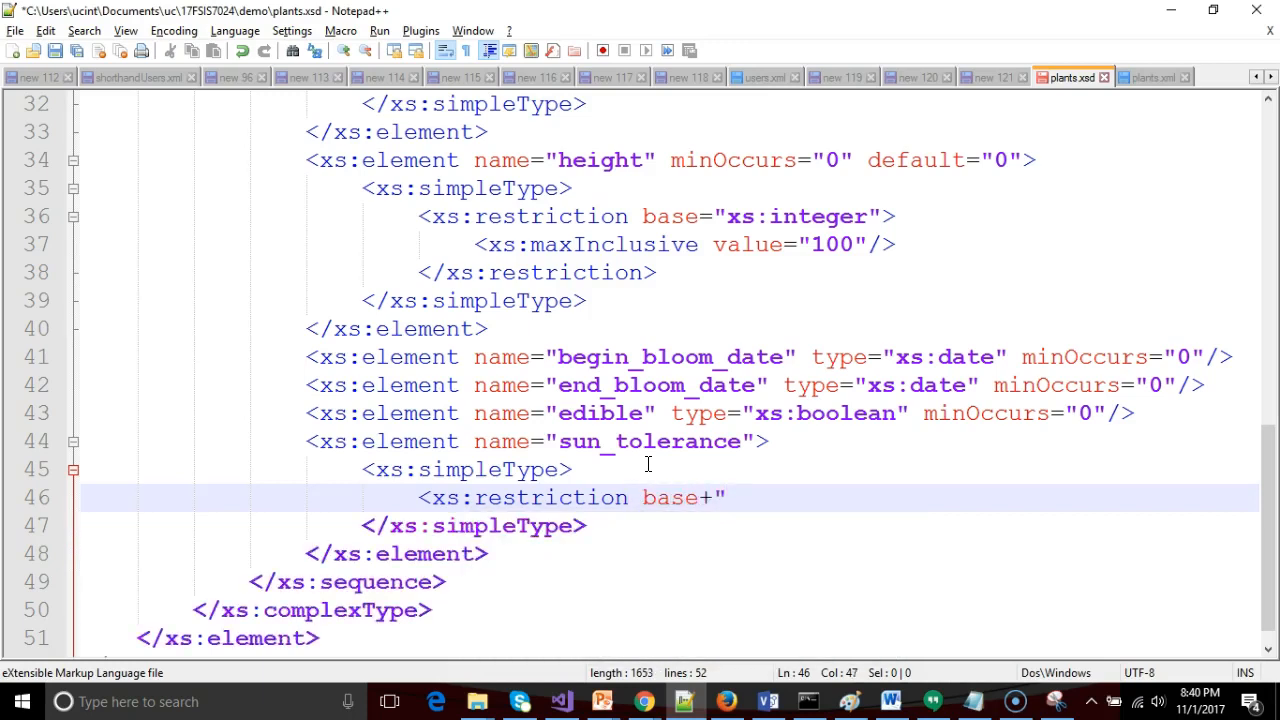
{"action": "type", "text": "x"}
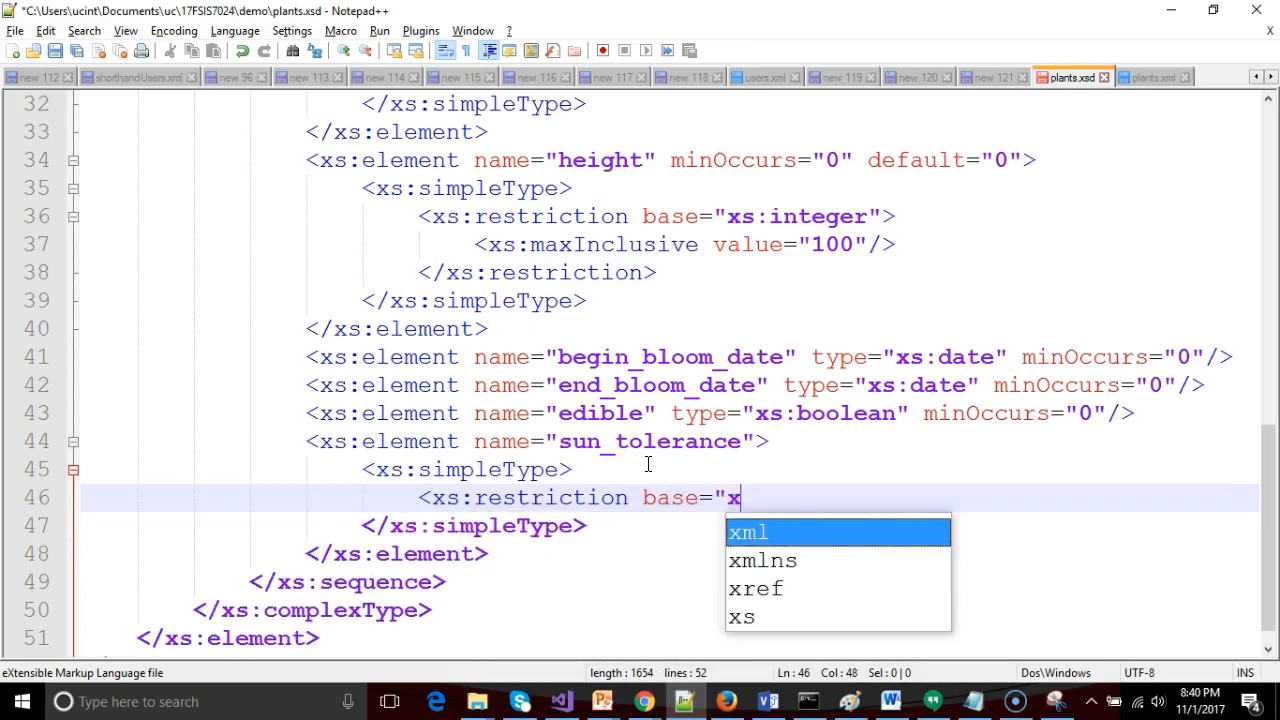
{"action": "type", "text": "s:sti"}
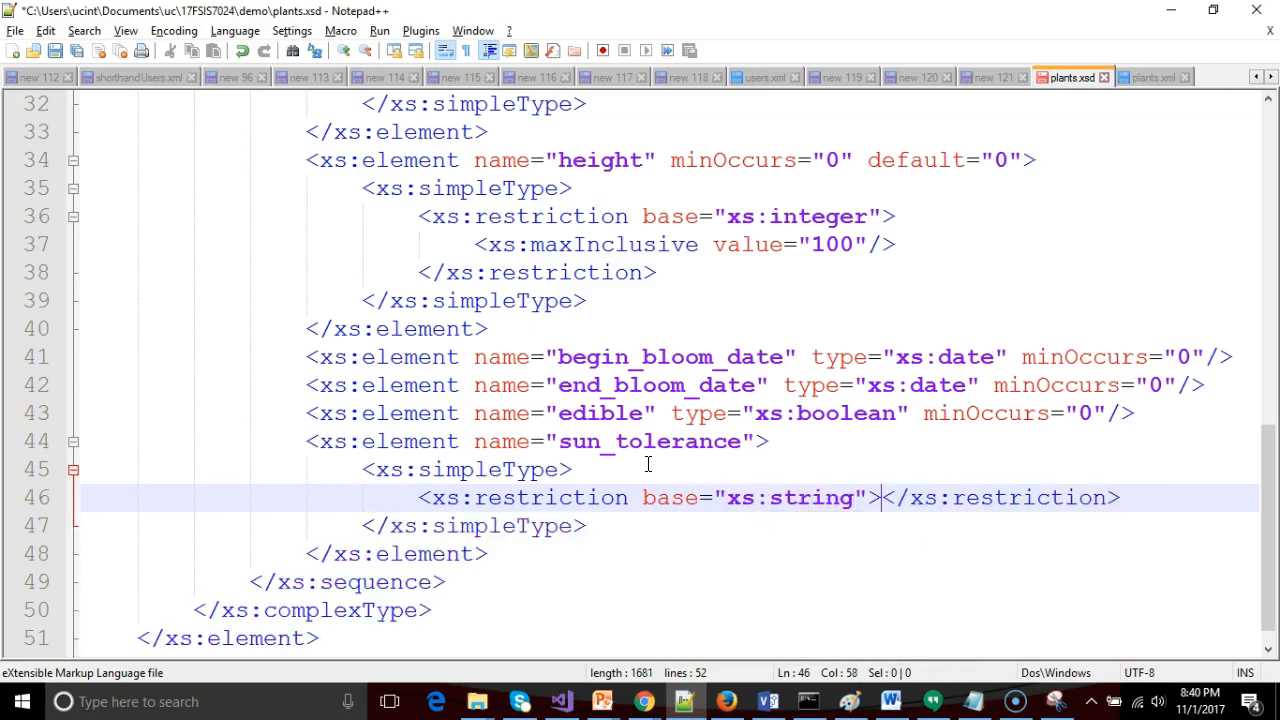
{"action": "key", "text": "Enter"}
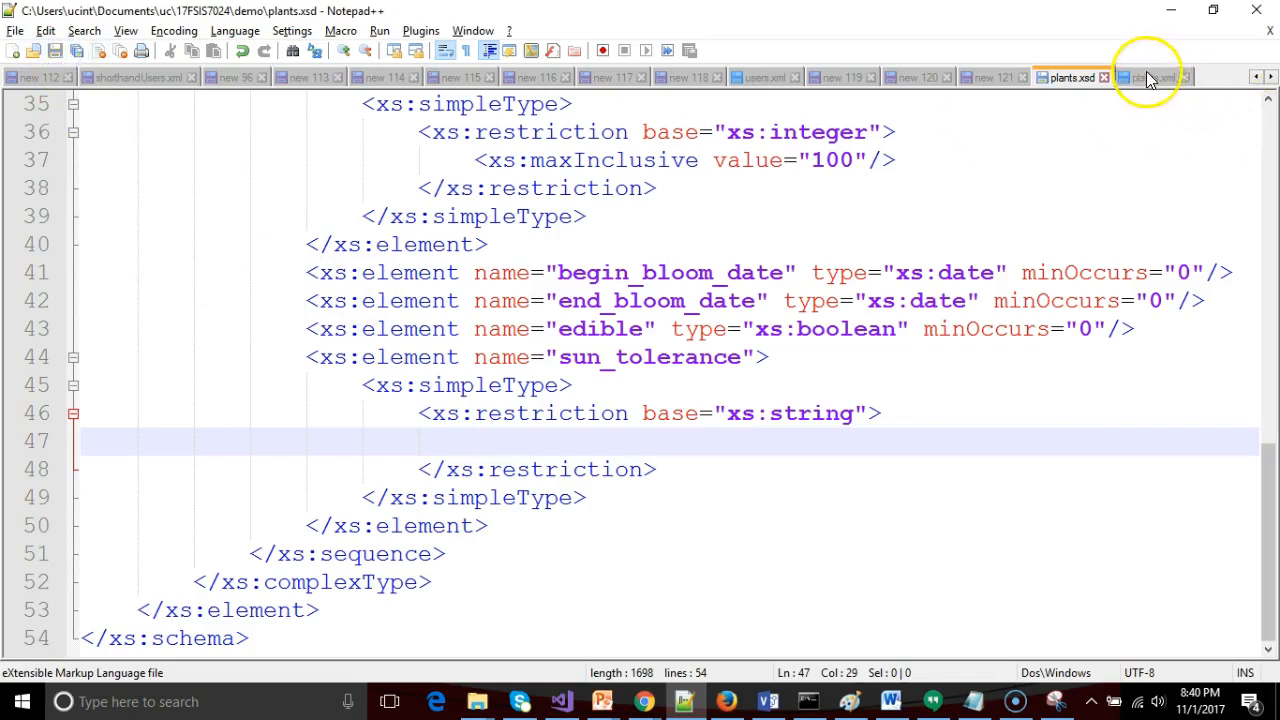
Add <sun_tolerance>full sun</sun_tolerance> to plants.xml and confirm it passes schema validation.
{"action": "left_click", "coordinate": [1152, 77]}
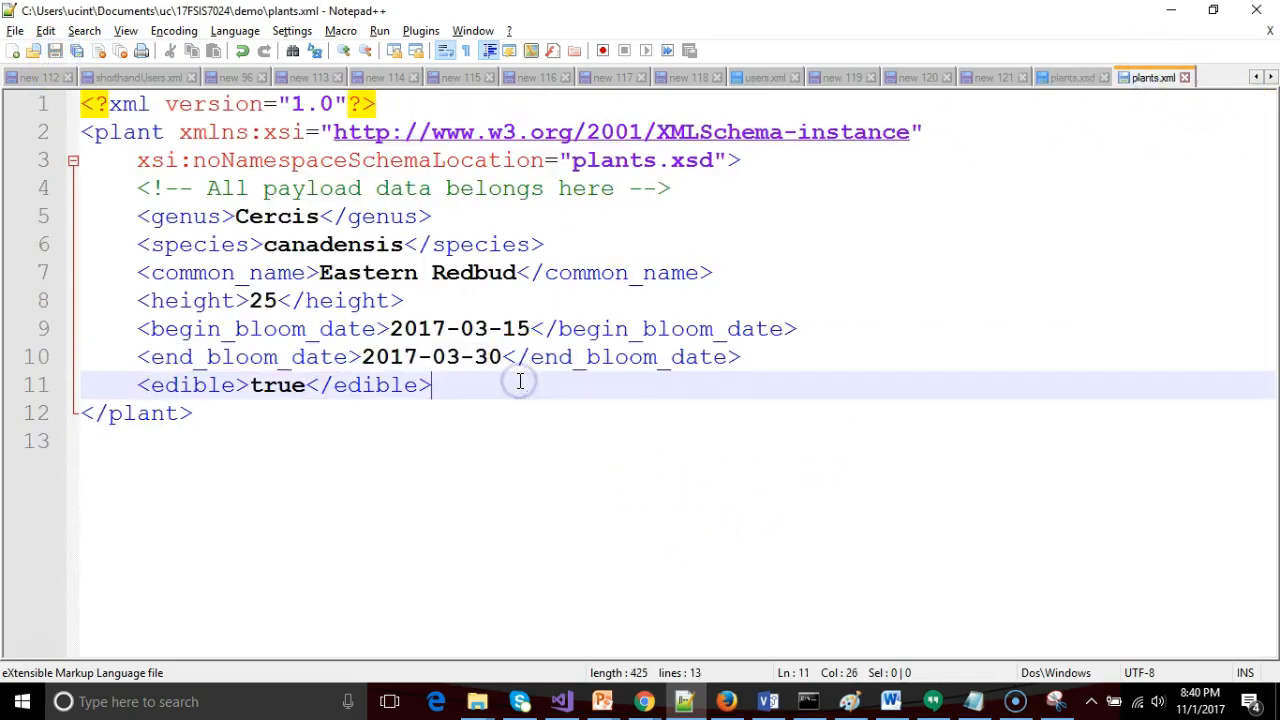
{"action": "type", "text": "<sun_tolerance></sun_tolerance>"}
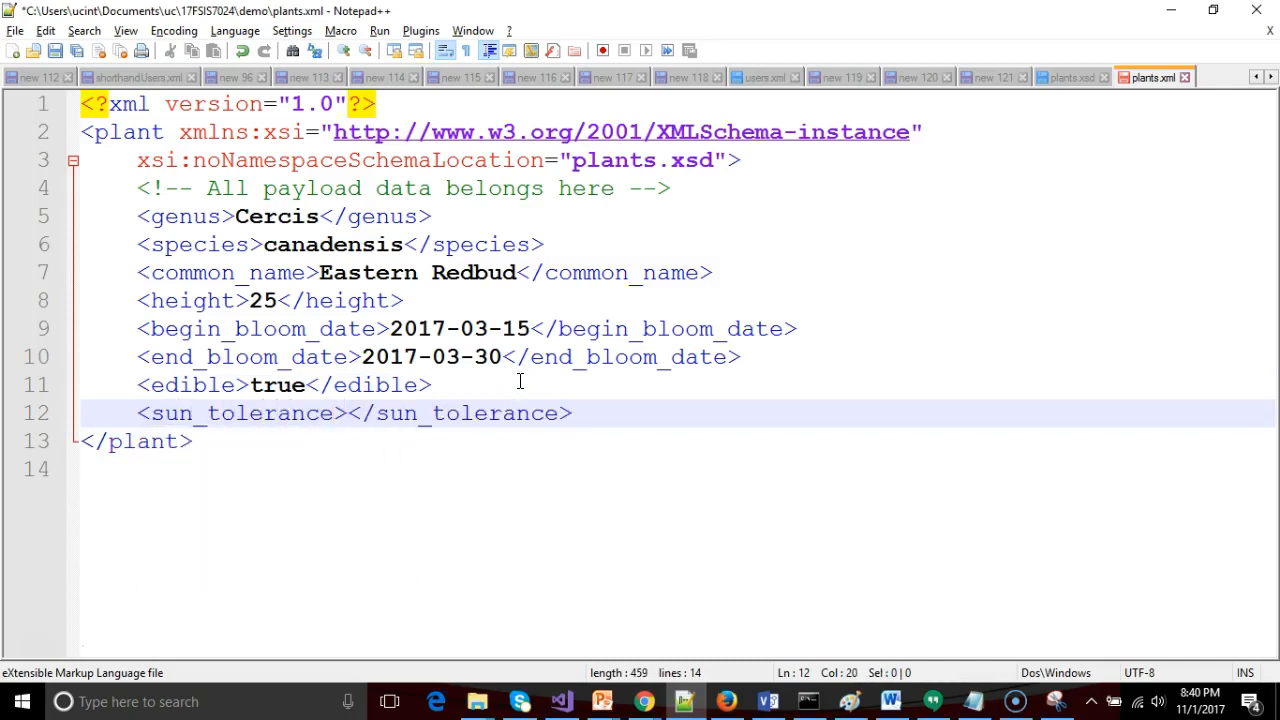
{"action": "type", "text": "full sun"}
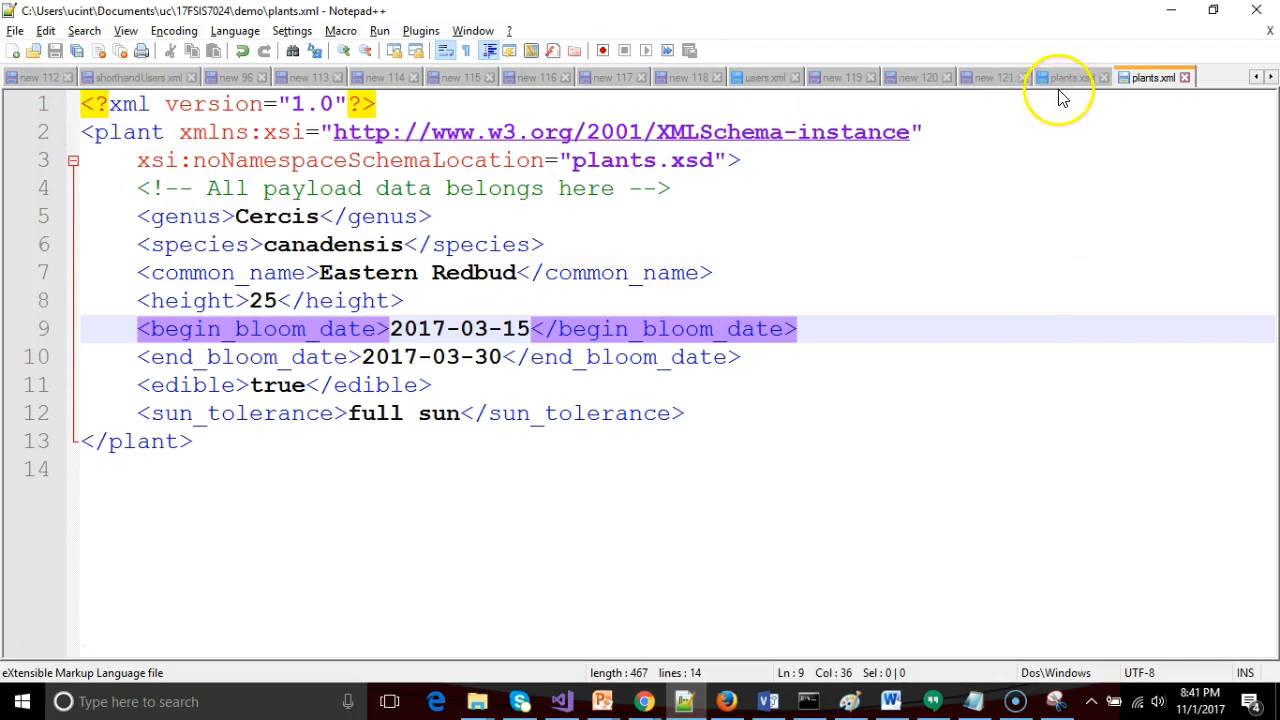
{"action": "left_click", "coordinate": [421, 30]}
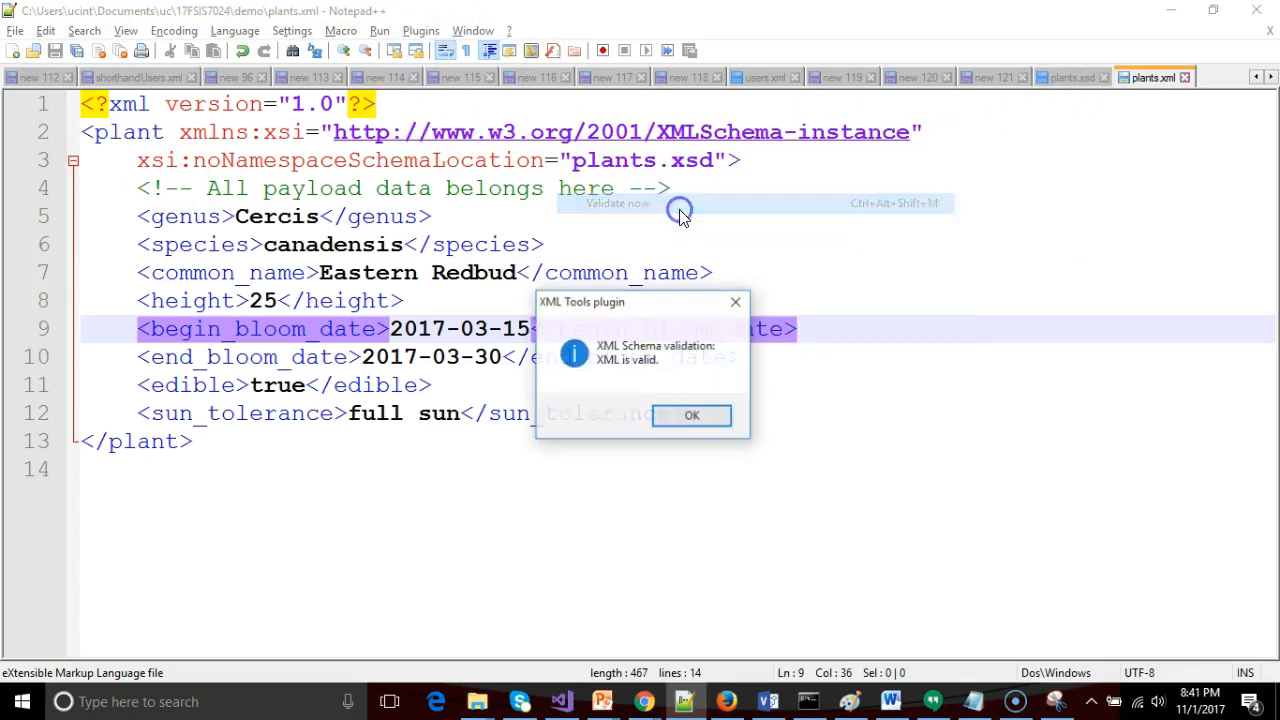
{"action": "left_click", "coordinate": [692, 415]}
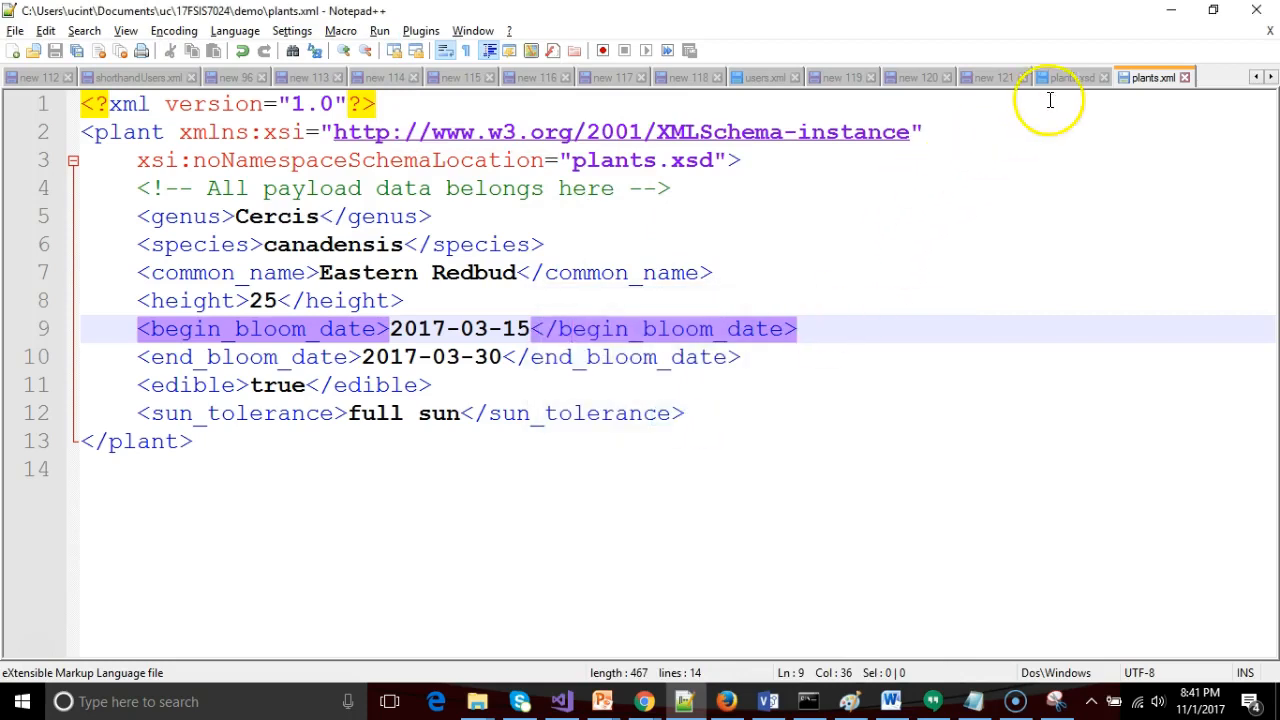
{"action": "left_click", "coordinate": [1070, 77]}
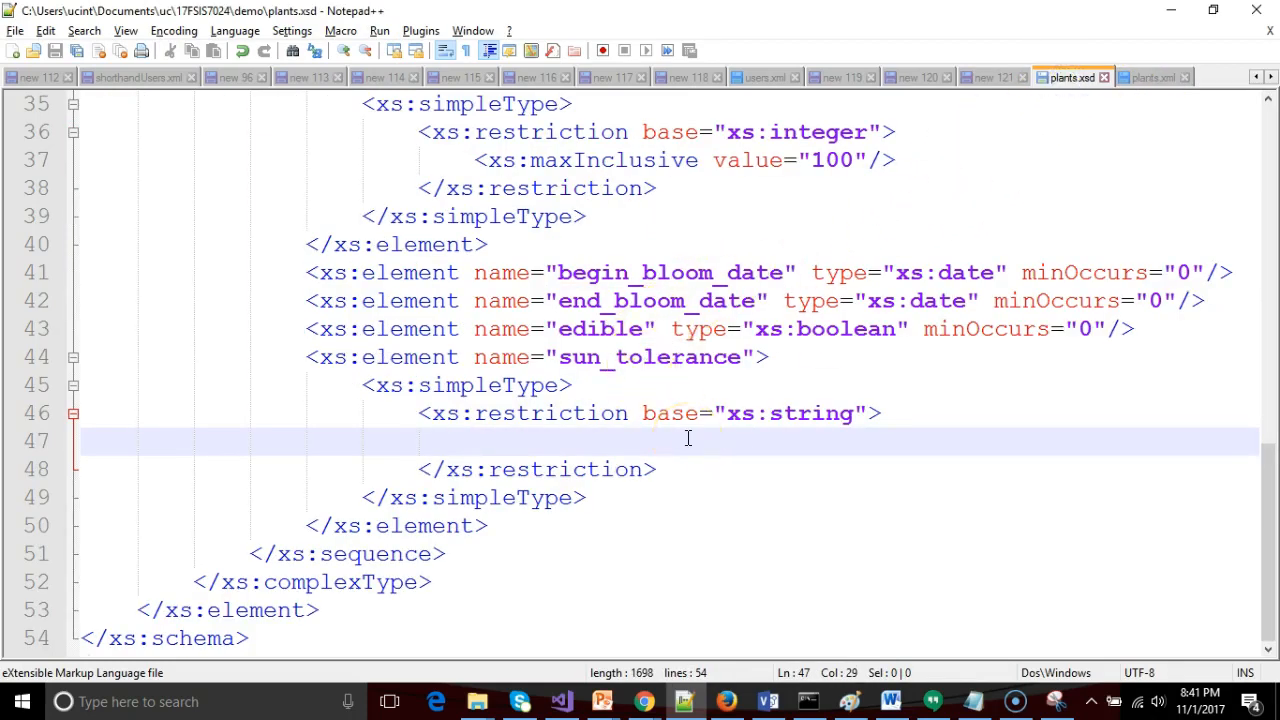
{"action": "mouse_move", "coordinate": [710, 430]}
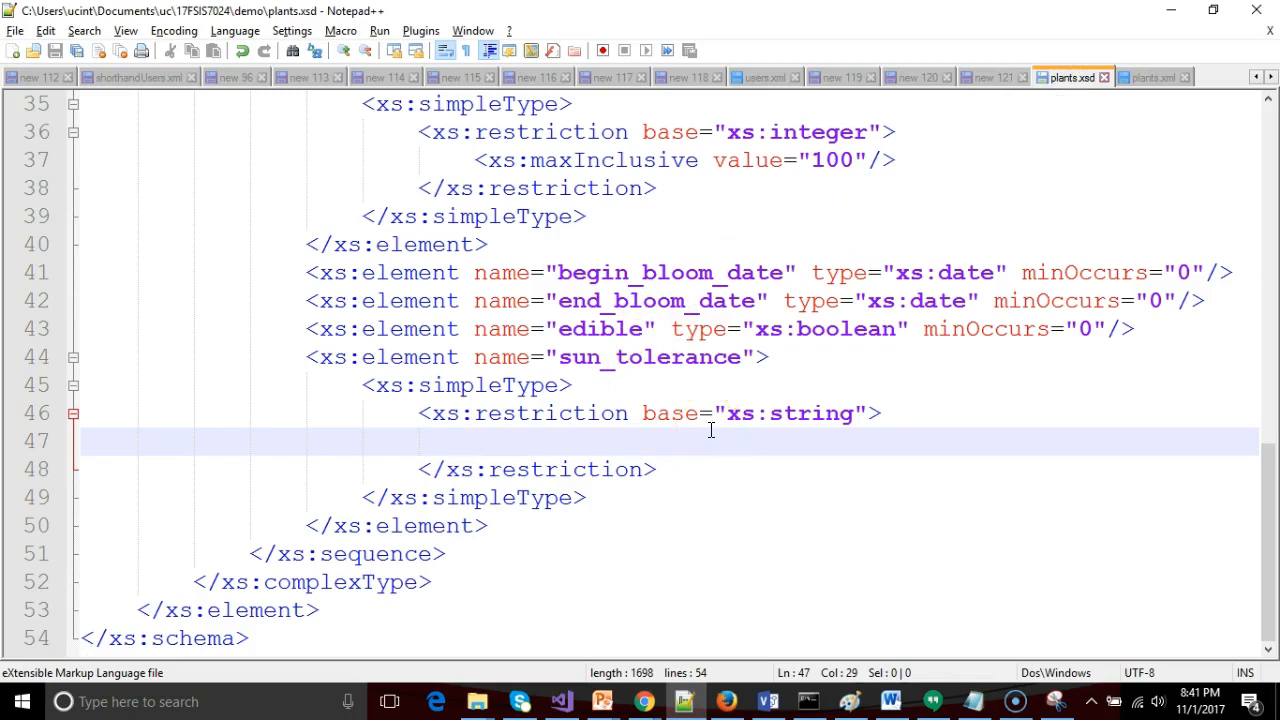
Add four xs:enumeration lines with empty value attributes inside the sun_tolerance restriction.
{"action": "type", "text": "<"}
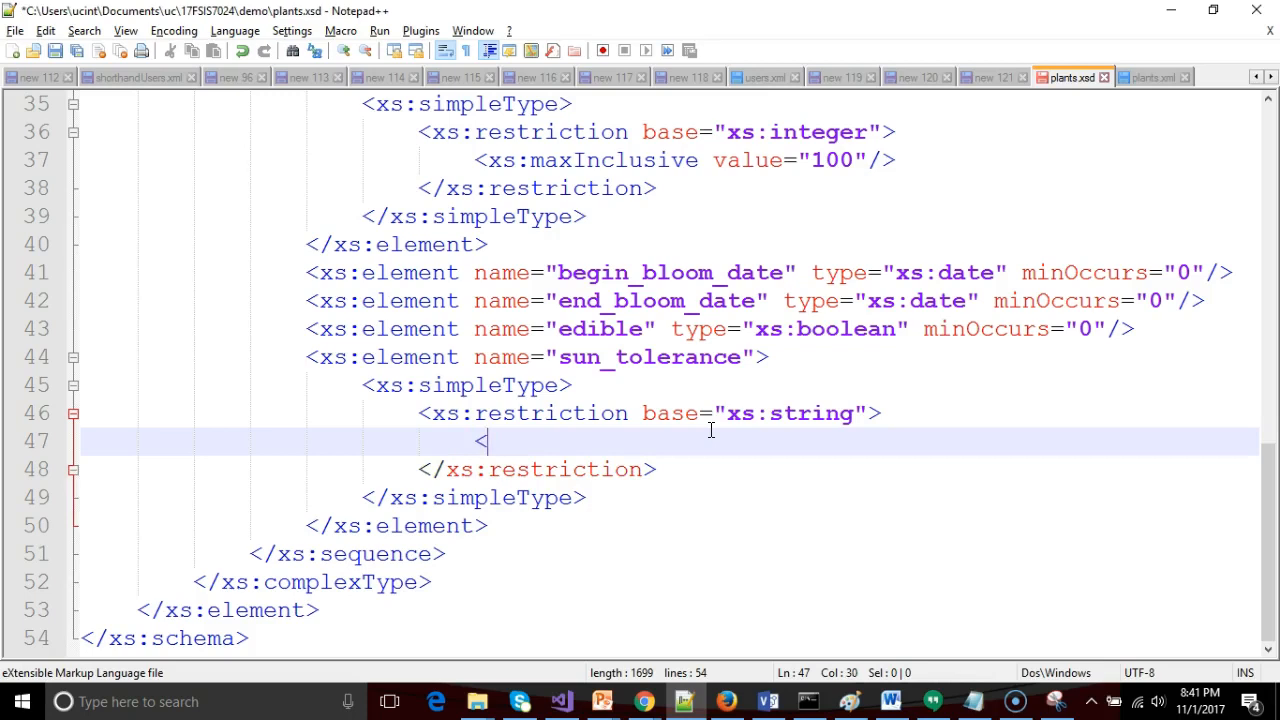
{"action": "type", "text": "xs:e"}
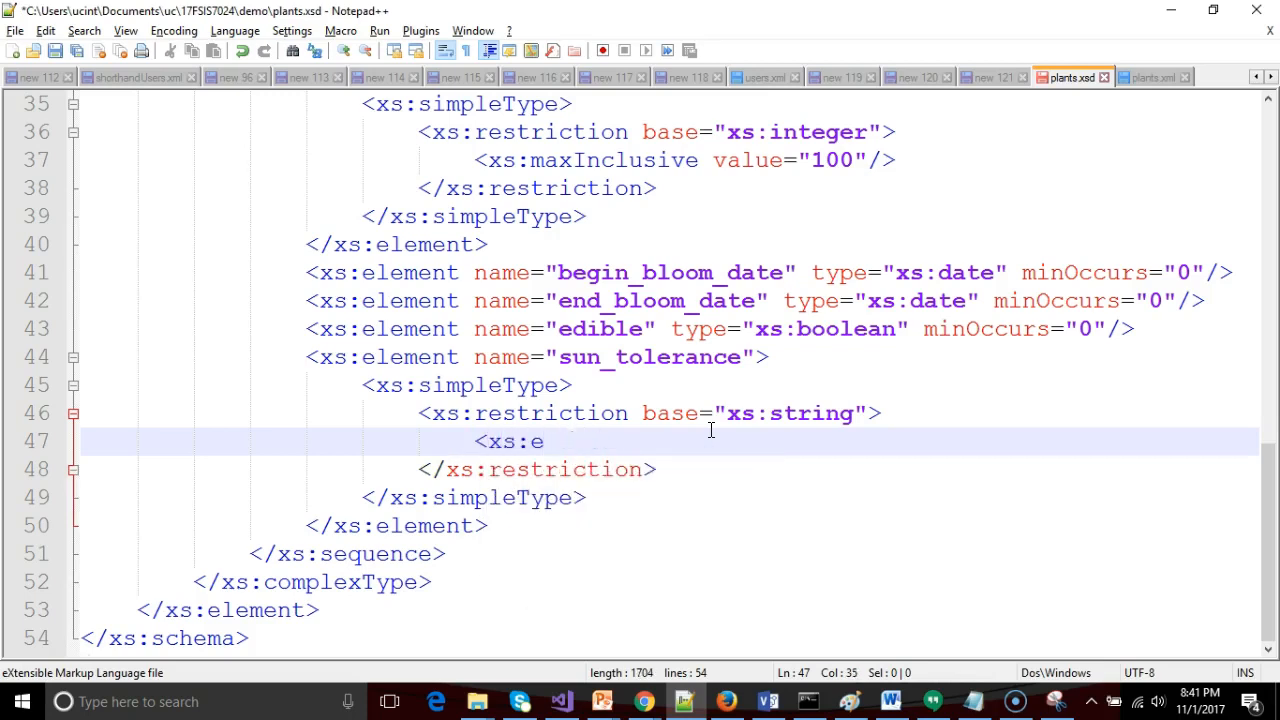
{"action": "type", "text": "numeration"}
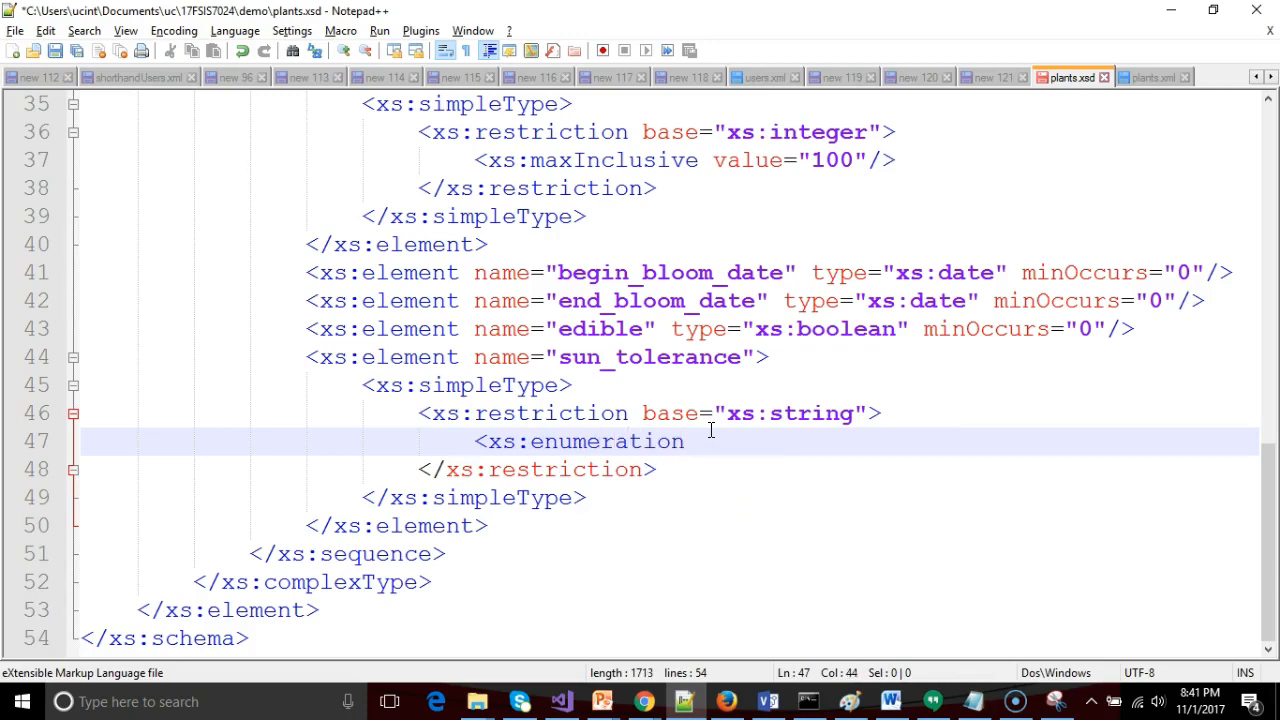
{"action": "type", "text": "value=\"\"/"}
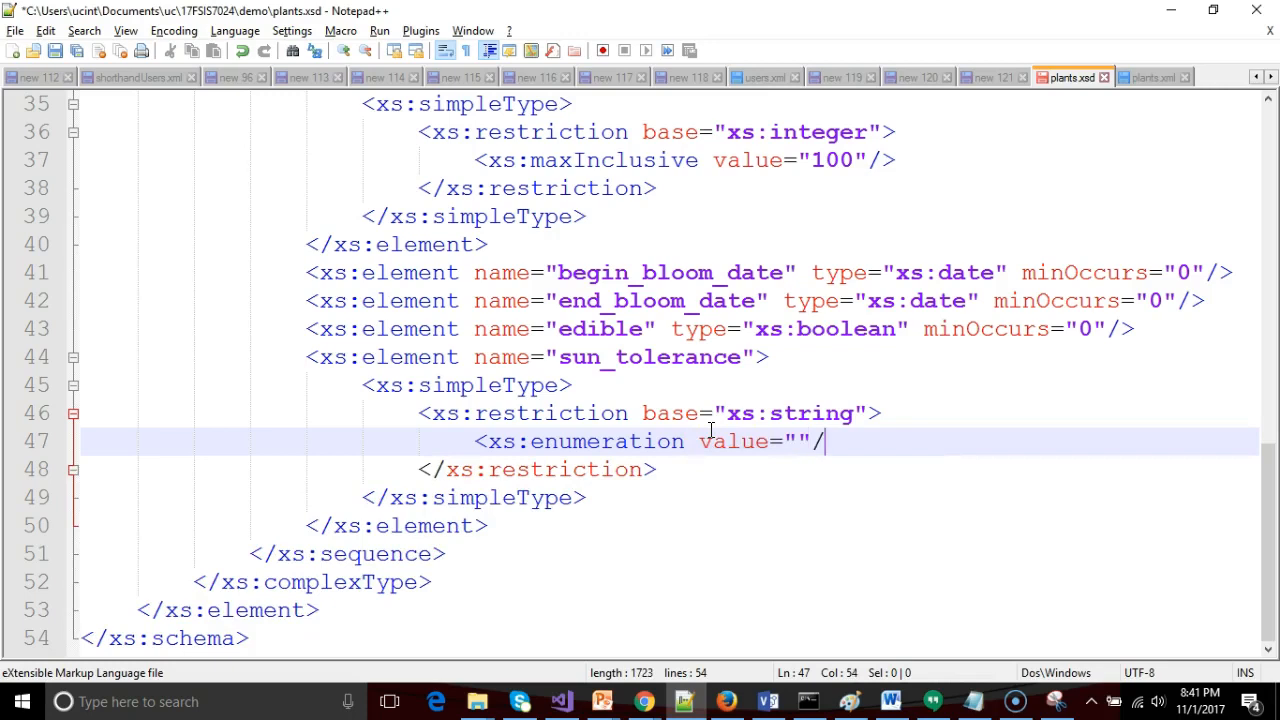
{"action": "type", "text": ">"}
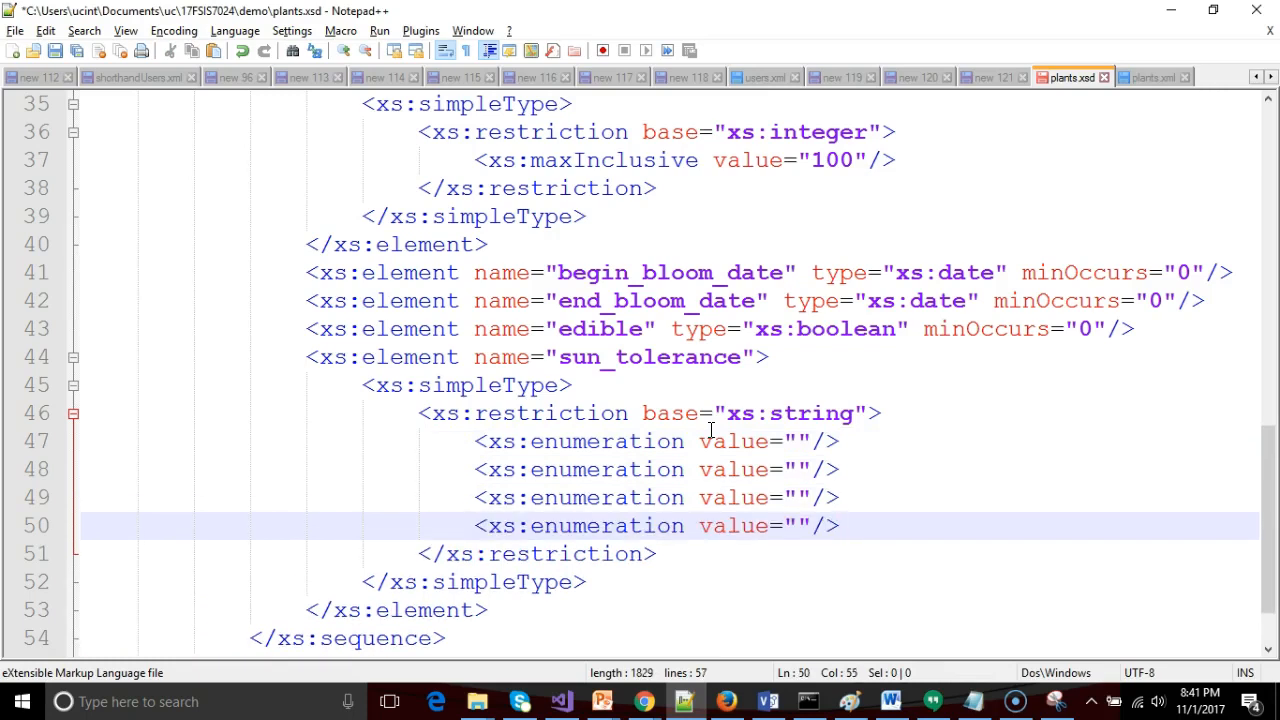
Check the spec in Word for the allowed sun_tolerance values full_sun, part_sun, part_shade, full_shade.
{"action": "left_click", "coordinate": [889, 701]}
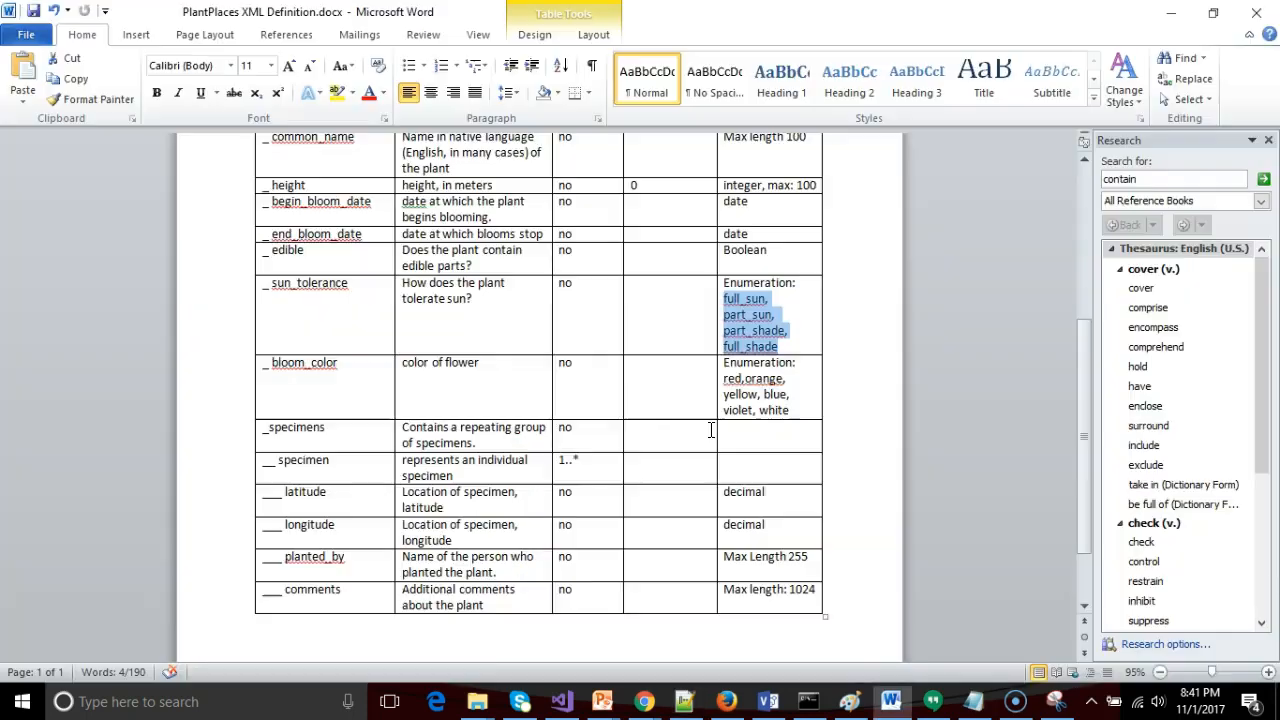
{"action": "left_click", "coordinate": [750, 314]}
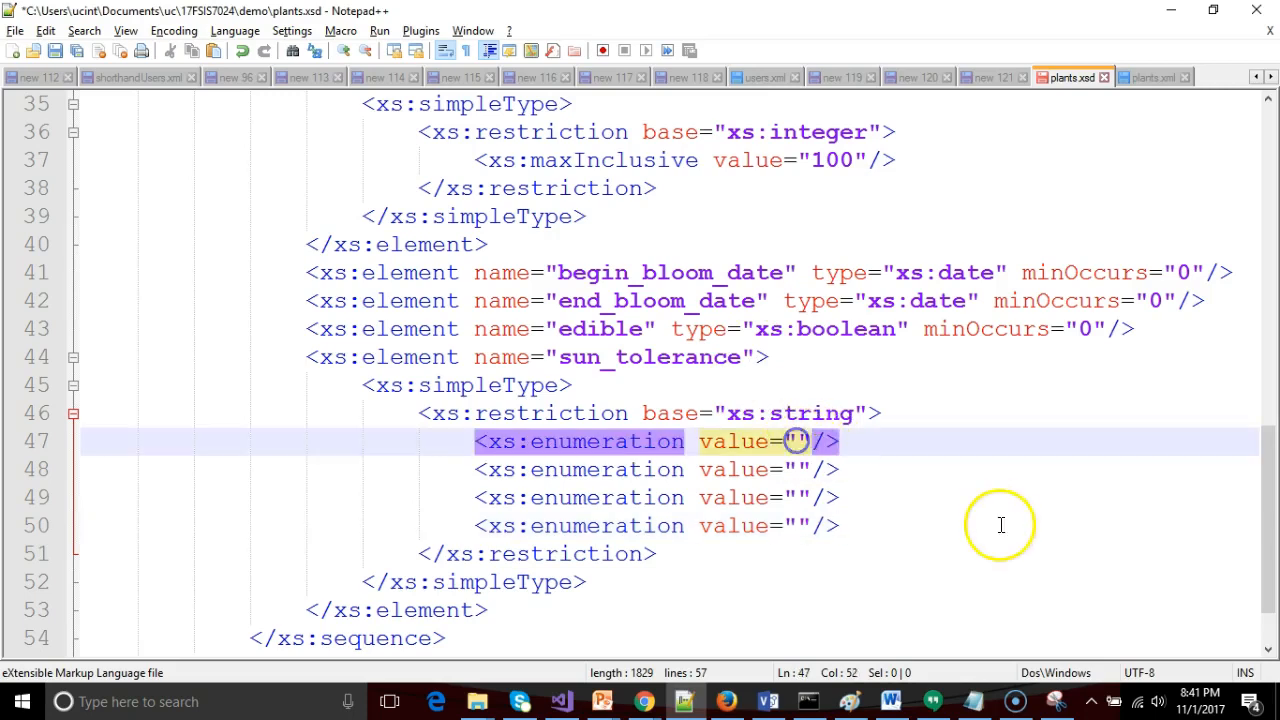
Fill the four enumerations with full_sun, part_sun, part_shade and full_shade, then save plants.xsd.
{"action": "type", "text": "full_sun"}
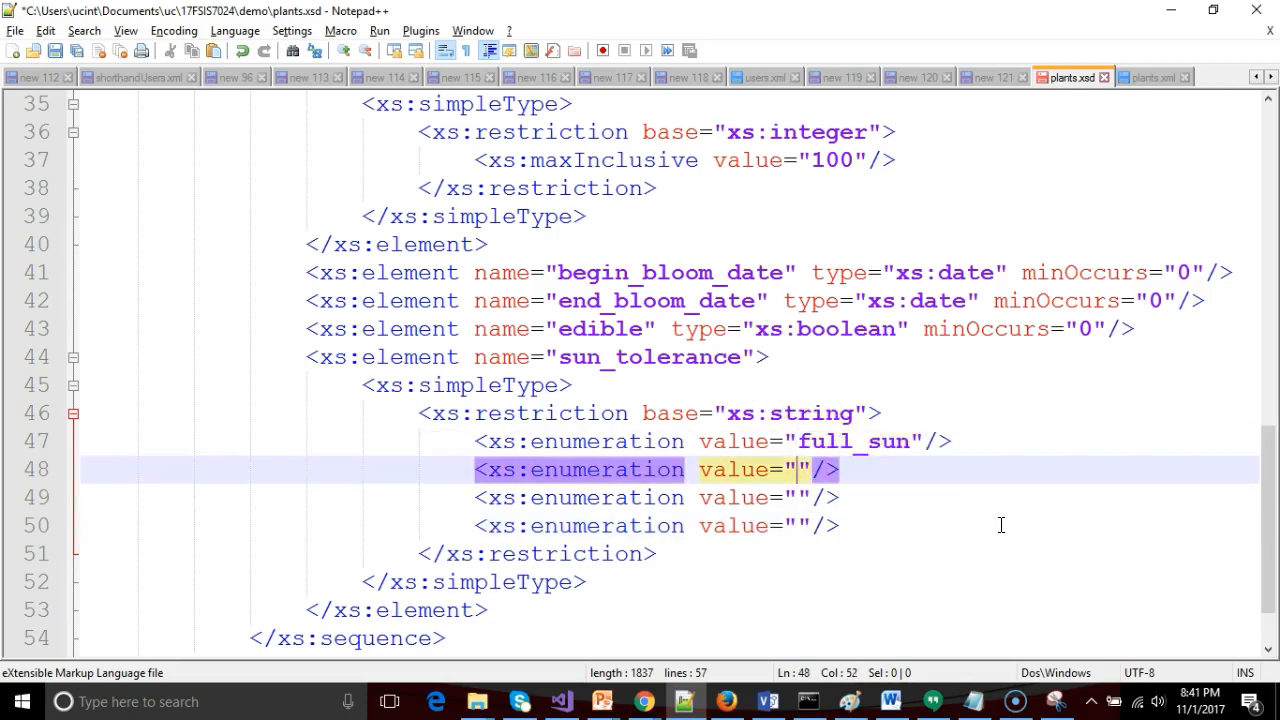
{"action": "type", "text": "part_sun"}
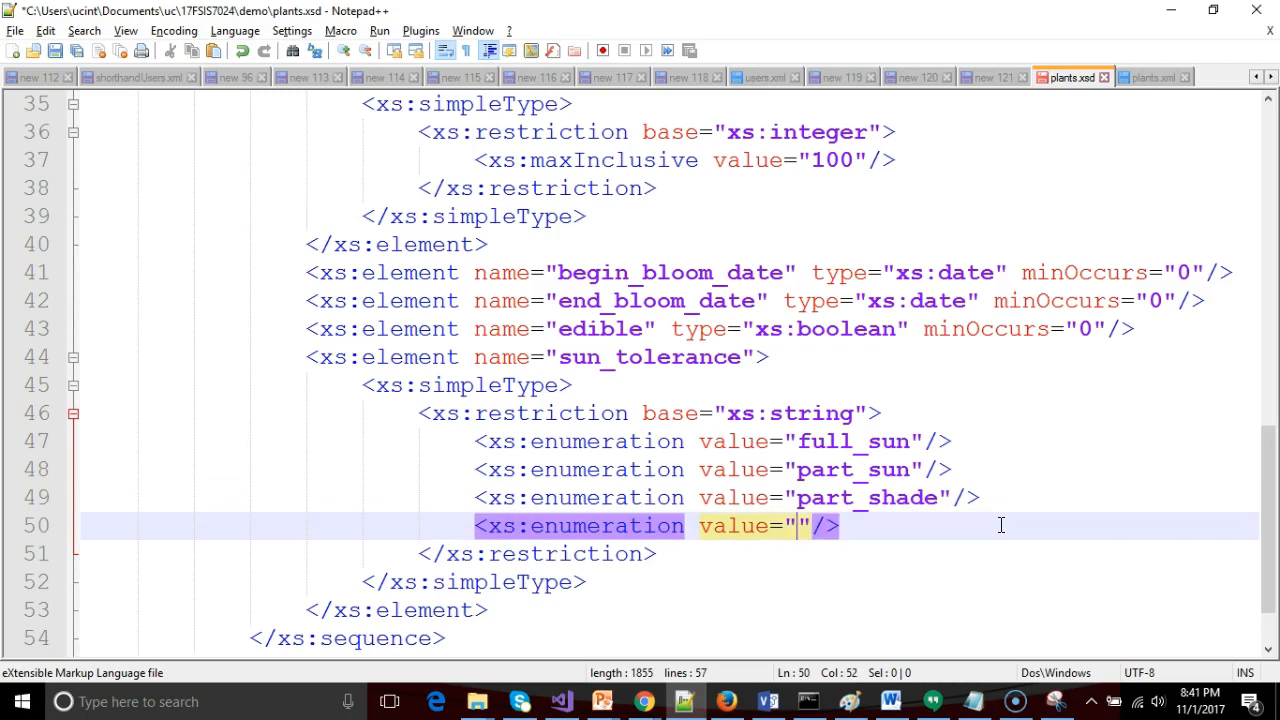
{"action": "type", "text": "full_shade"}
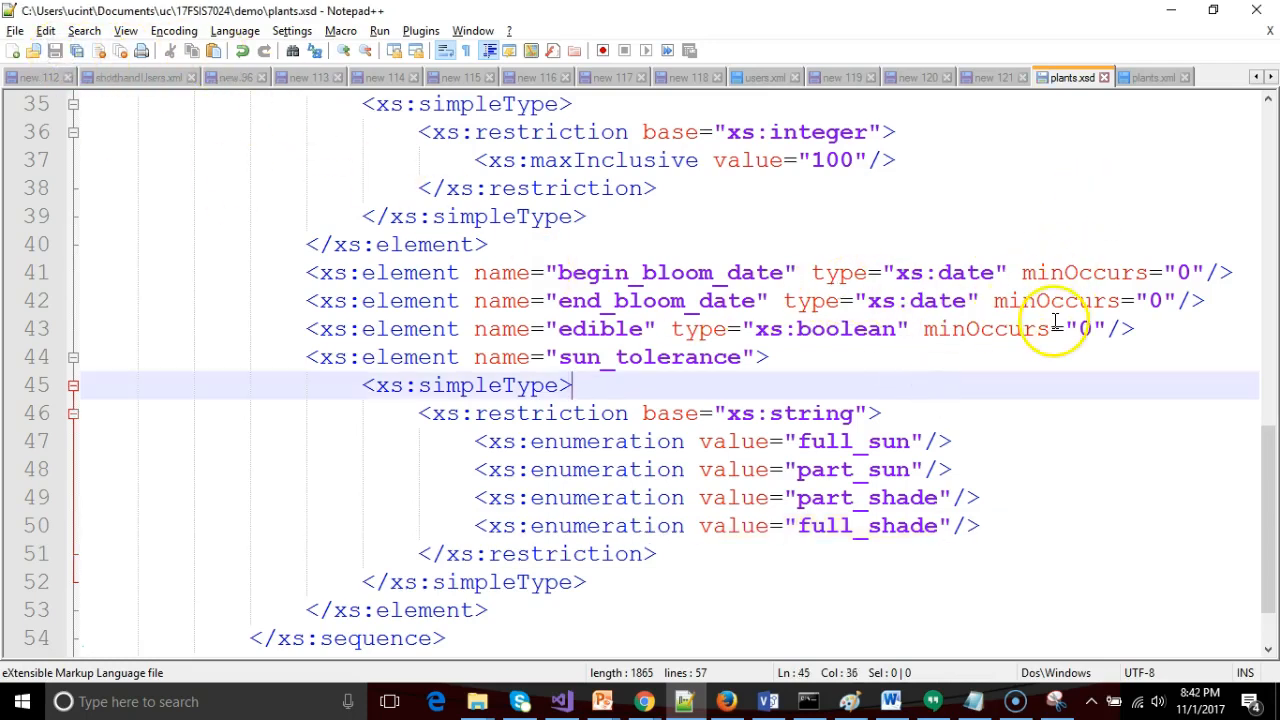
Validate plants.xml and see 'full sun' rejected as a sun_tolerance value.
{"action": "left_click", "coordinate": [1153, 77]}
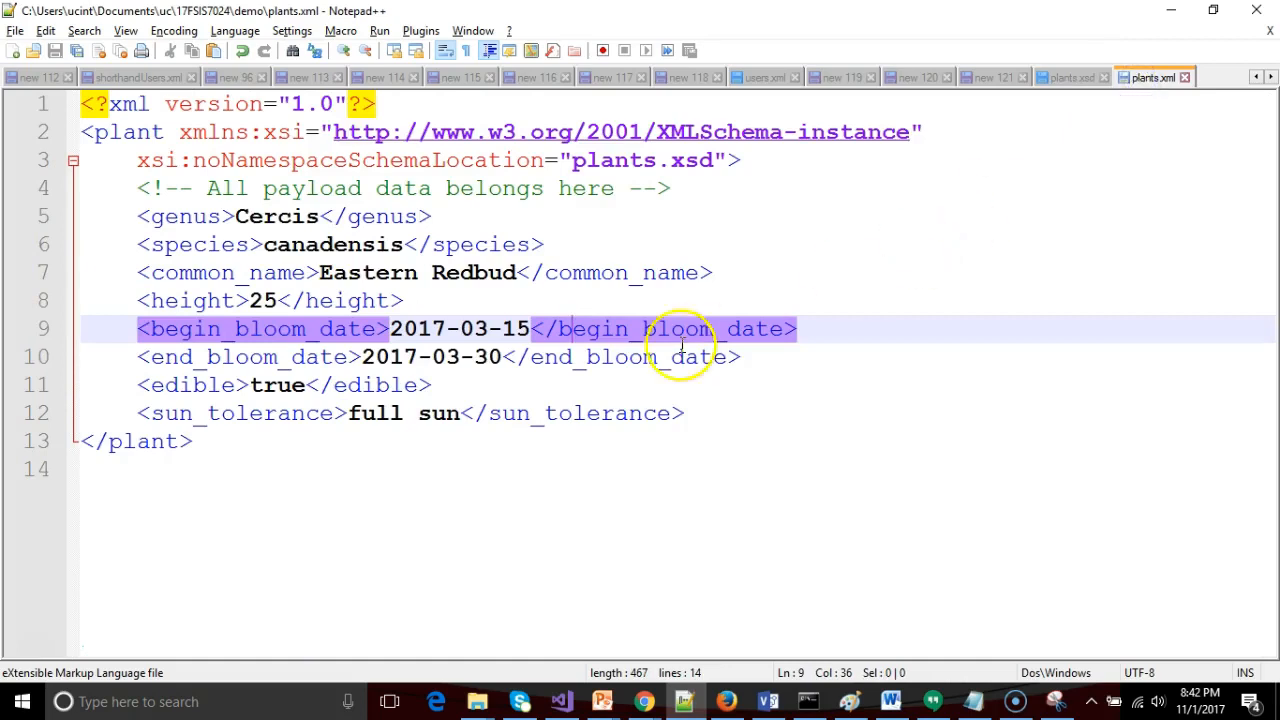
{"action": "mouse_move", "coordinate": [440, 413]}
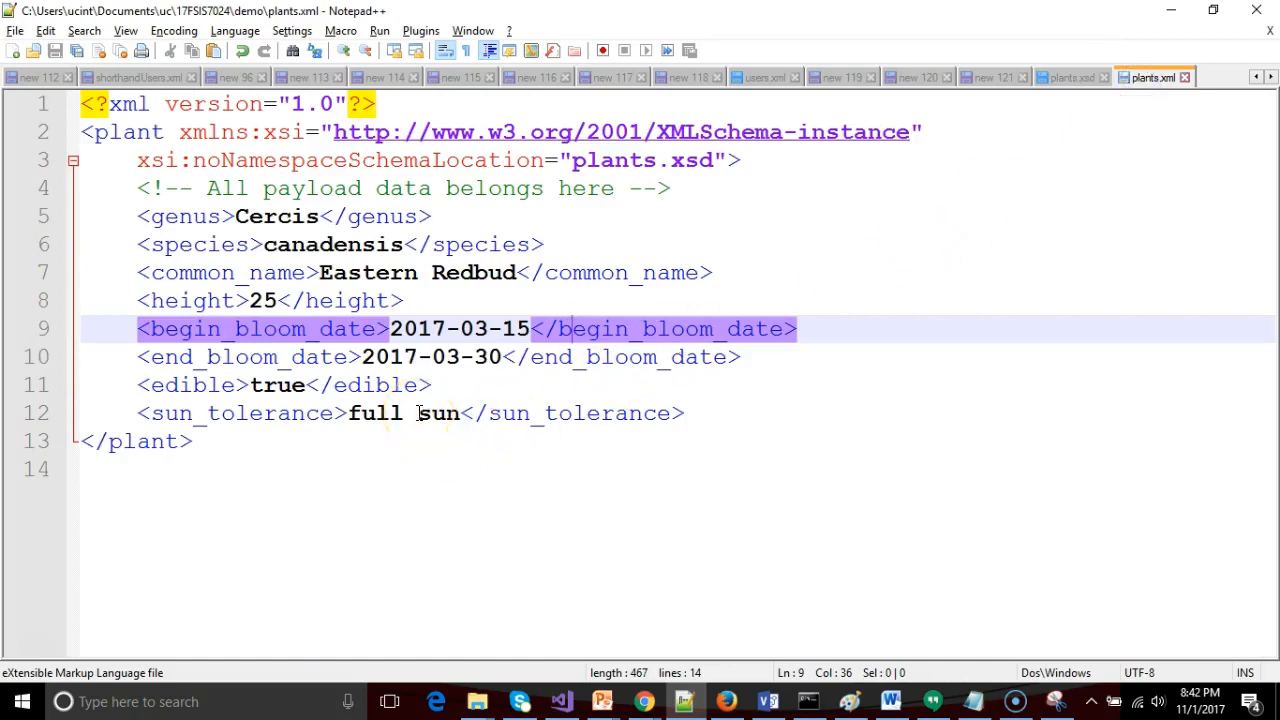
{"action": "left_click", "coordinate": [414, 413]}
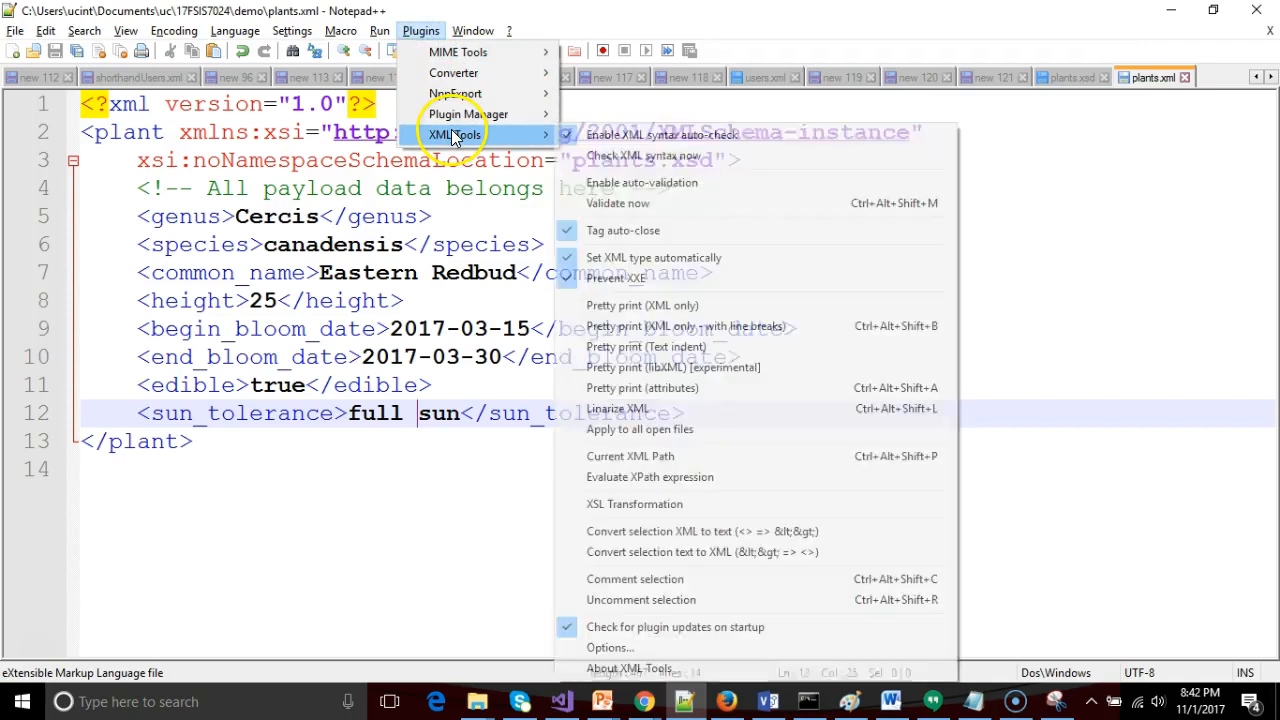
{"action": "left_click", "coordinate": [617, 203]}
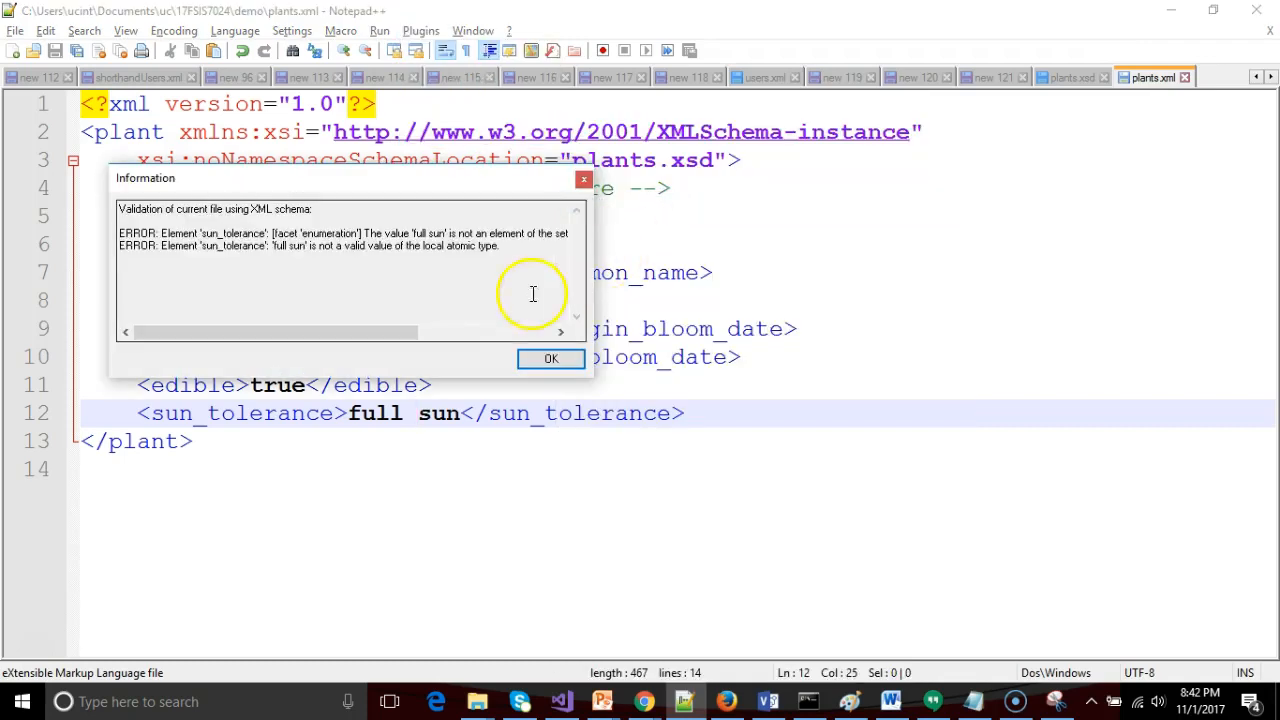
{"action": "mouse_move", "coordinate": [423, 310]}
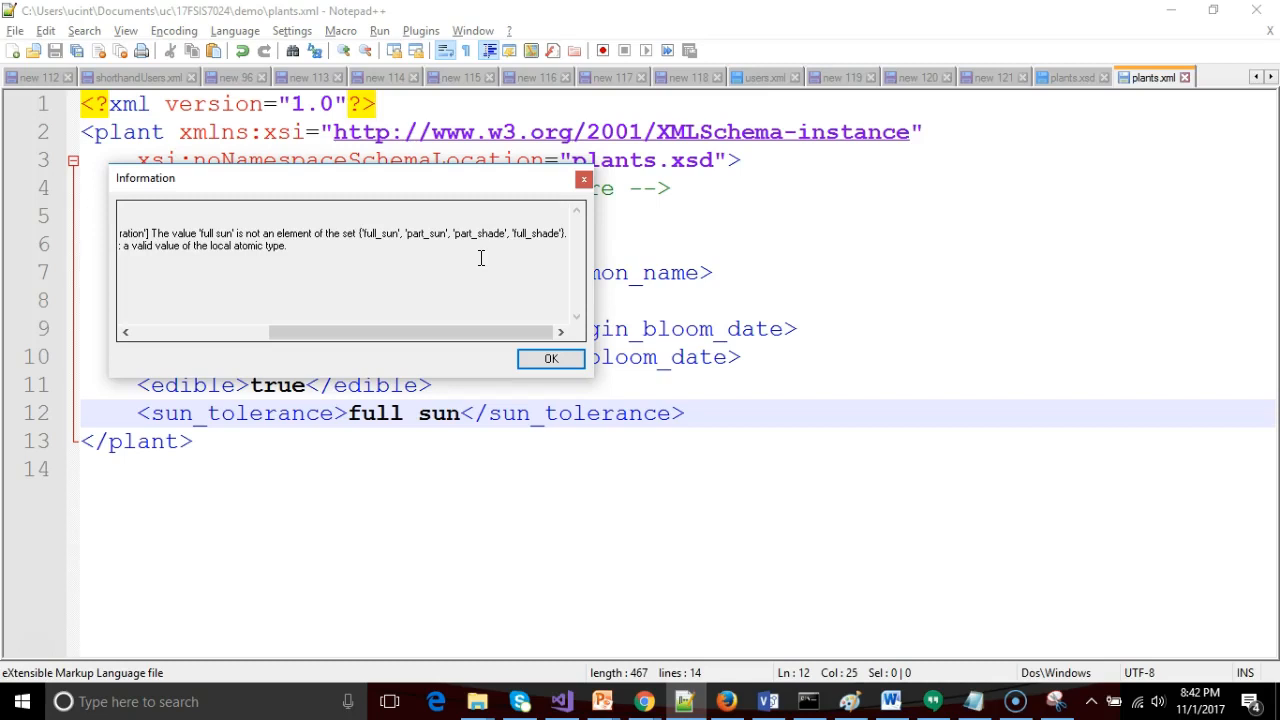
{"action": "mouse_move", "coordinate": [495, 285]}
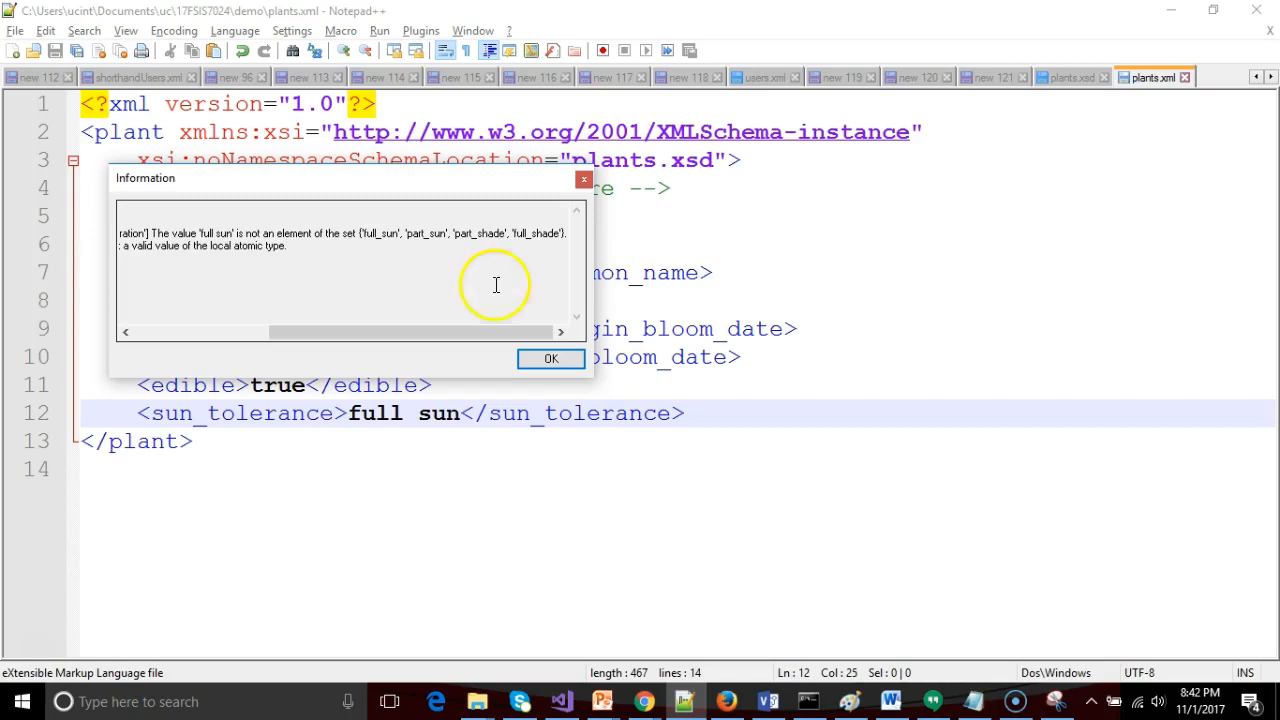
Correct sun_tolerance to full_sun, re-validate plants.xml successfully, and return to plants.xsd.
{"action": "left_click", "coordinate": [550, 358]}
{"action": "type", "text": "_"}
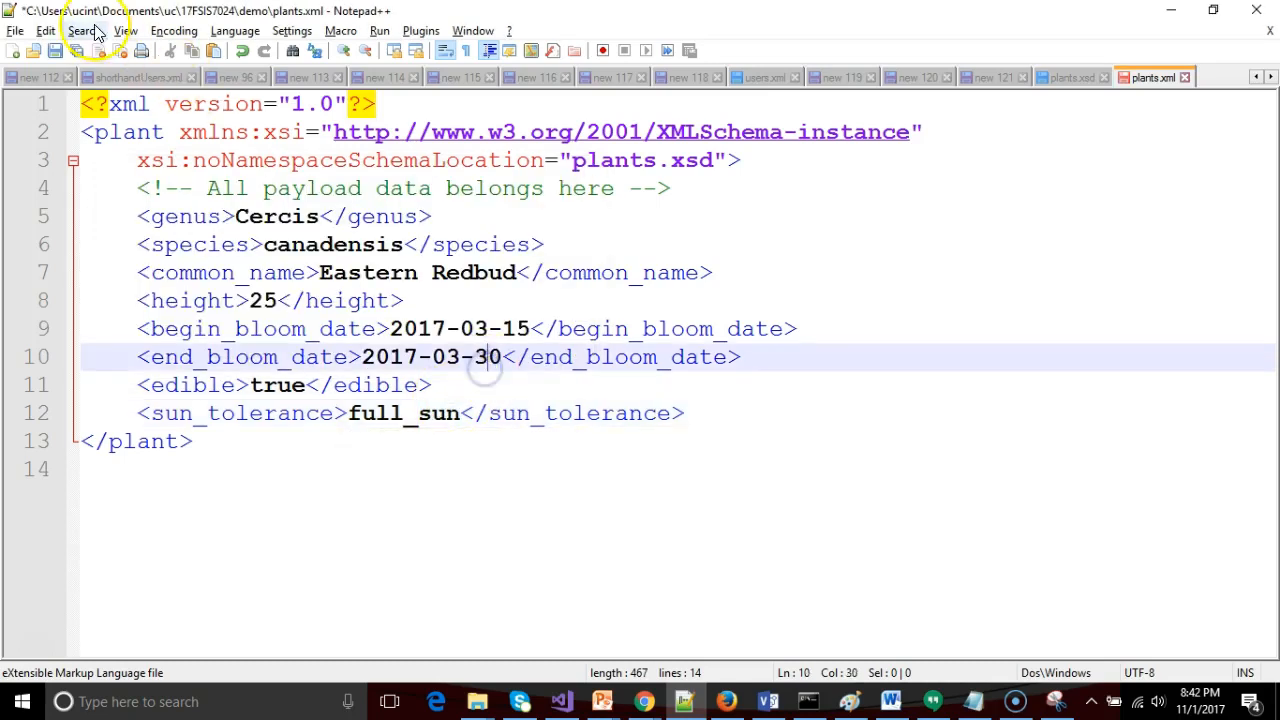
{"action": "left_click", "coordinate": [420, 30]}
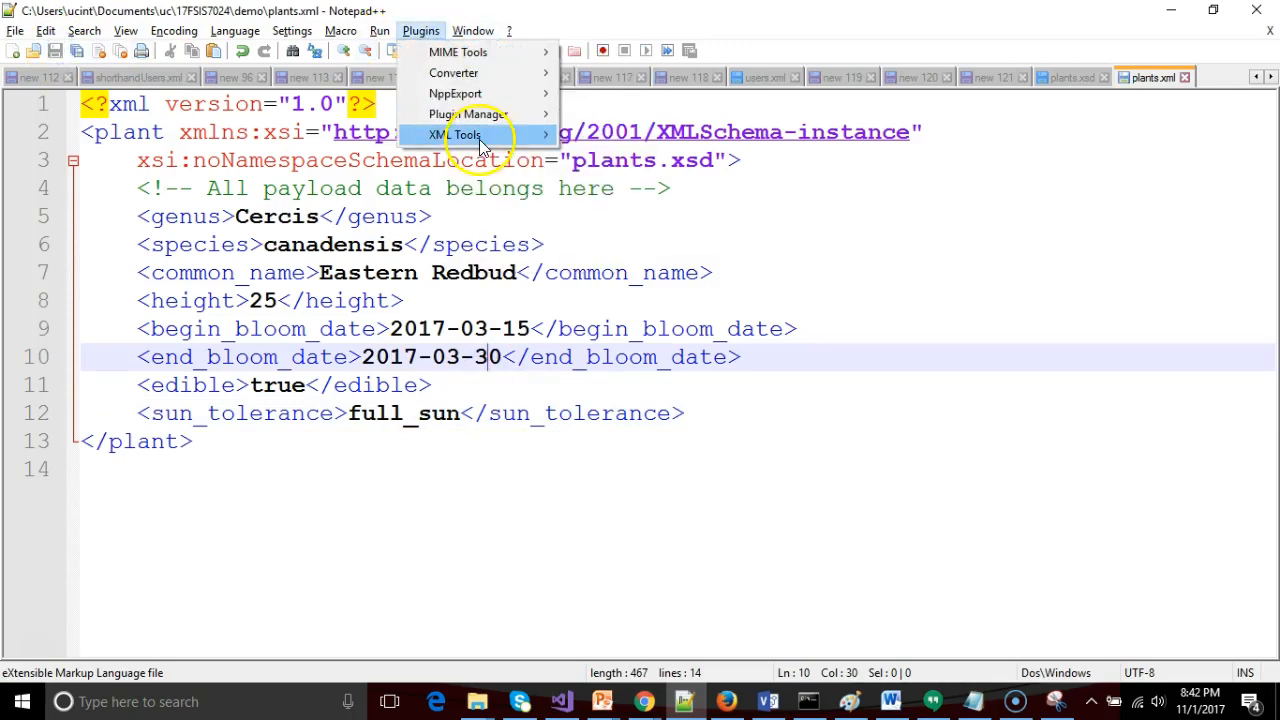
{"action": "left_click", "coordinate": [455, 135]}
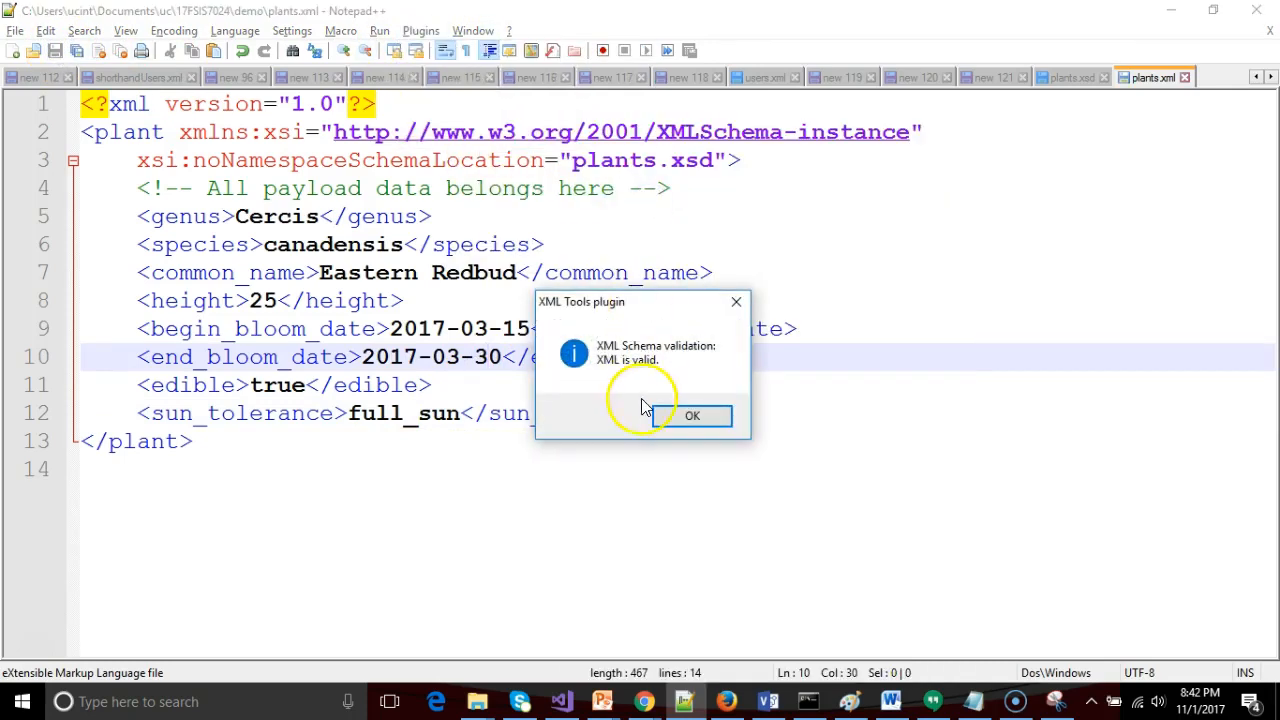
{"action": "left_click", "coordinate": [692, 415]}
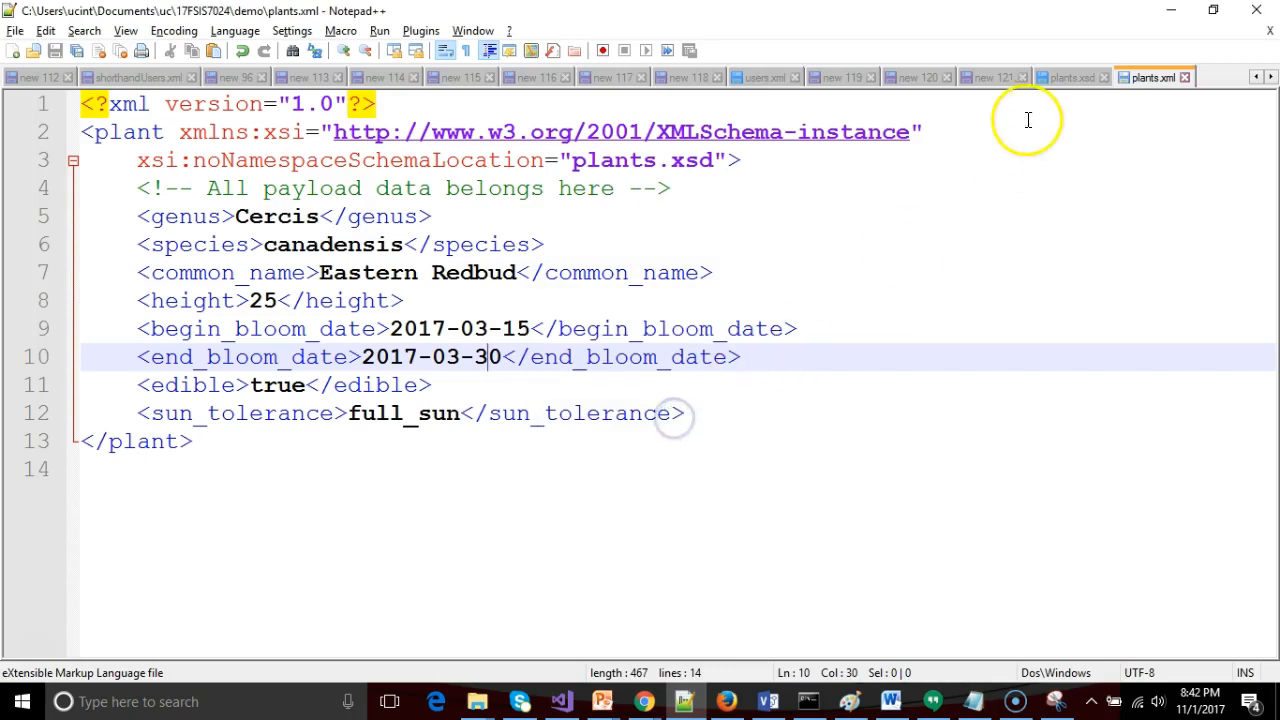
{"action": "double_click", "coordinate": [404, 413]}
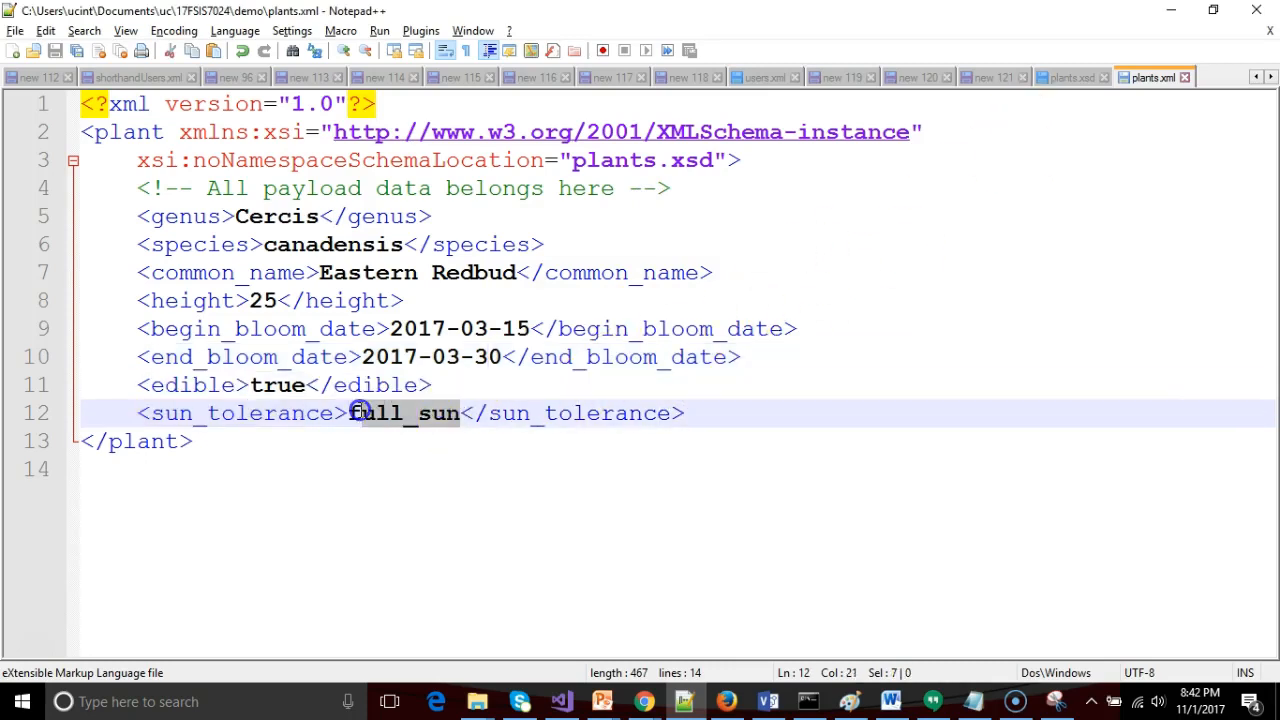
{"action": "left_click", "coordinate": [1072, 77]}
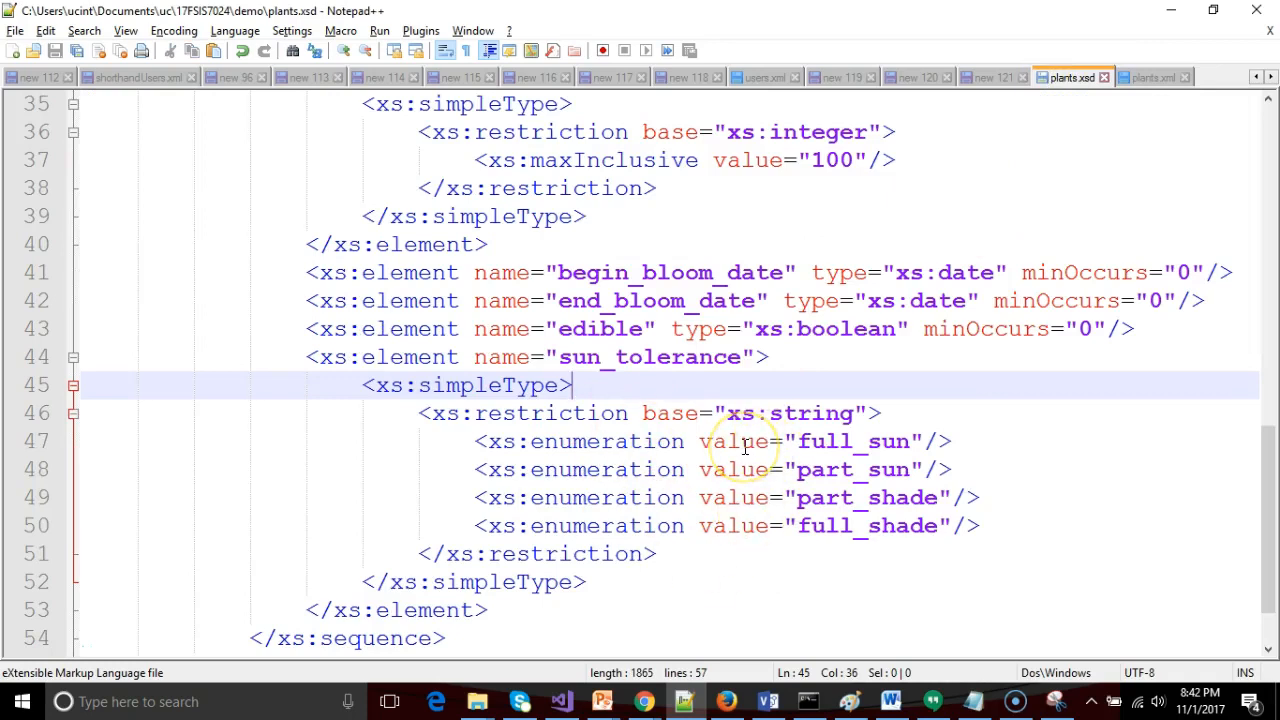
{"action": "mouse_move", "coordinate": [491, 324]}
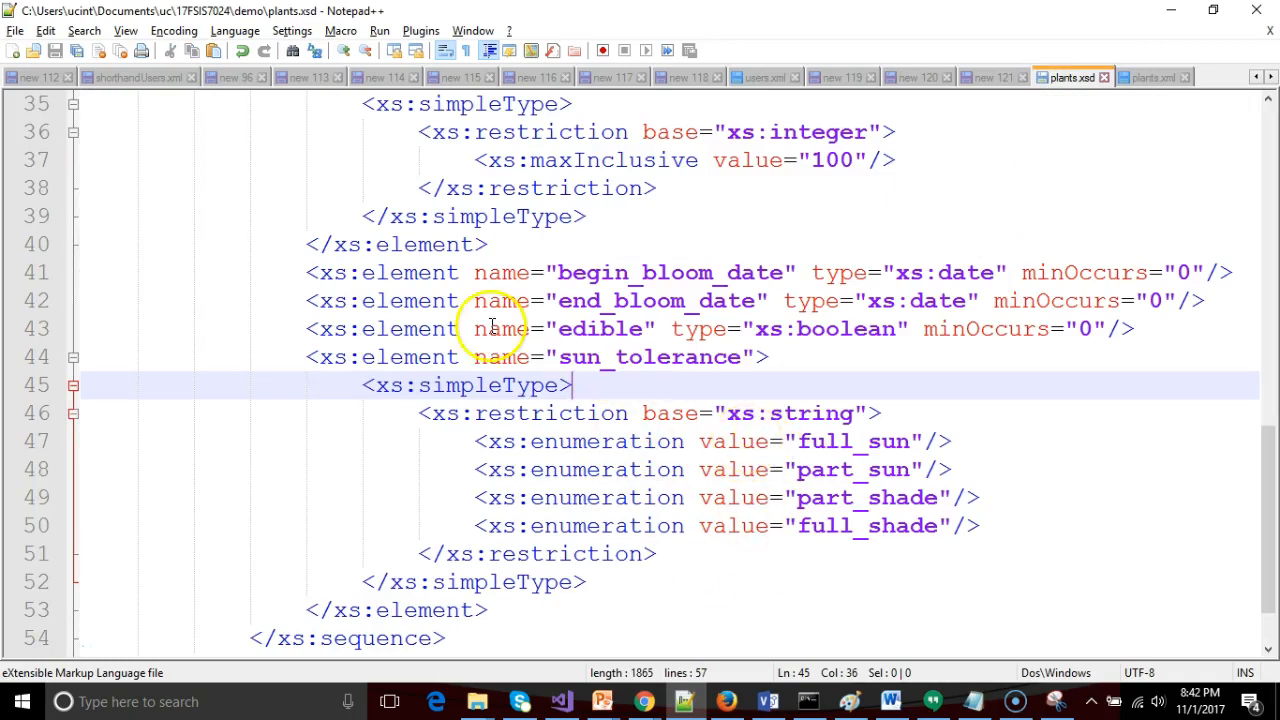
{"action": "scroll", "scroll_direction": "down", "scroll_amount": 3}
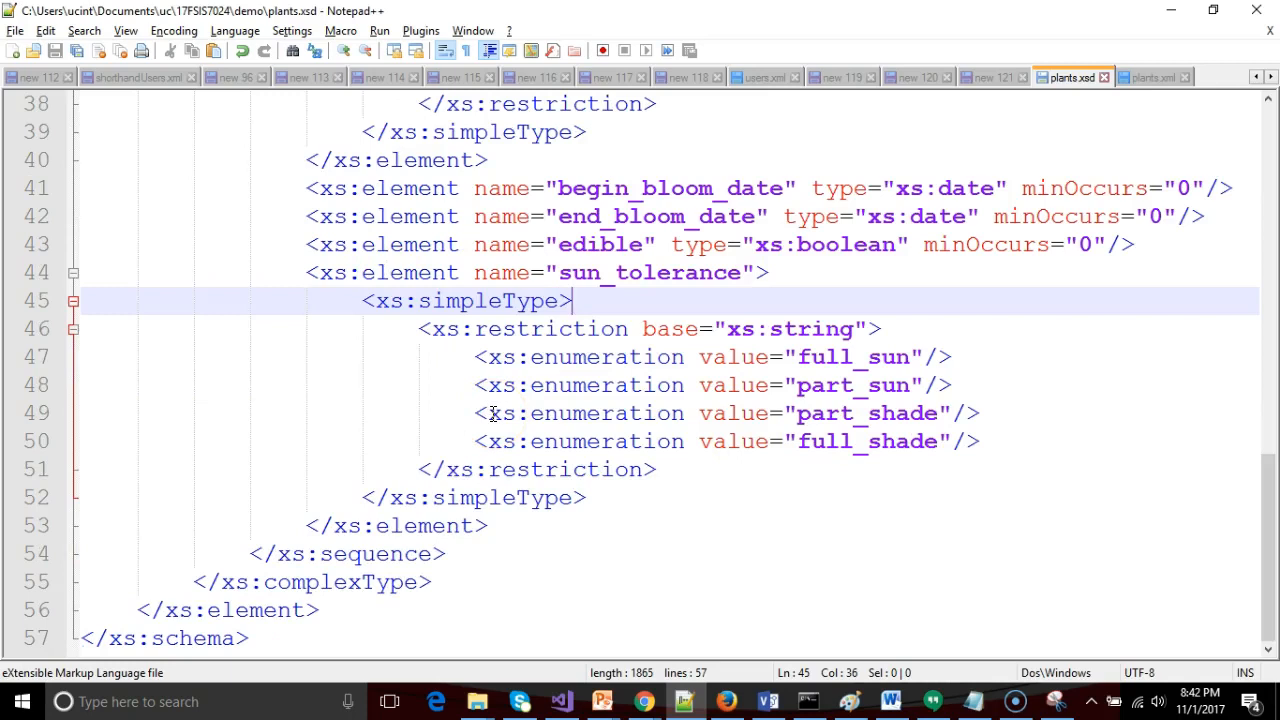
Define bloom_color with red, orange, yellow, blue, violet and white enumerations below sun_tolerance.
{"action": "left_click", "coordinate": [889, 701]}
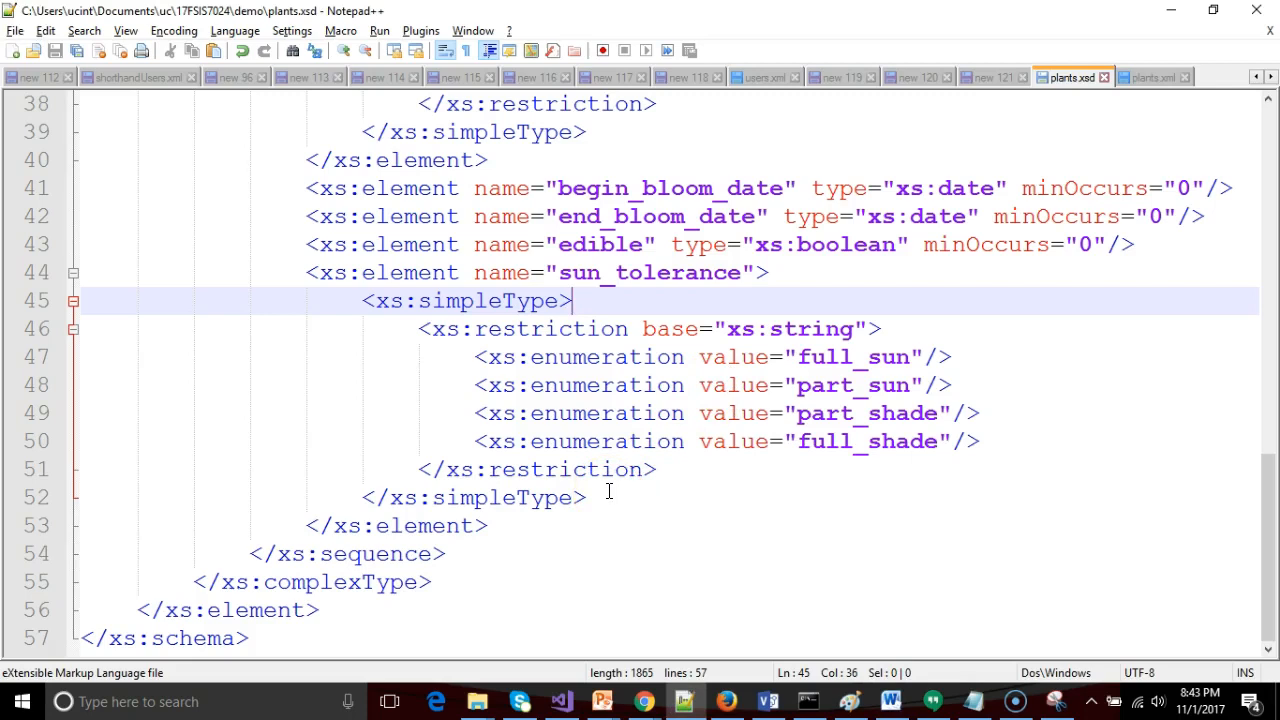
{"action": "mouse_move", "coordinate": [470, 543]}
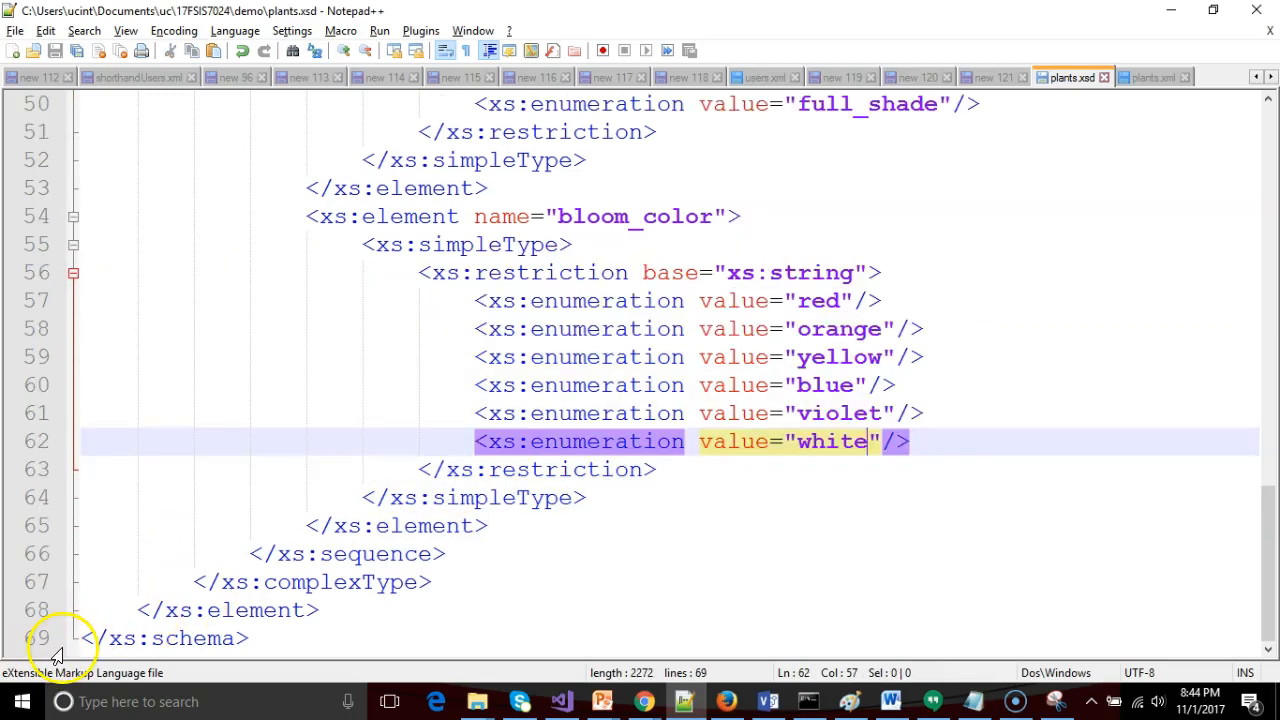
{"action": "mouse_move", "coordinate": [518, 217]}
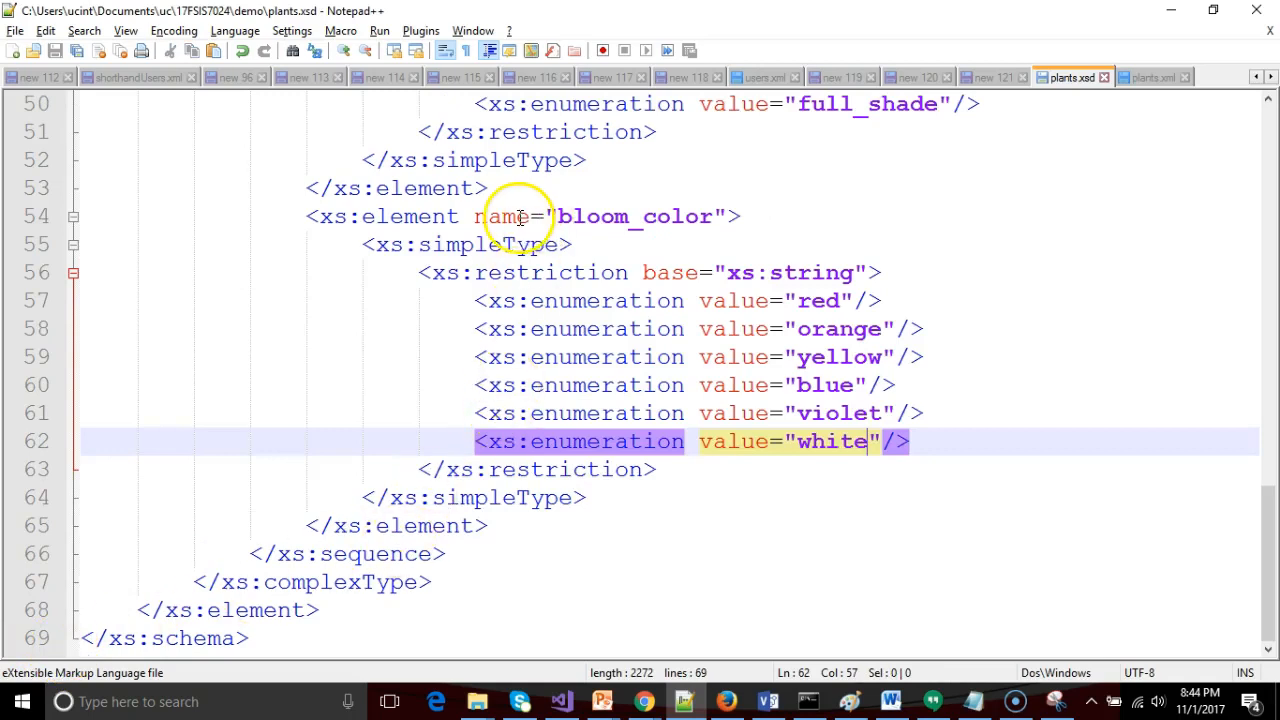
{"action": "mouse_move", "coordinate": [654, 245]}
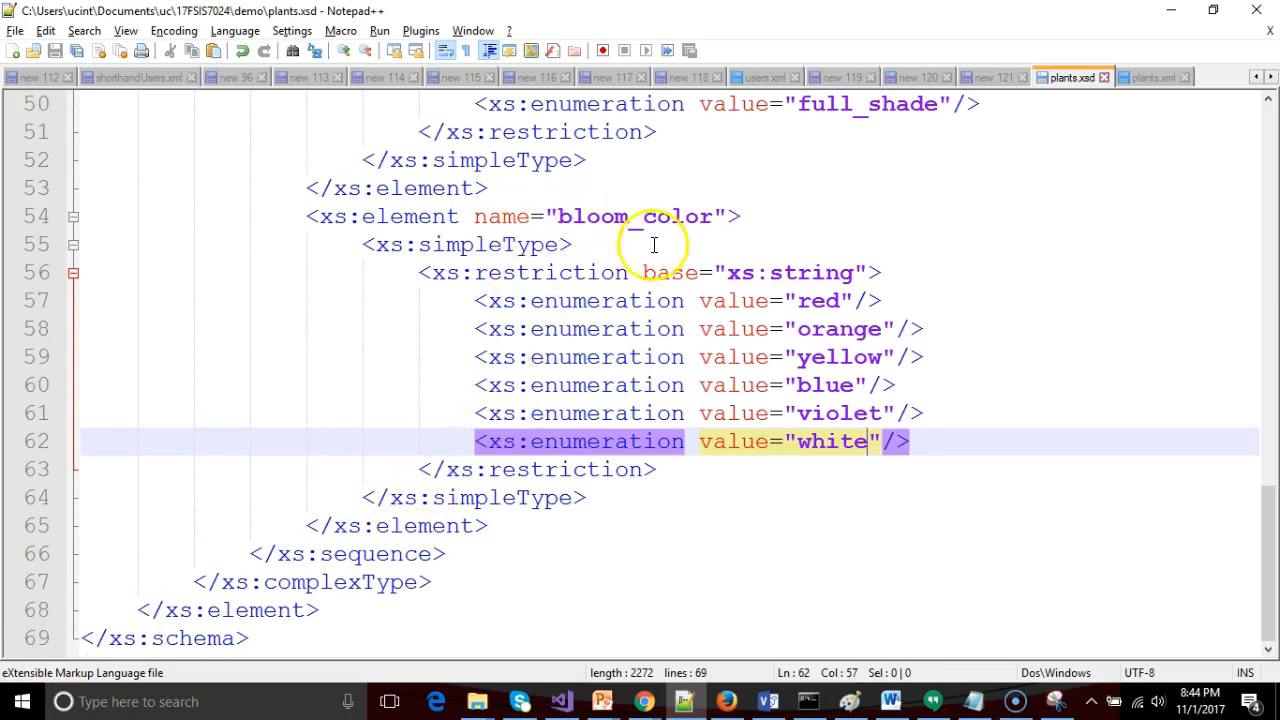
{"action": "mouse_move", "coordinate": [815, 385]}
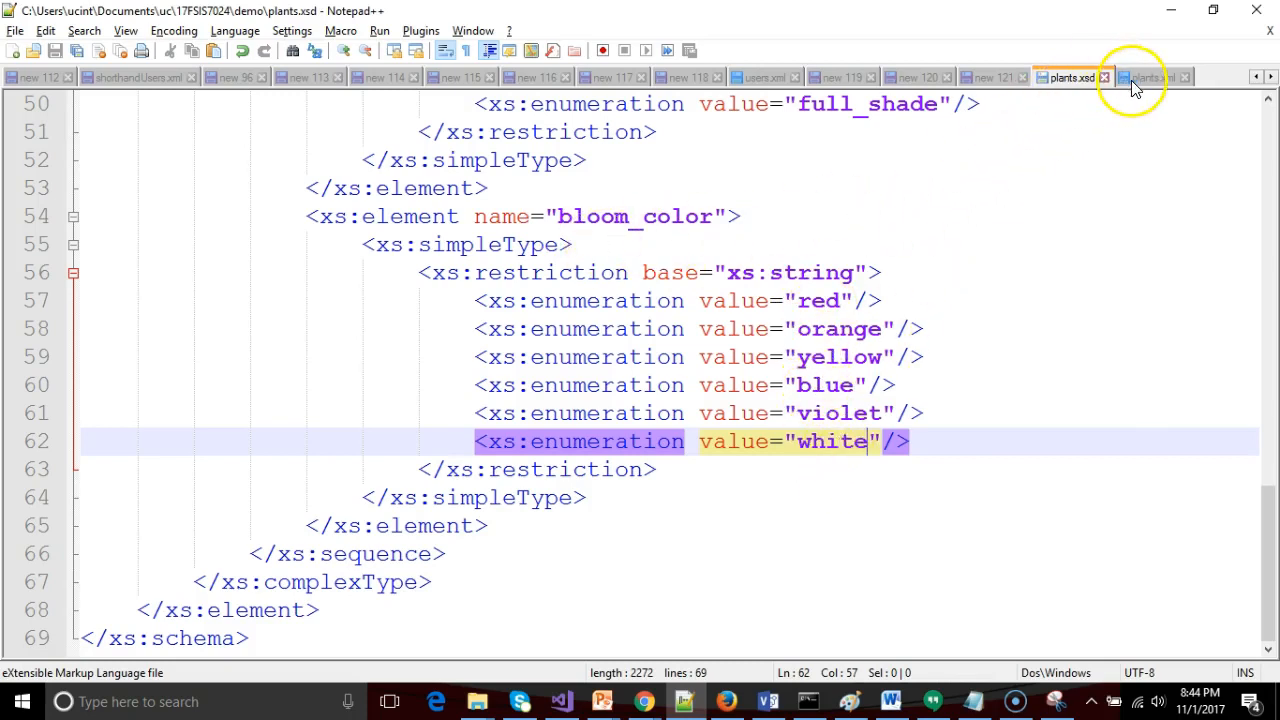
{"action": "left_click", "coordinate": [1152, 77]}
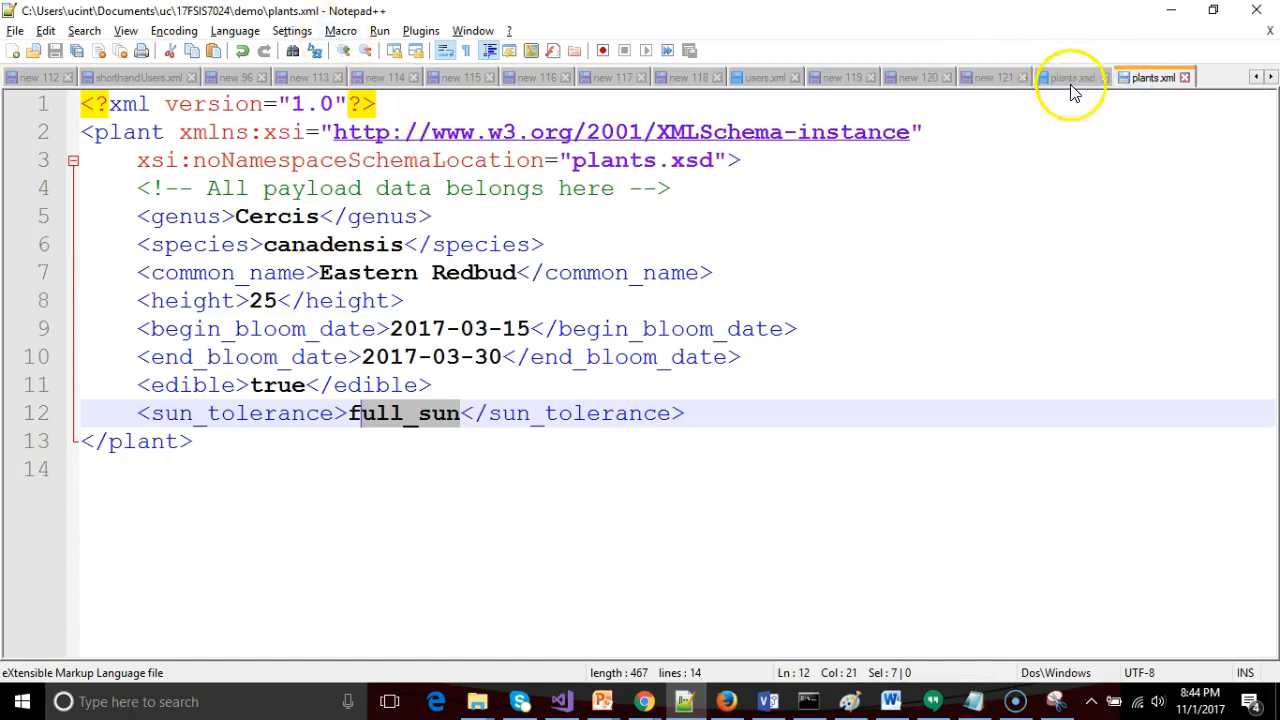
Make sun_tolerance optional in plants.xsd and confirm plants.xml still validates.
{"action": "left_click", "coordinate": [1072, 77]}
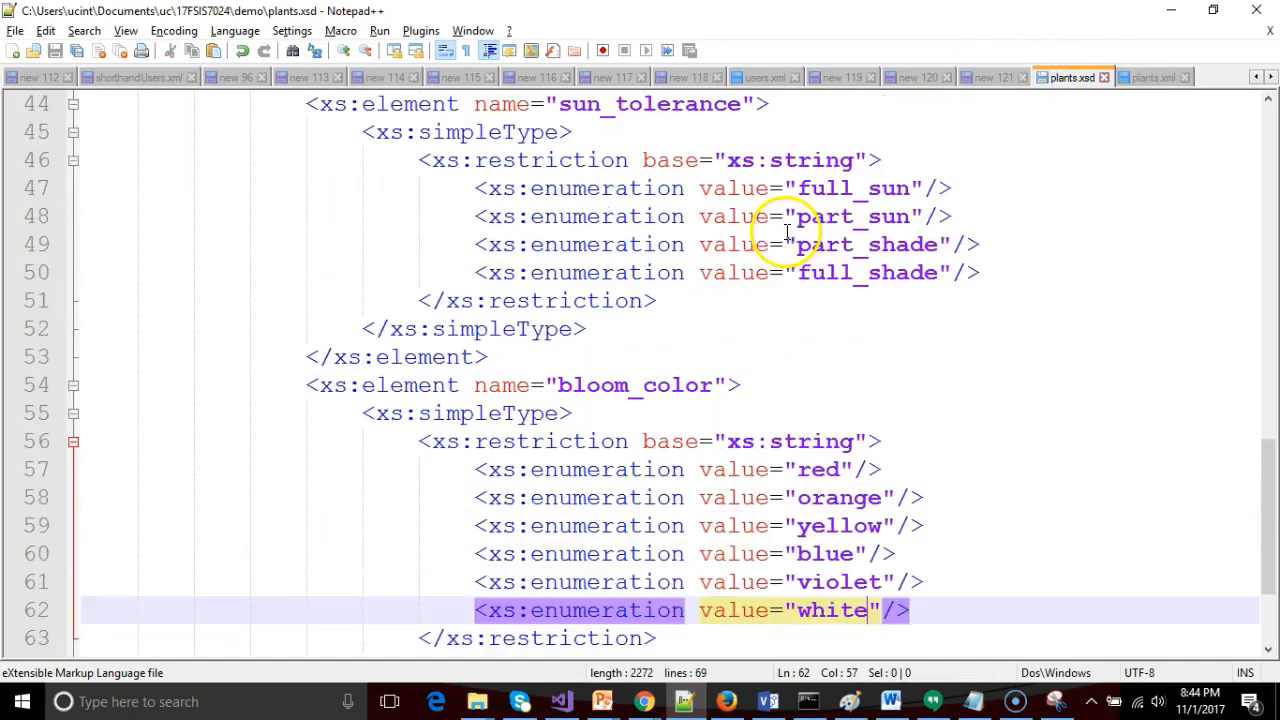
{"action": "scroll", "scroll_direction": "up", "scroll_amount": 3}
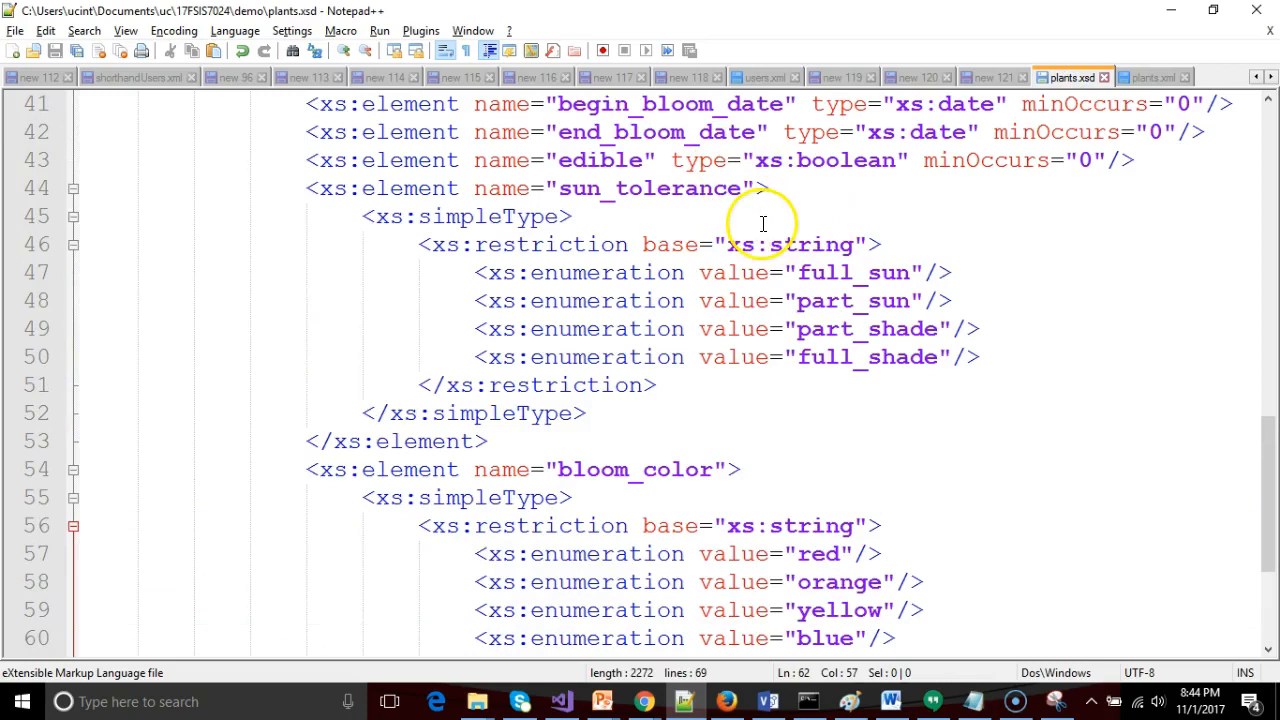
{"action": "left_click", "coordinate": [897, 160]}
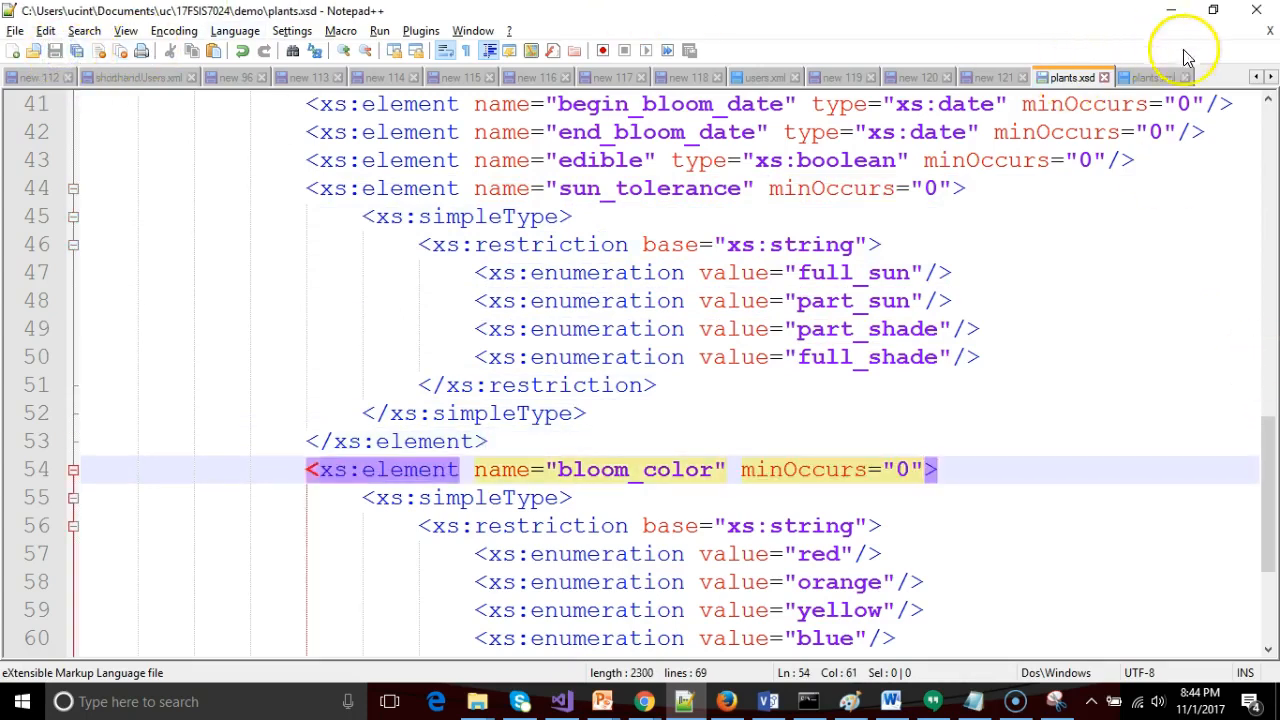
{"action": "left_click", "coordinate": [420, 30]}
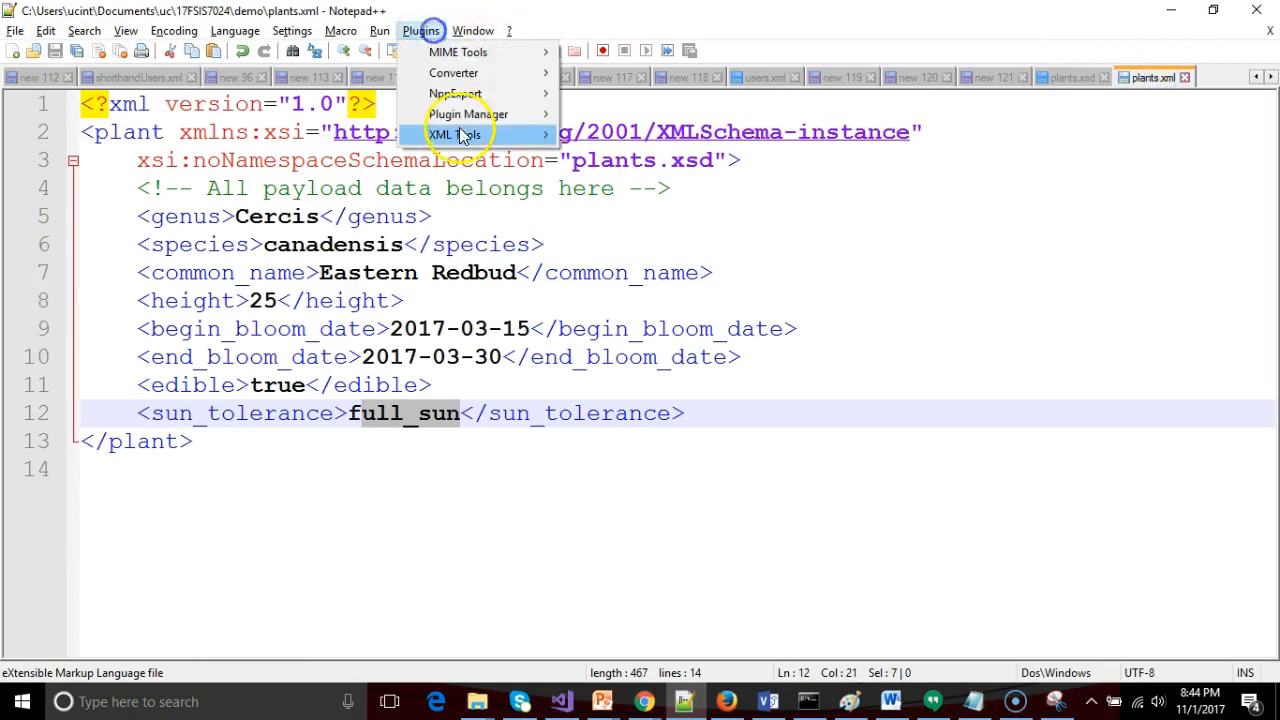
{"action": "left_click", "coordinate": [455, 134]}
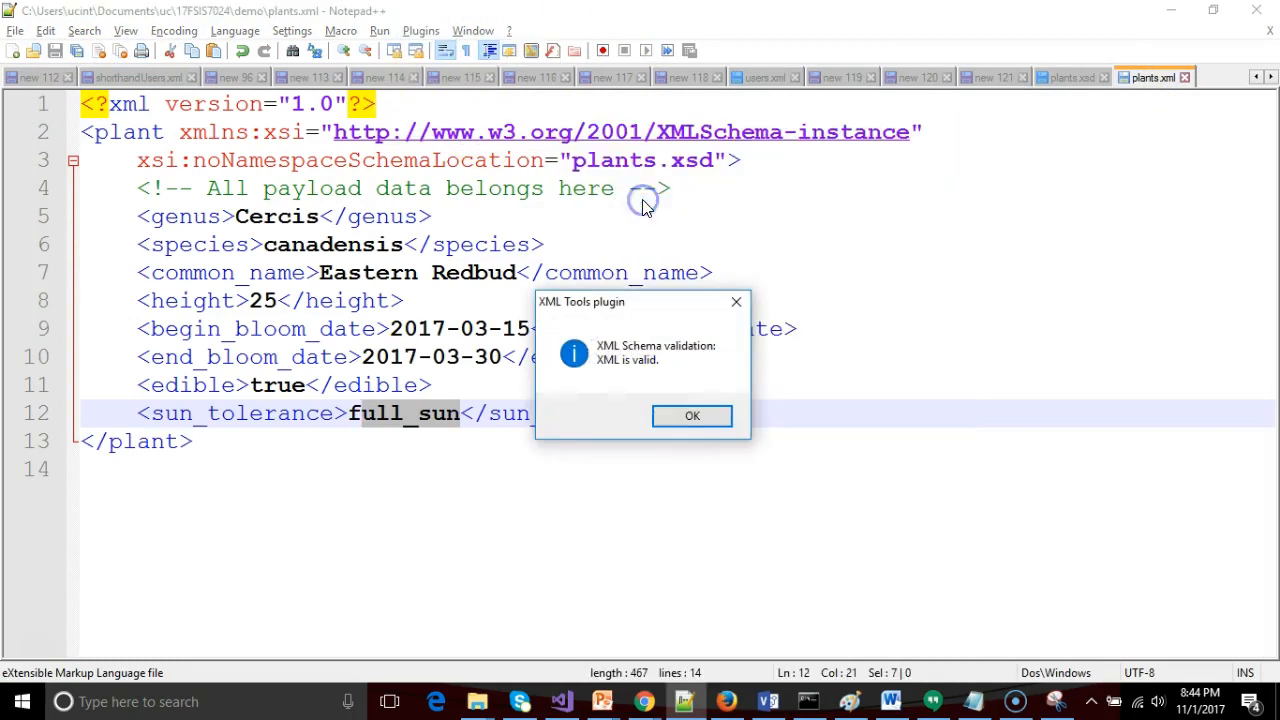
{"action": "left_click", "coordinate": [692, 415]}
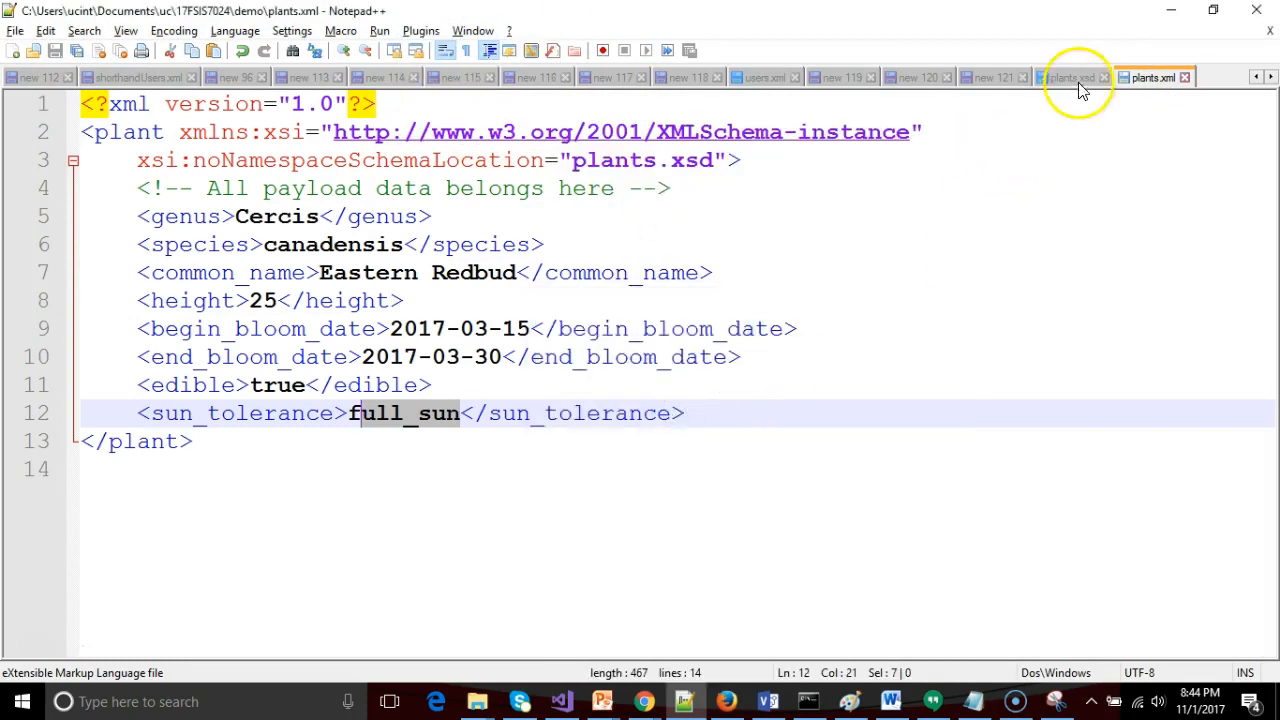
Select the bloom_color element in plants.xsd, then return to plants.xml.
{"action": "left_click", "coordinate": [1072, 77]}
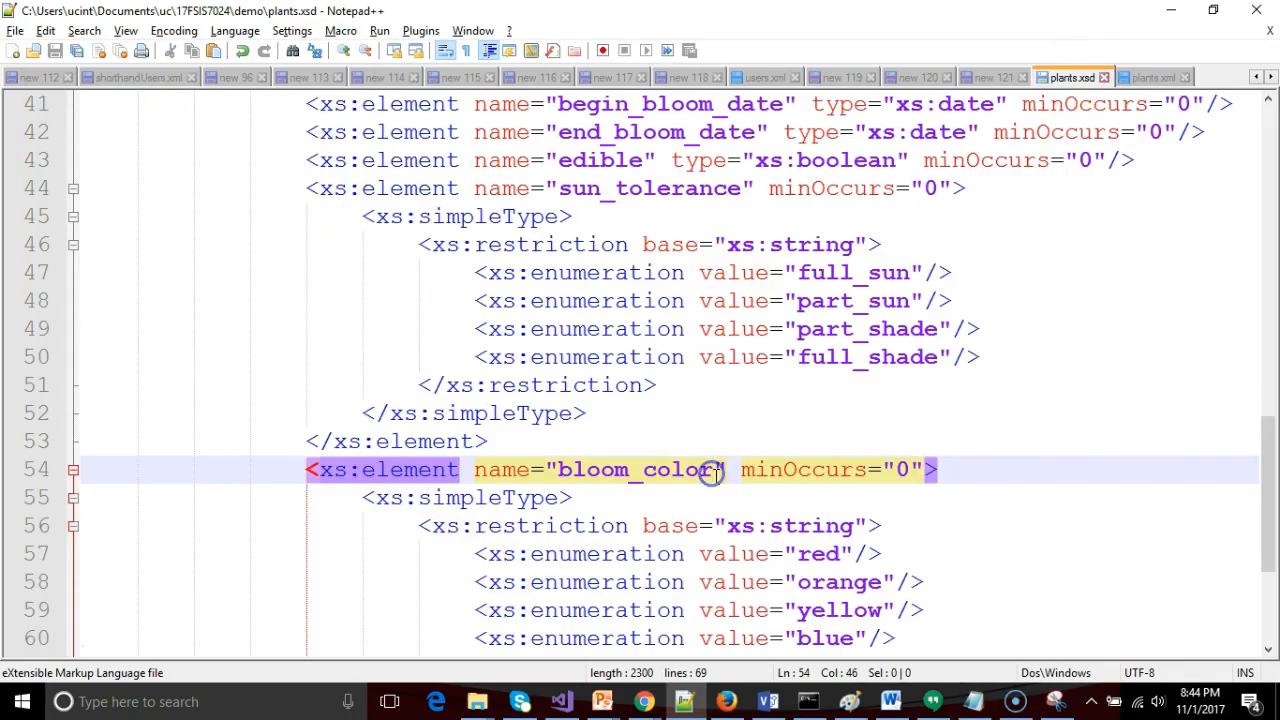
{"action": "double_click", "coordinate": [630, 470]}
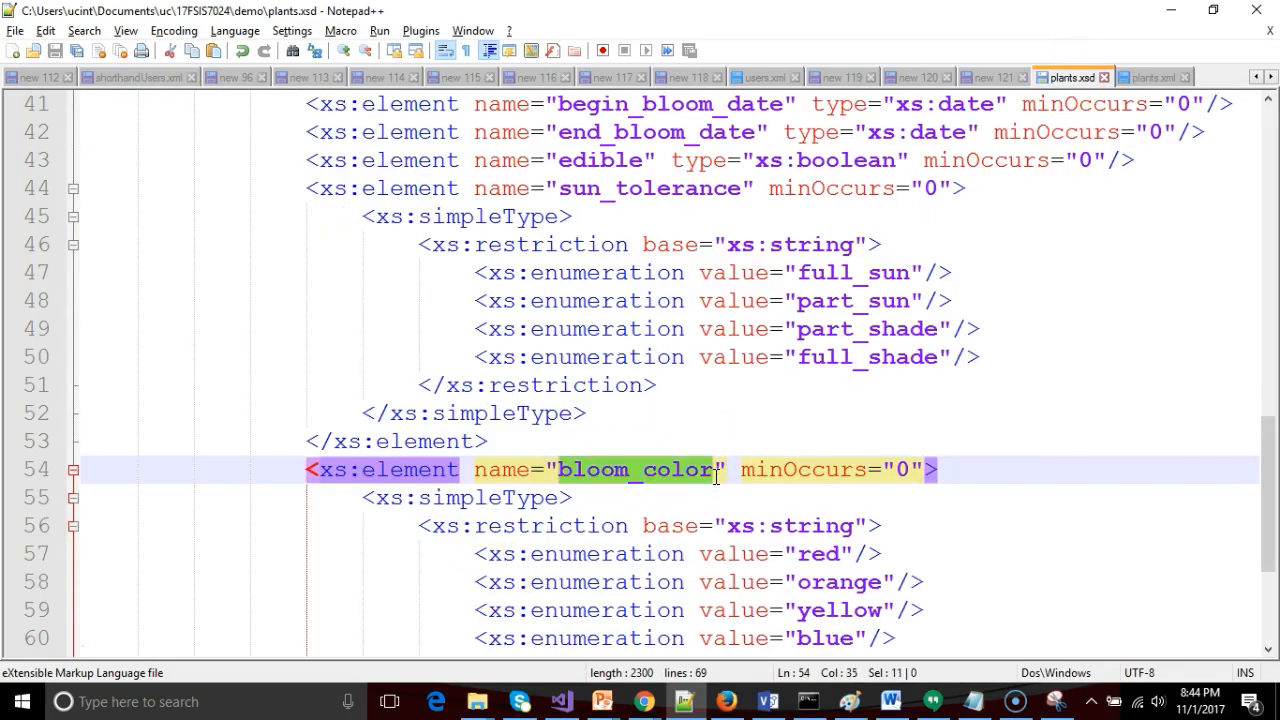
{"action": "left_click", "coordinate": [1150, 76]}
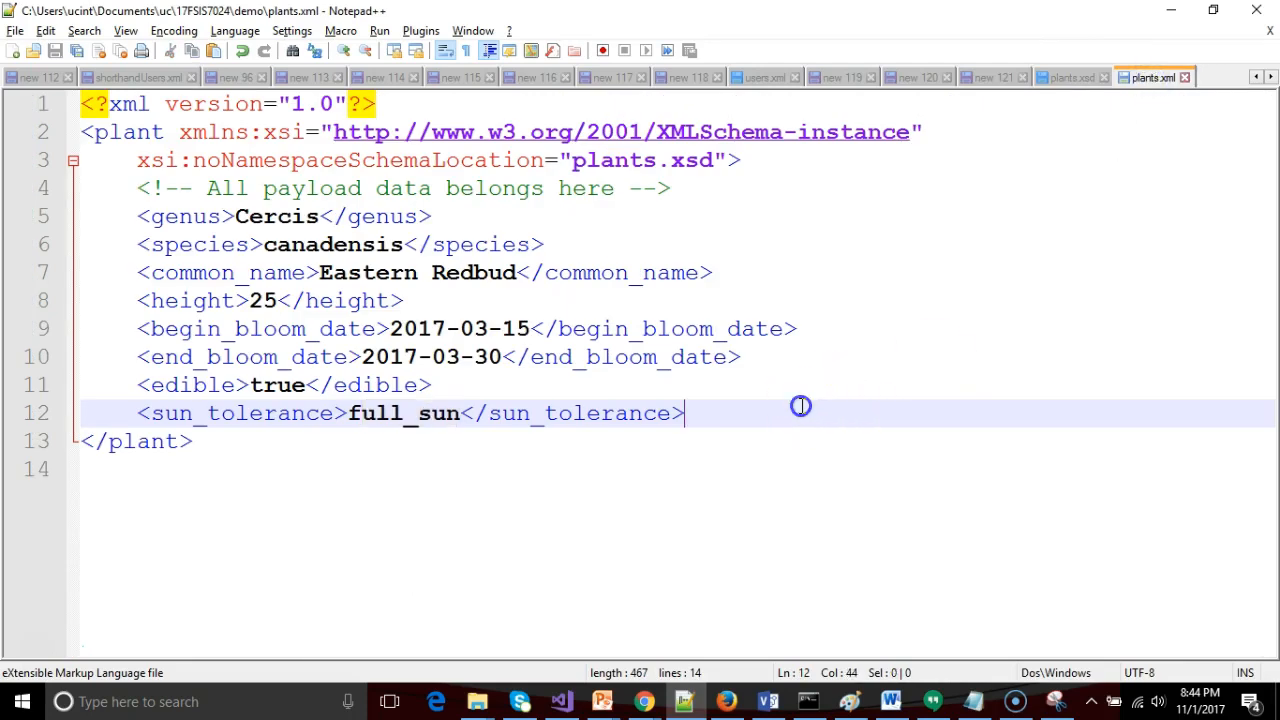
Add <bloom_color>blue</bloom_color> under sun_tolerance in plants.xml and save.
{"action": "type", "text": "<bloom_color></bloom_color>"}
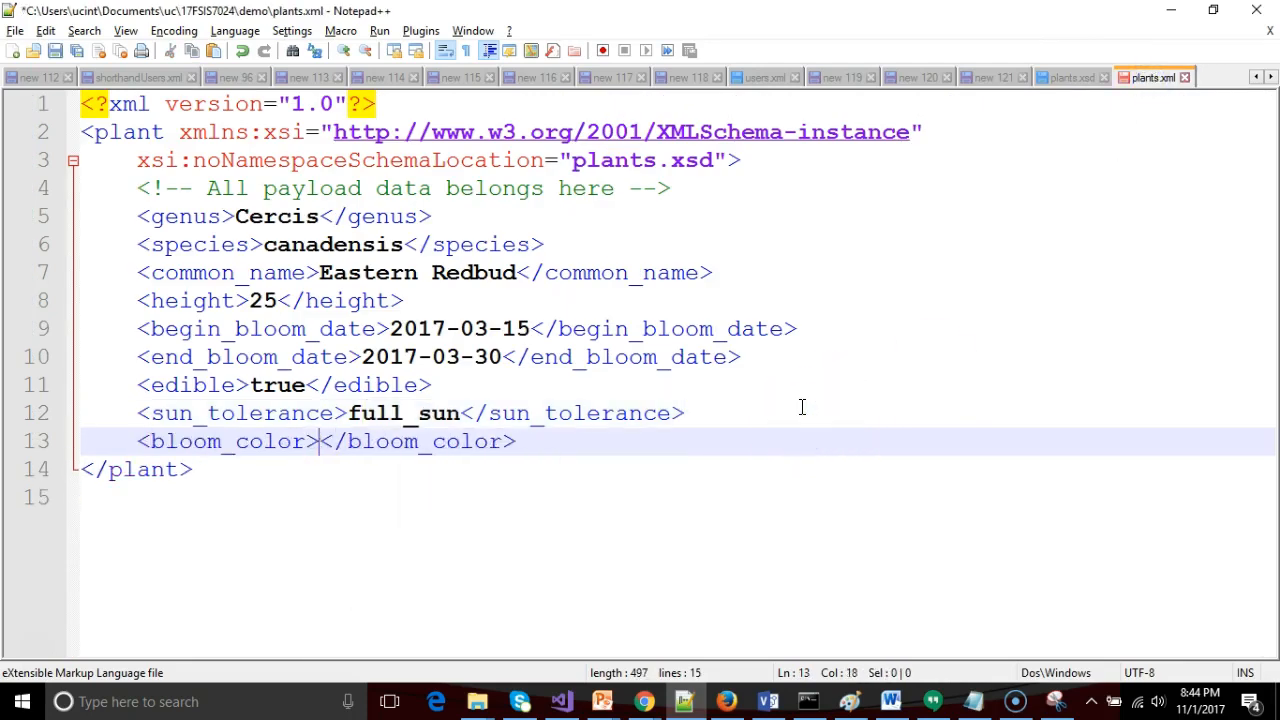
{"action": "type", "text": "blue"}
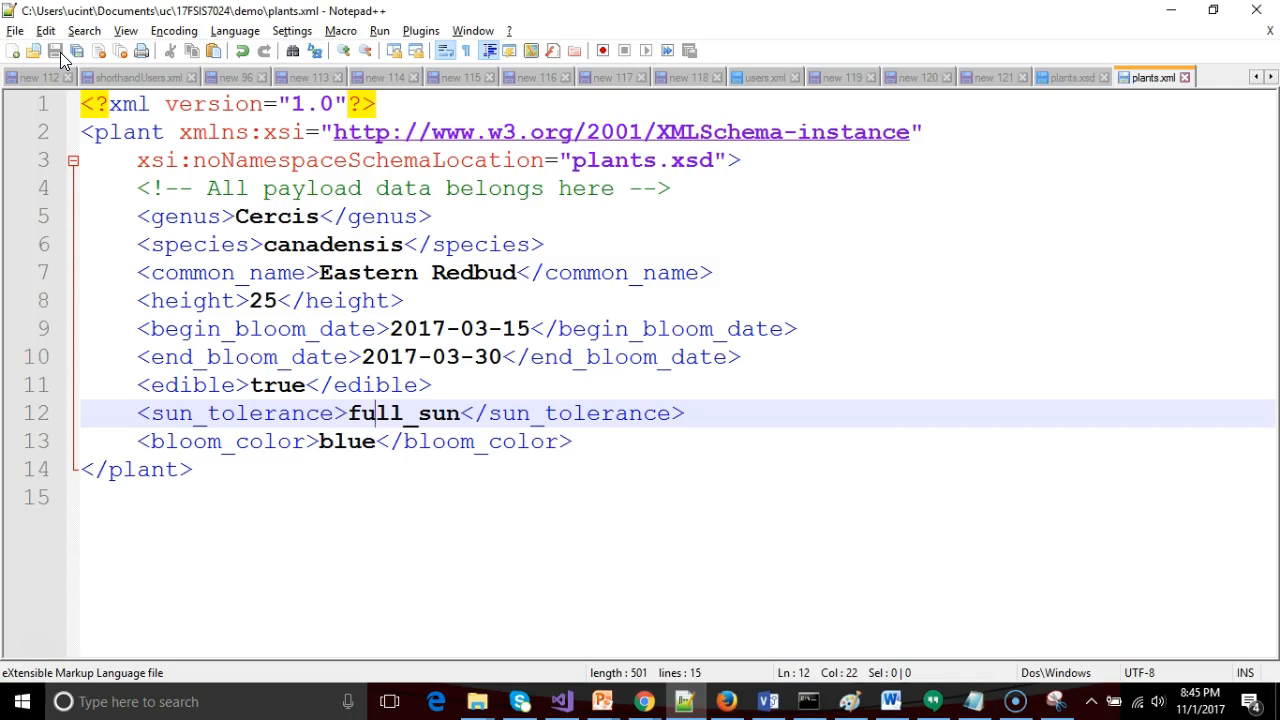
{"action": "left_click", "coordinate": [632, 188]}
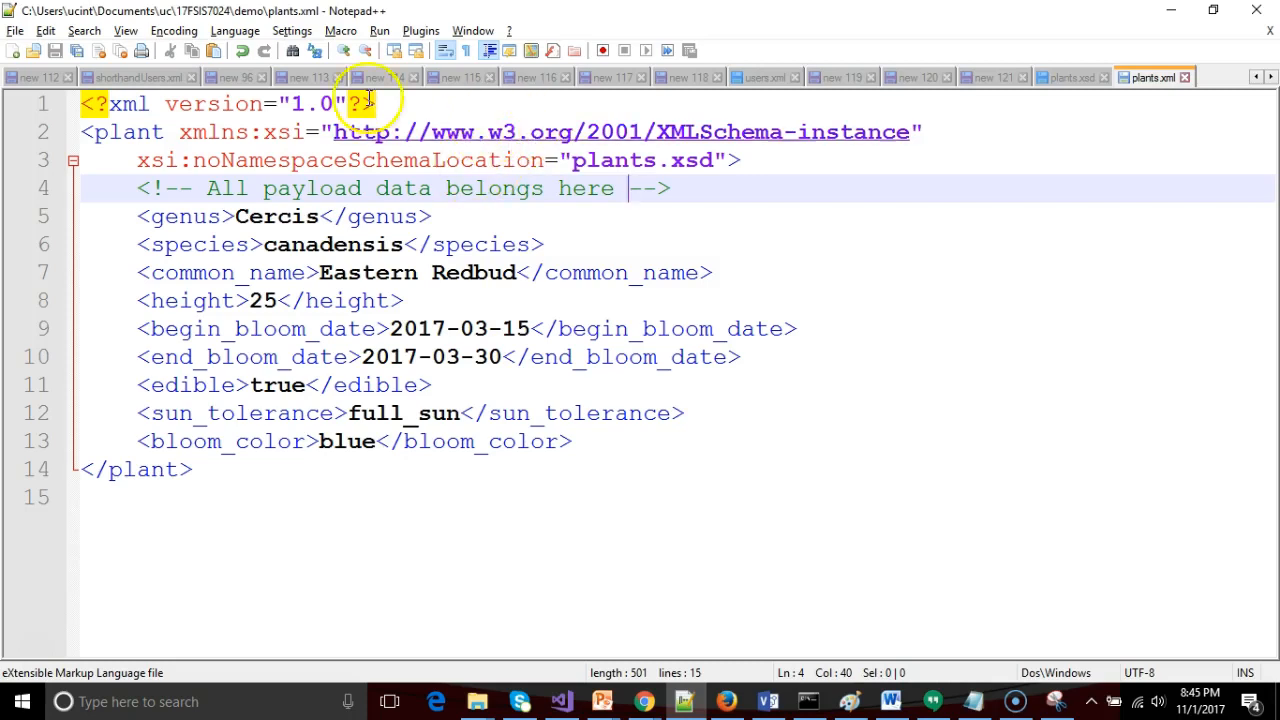
Confirm plants.xml validates with blue, then change the colour to purple.
{"action": "left_click", "coordinate": [420, 30]}
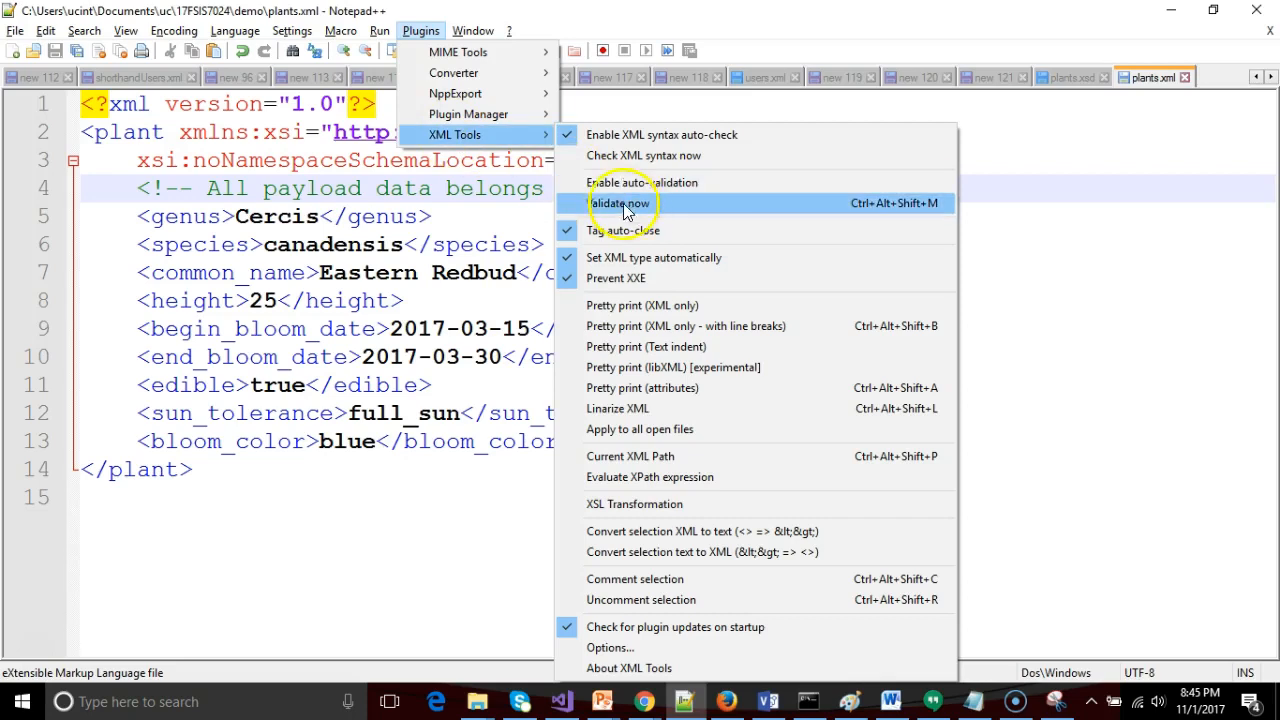
{"action": "left_click", "coordinate": [618, 203]}
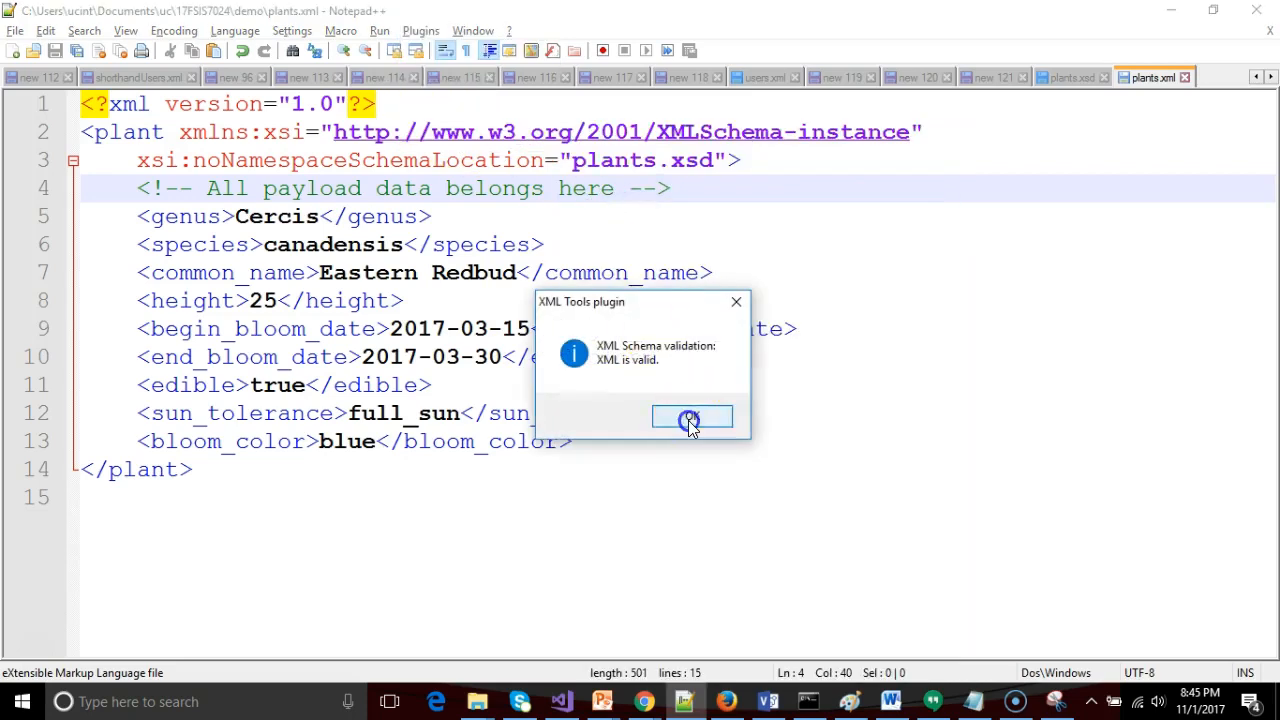
{"action": "left_click", "coordinate": [690, 416]}
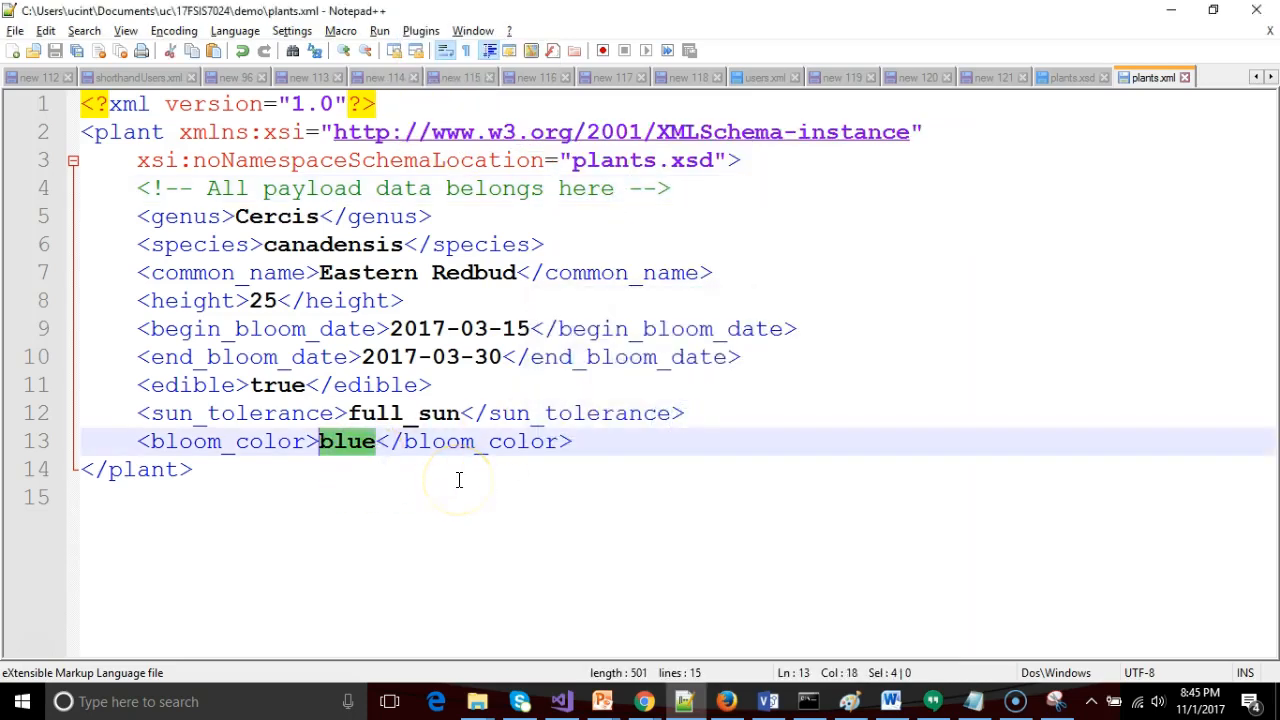
{"action": "type", "text": "purple"}
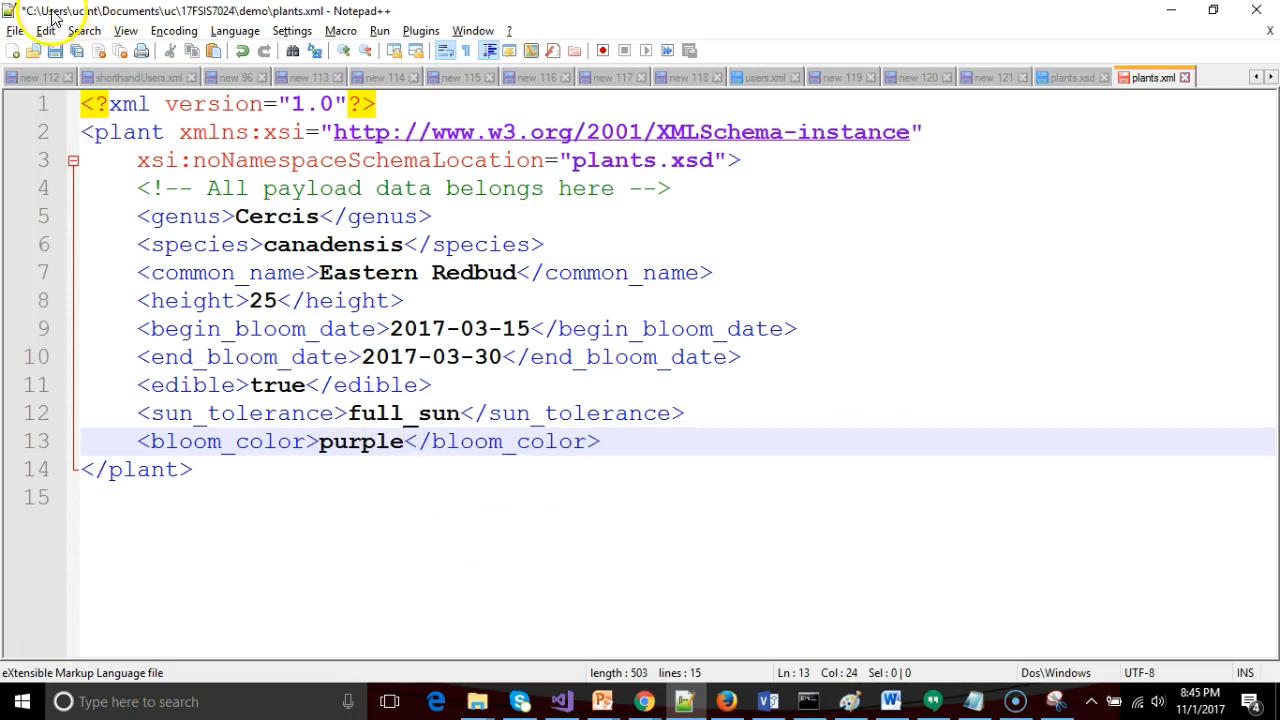
Validate plants.xml and dismiss the error rejecting bloom_color purple.
{"action": "left_click", "coordinate": [420, 30]}
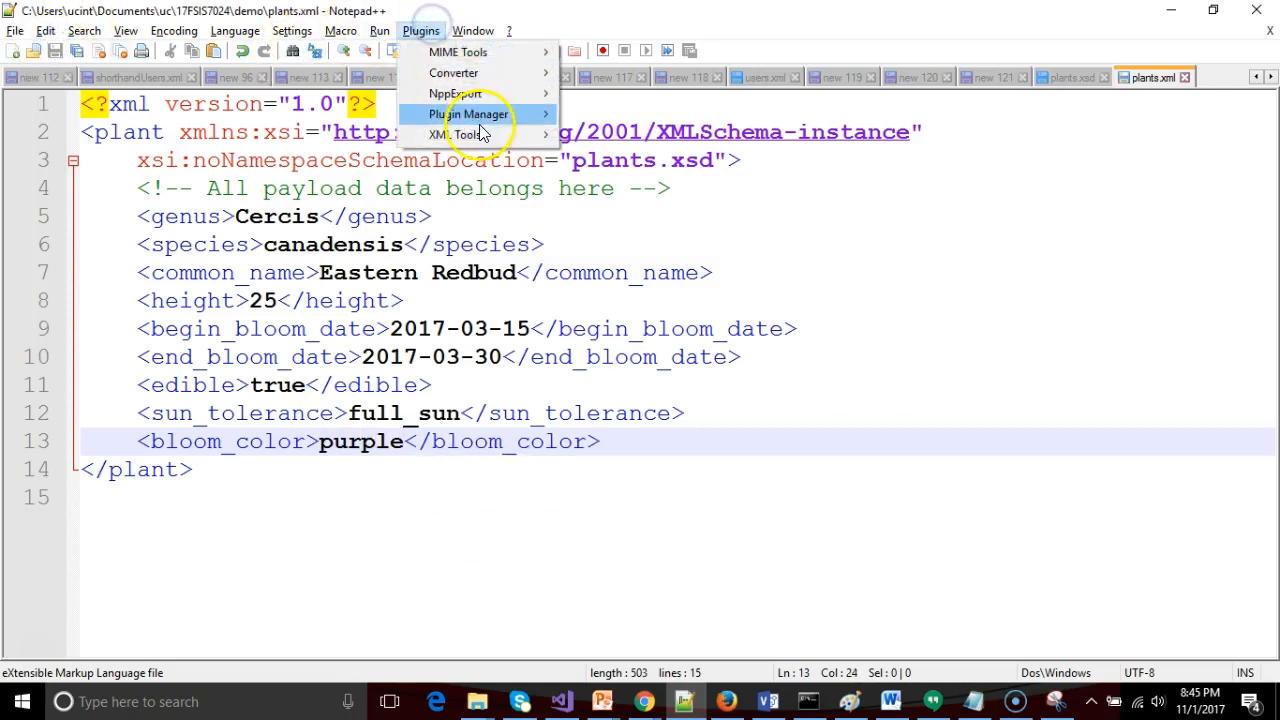
{"action": "left_click", "coordinate": [454, 134]}
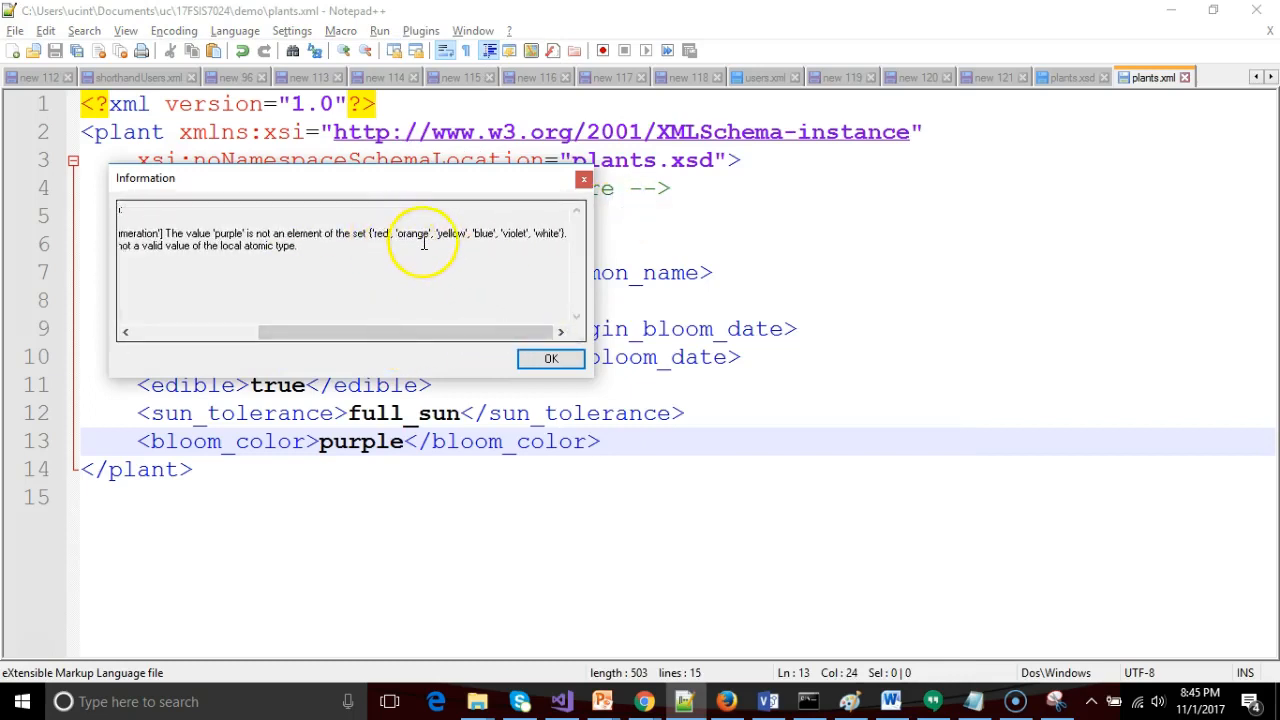
{"action": "left_click", "coordinate": [551, 358]}
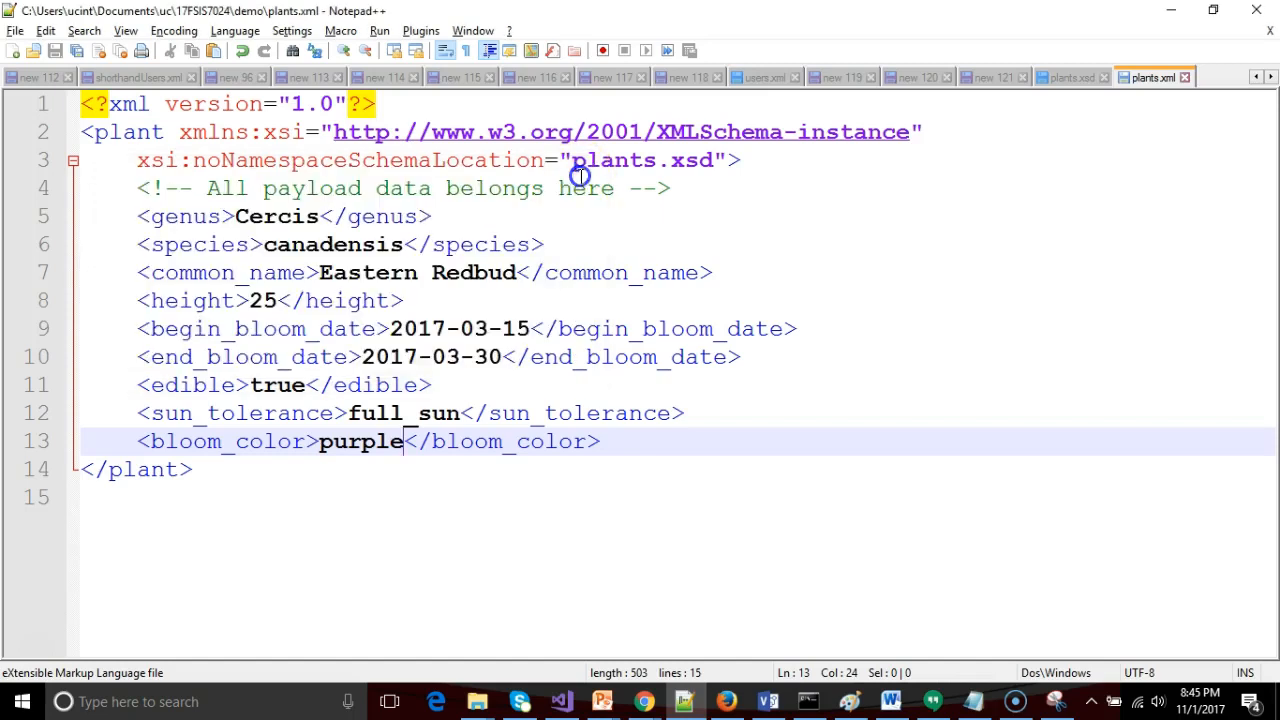
Replace purple with violet, validate plants.xml successfully, and switch to another program.
{"action": "double_click", "coordinate": [360, 441]}
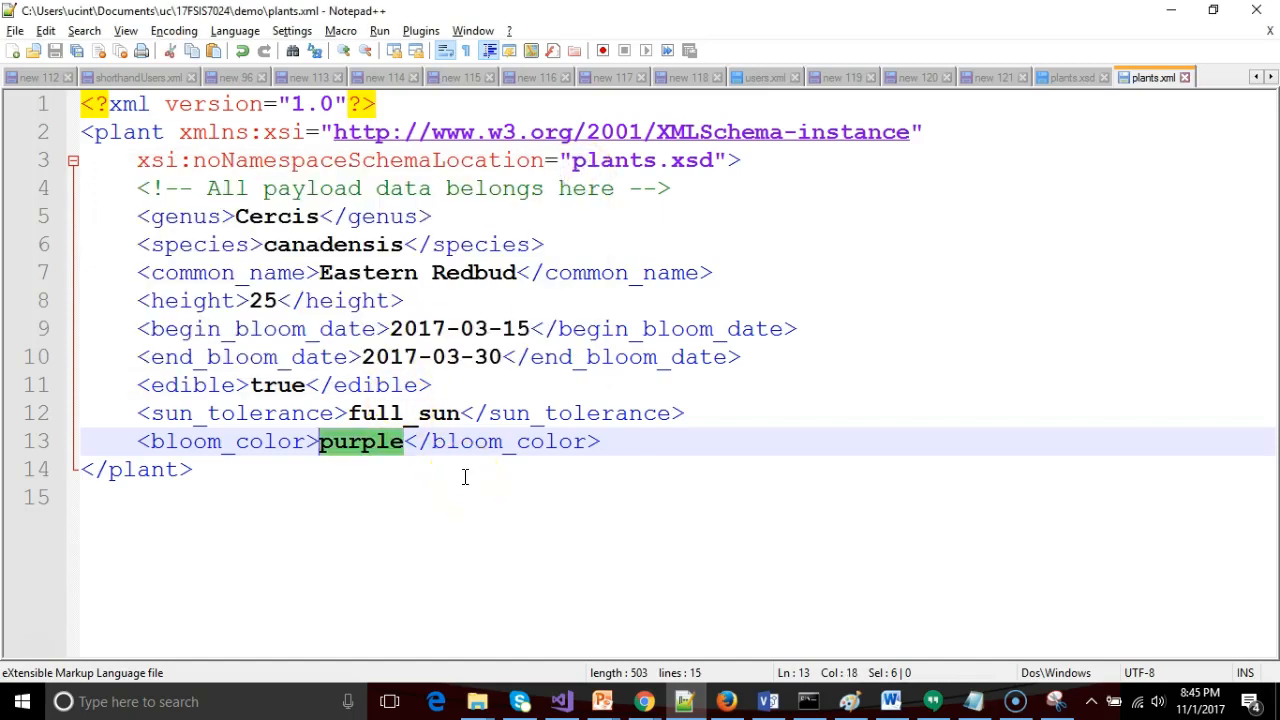
{"action": "type", "text": "voilet"}
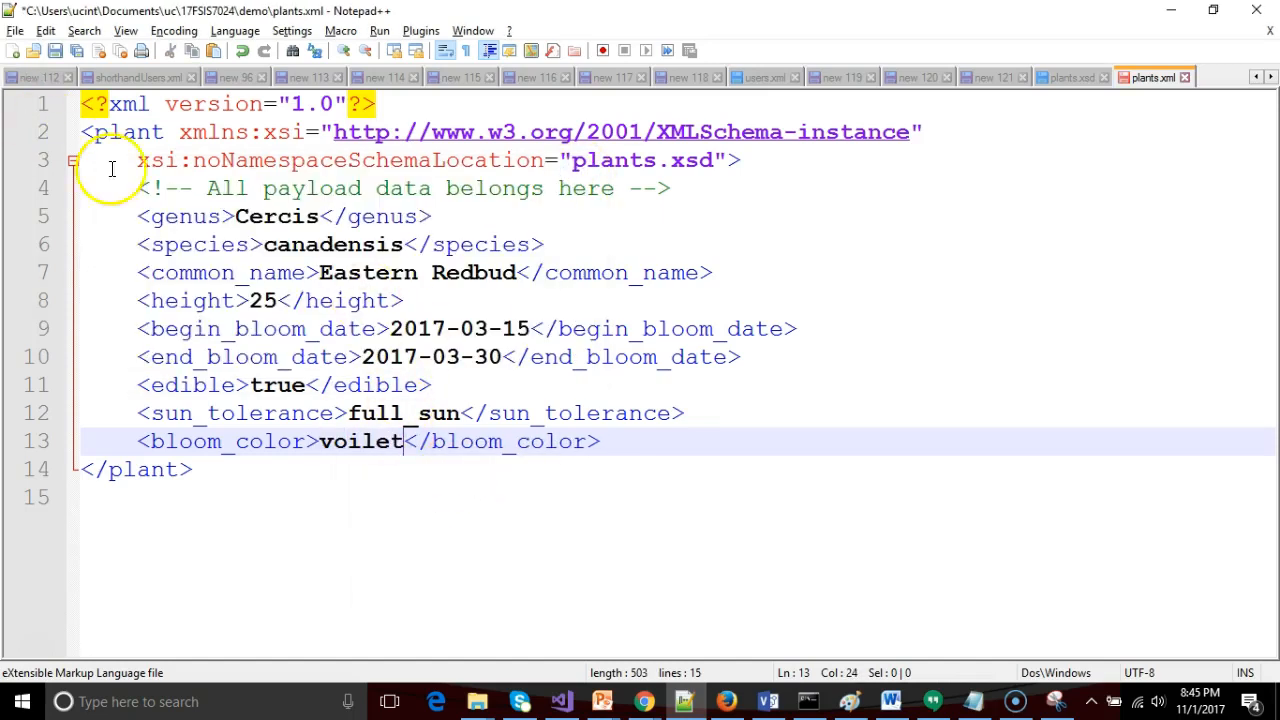
{"action": "key", "text": "BackSpace"}
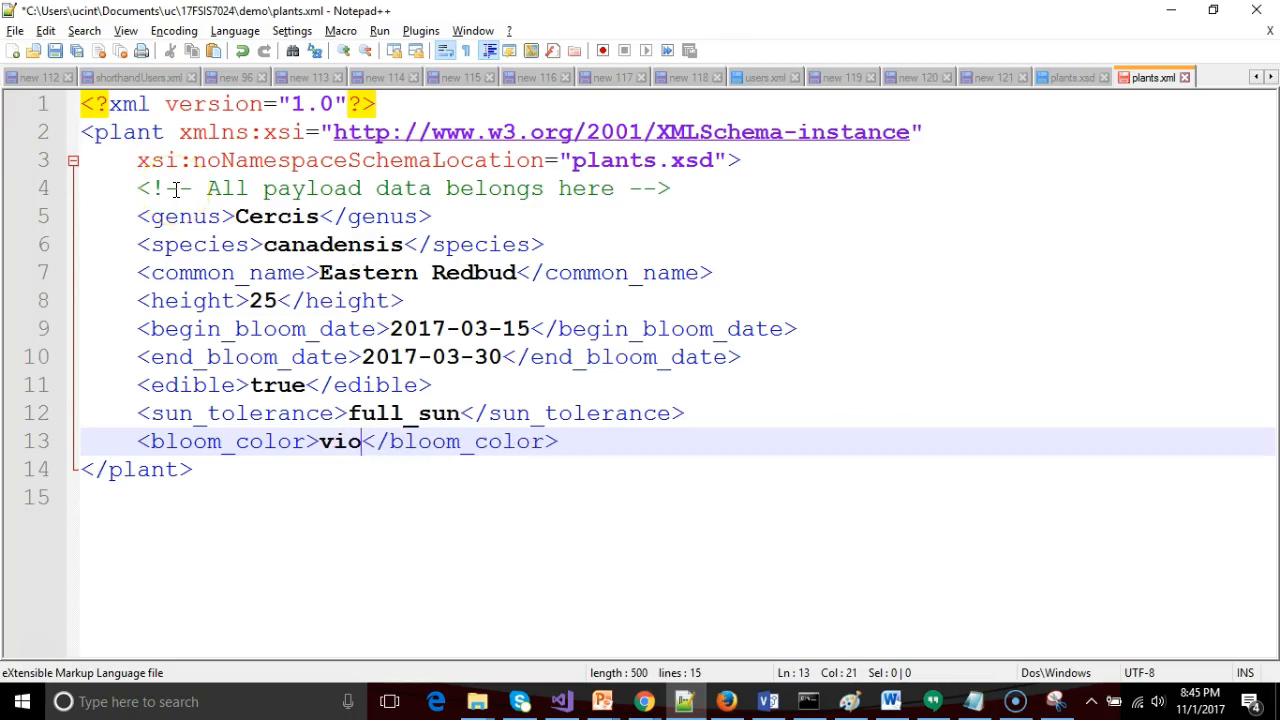
{"action": "type", "text": "let"}
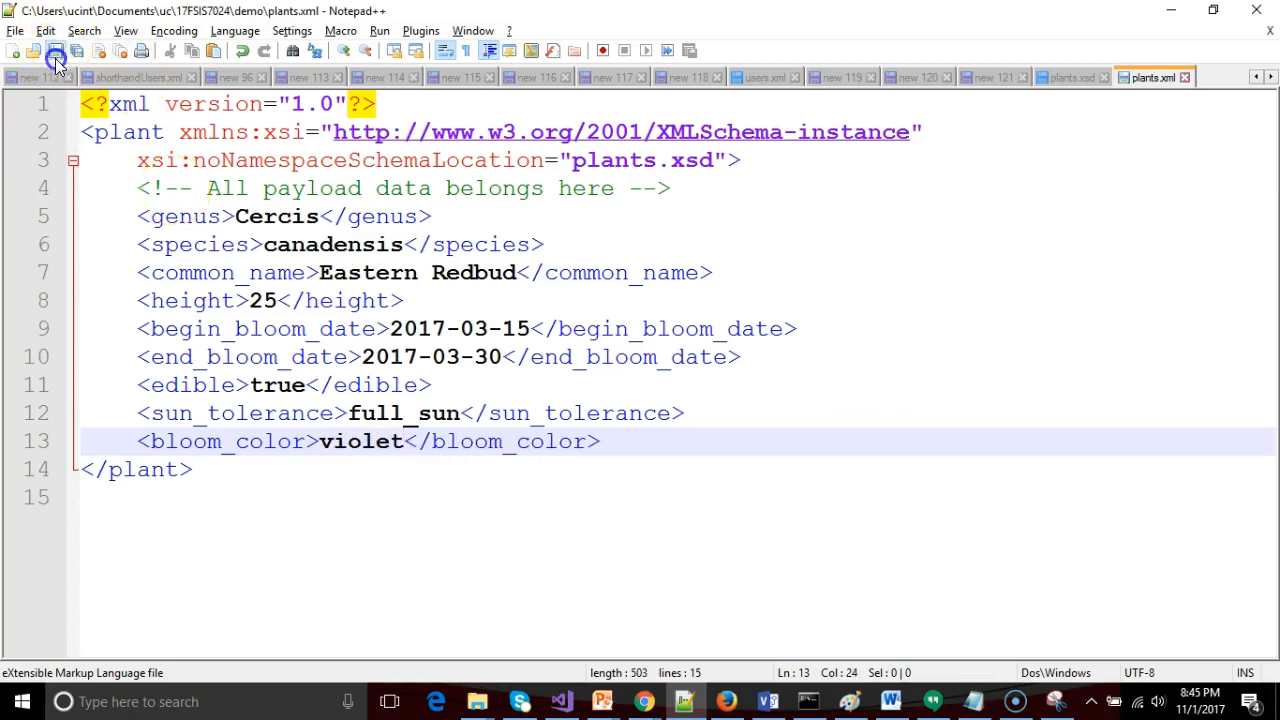
{"action": "left_click", "coordinate": [420, 30]}
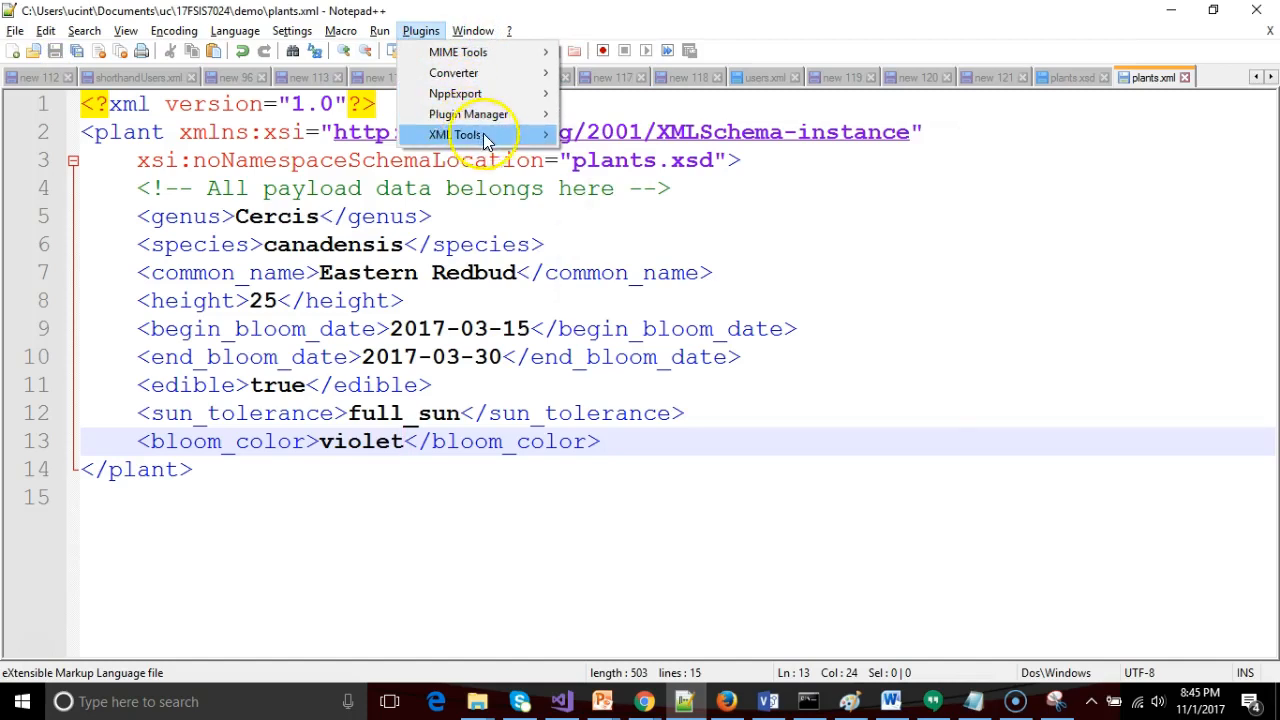
{"action": "left_click", "coordinate": [460, 135]}
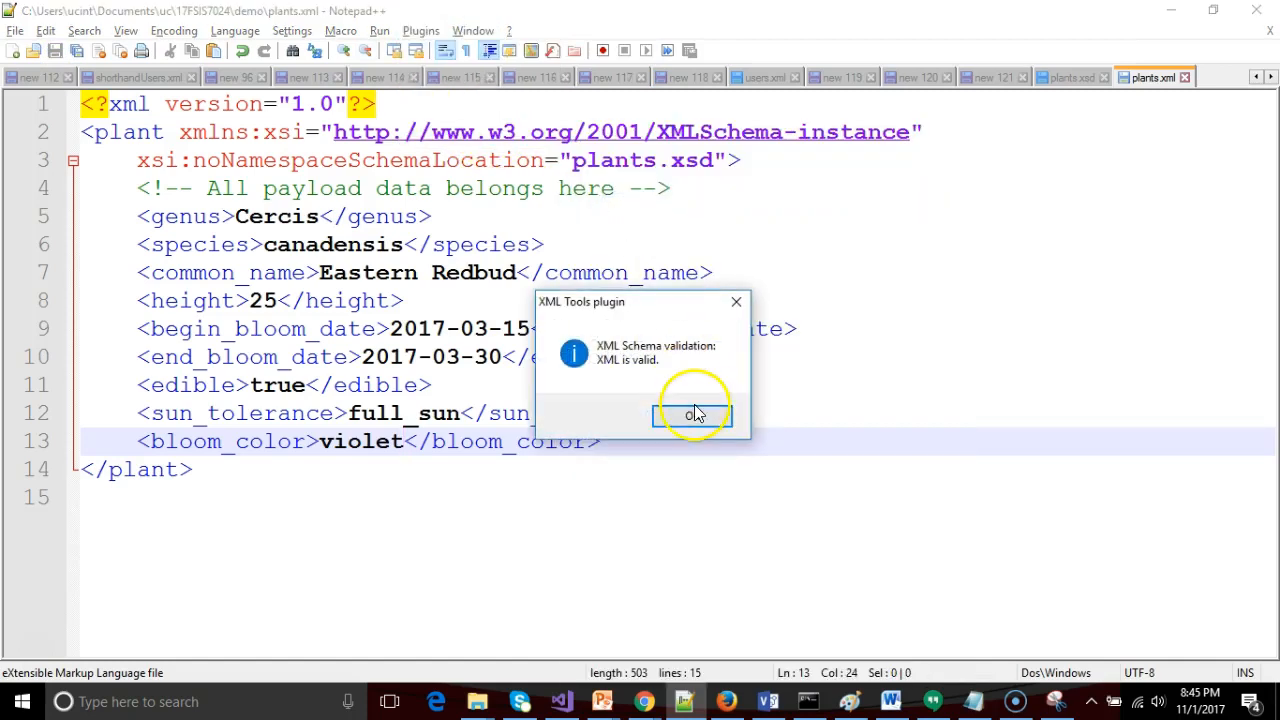
{"action": "key", "text": "alt+tab"}
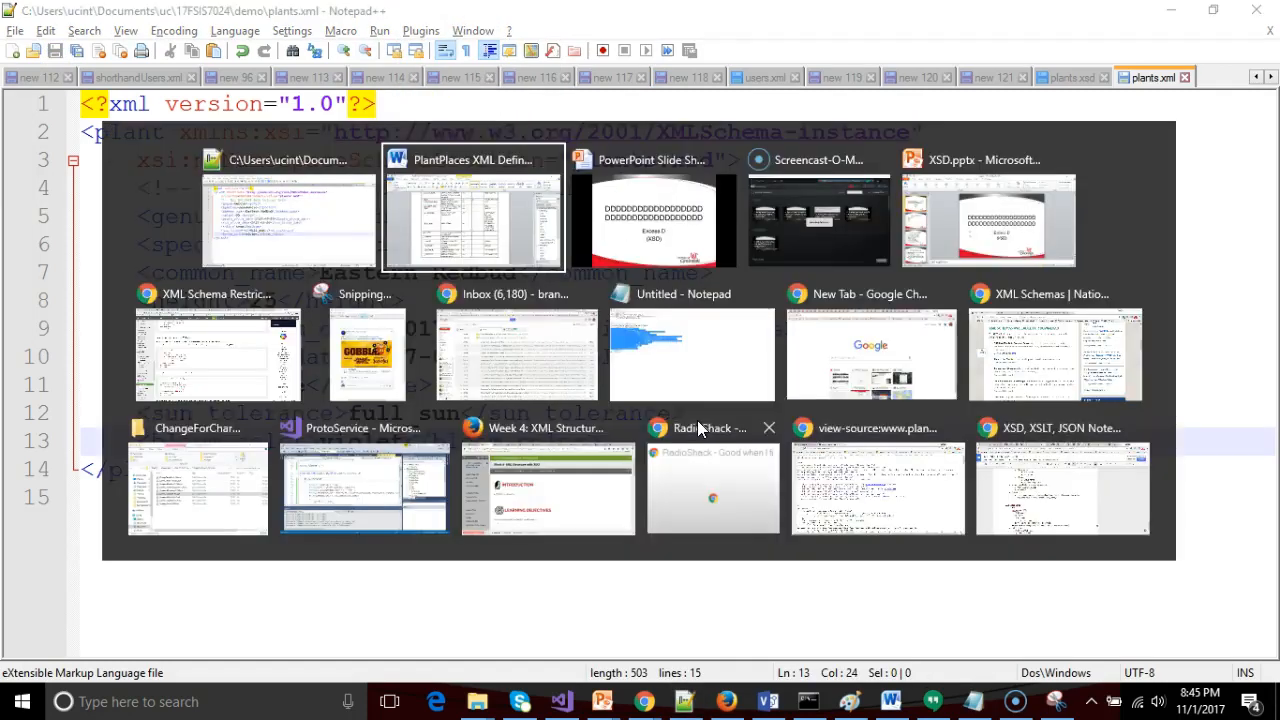
Bring up PlantPlaces XML Definition.docx in Word and scroll through its element table.
{"action": "left_click", "coordinate": [473, 210]}
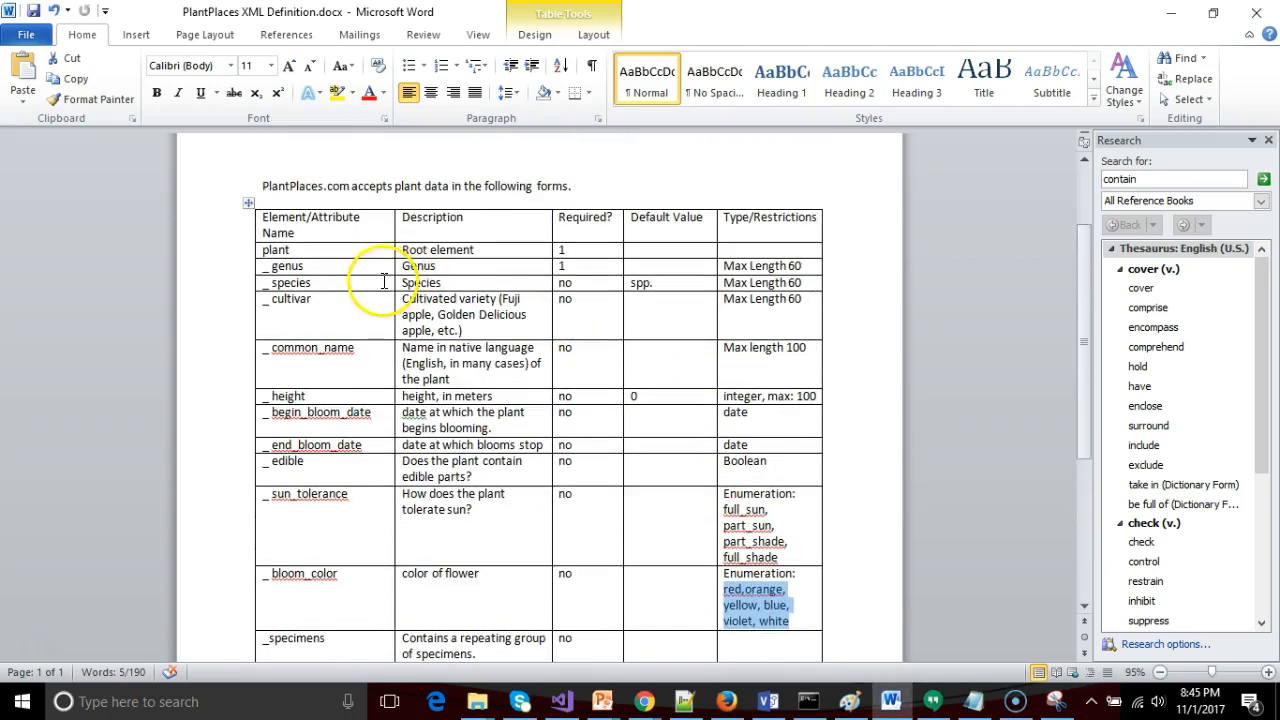
{"action": "scroll", "scroll_direction": "down", "scroll_amount": 3}
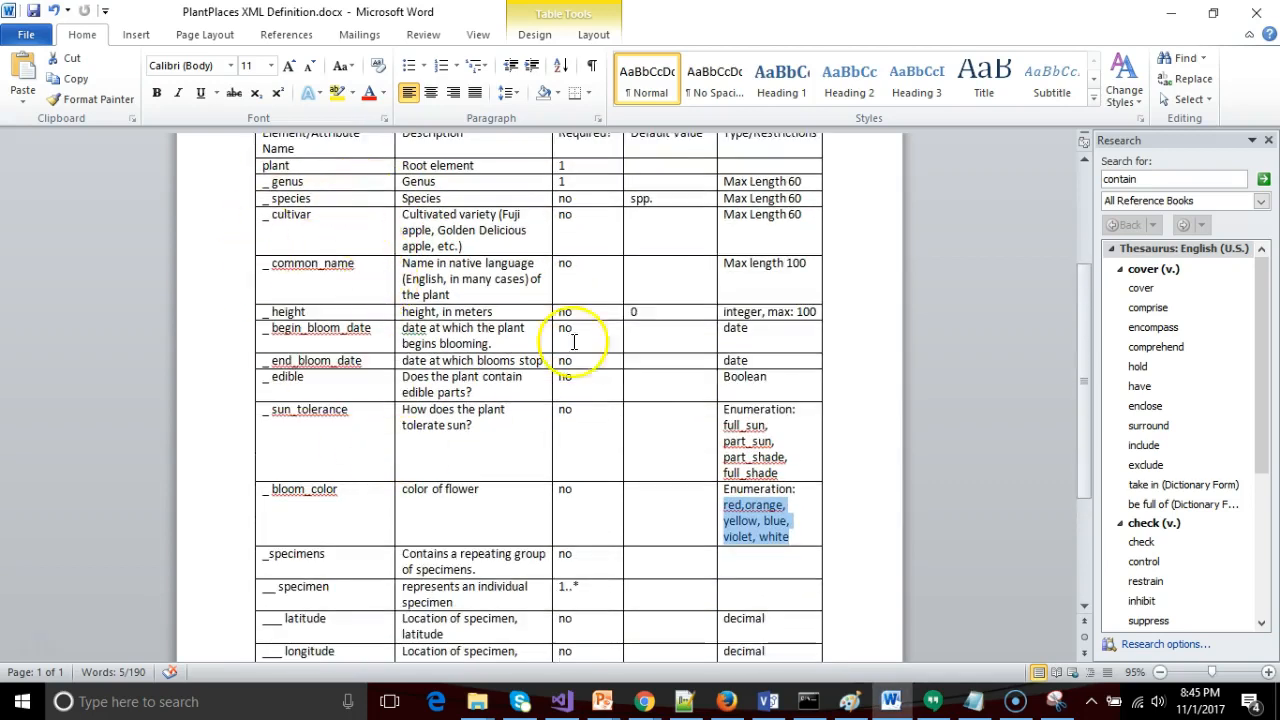
{"action": "scroll", "scroll_direction": "up", "scroll_amount": 3}
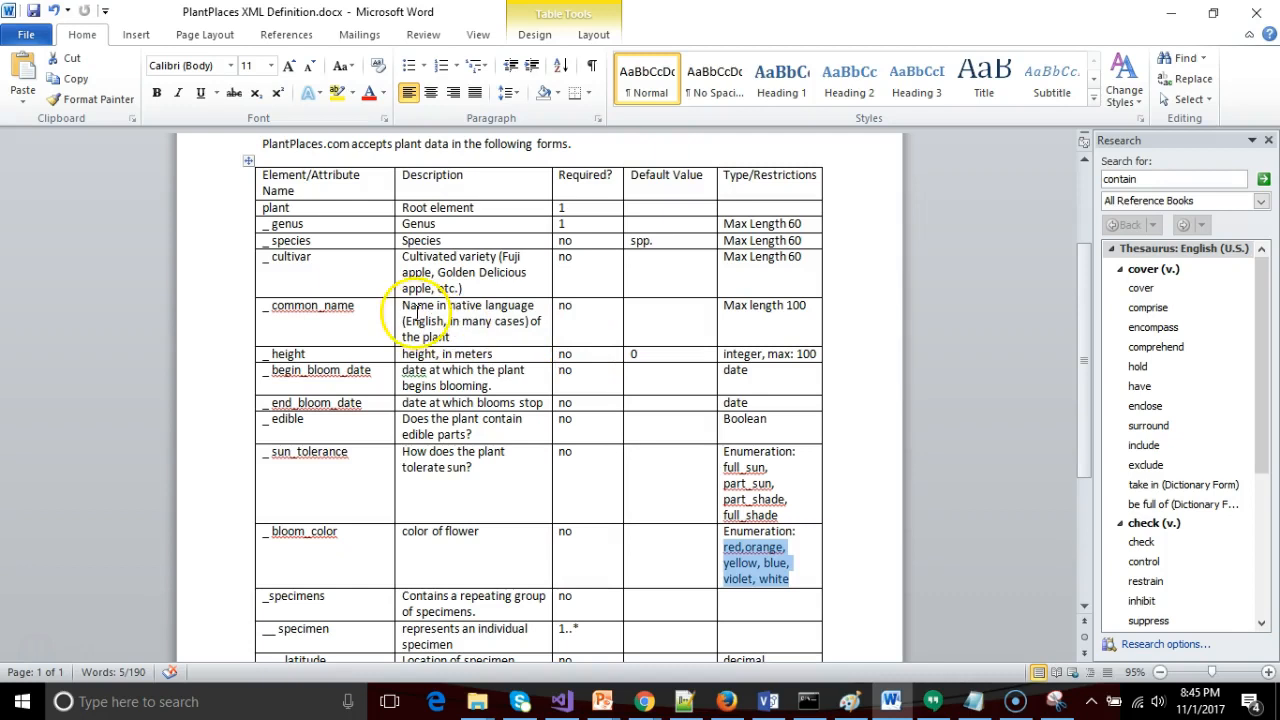
{"action": "scroll", "scroll_direction": "down", "scroll_amount": 3}
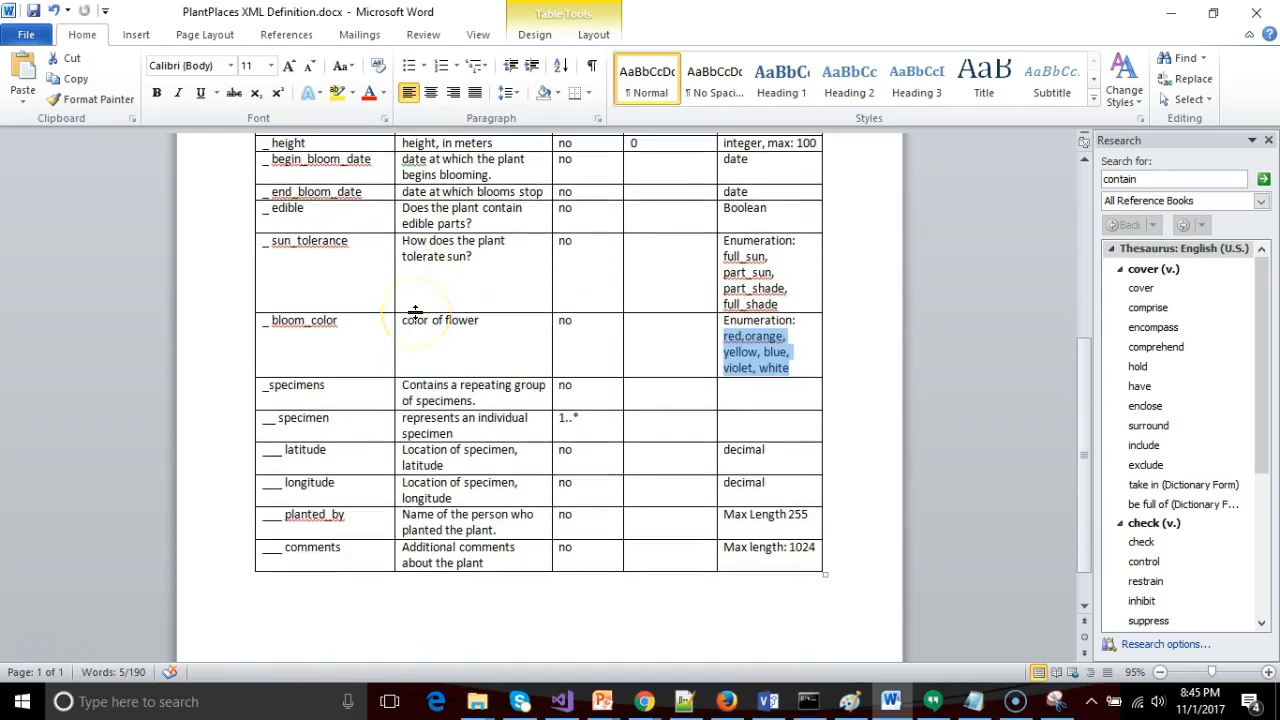